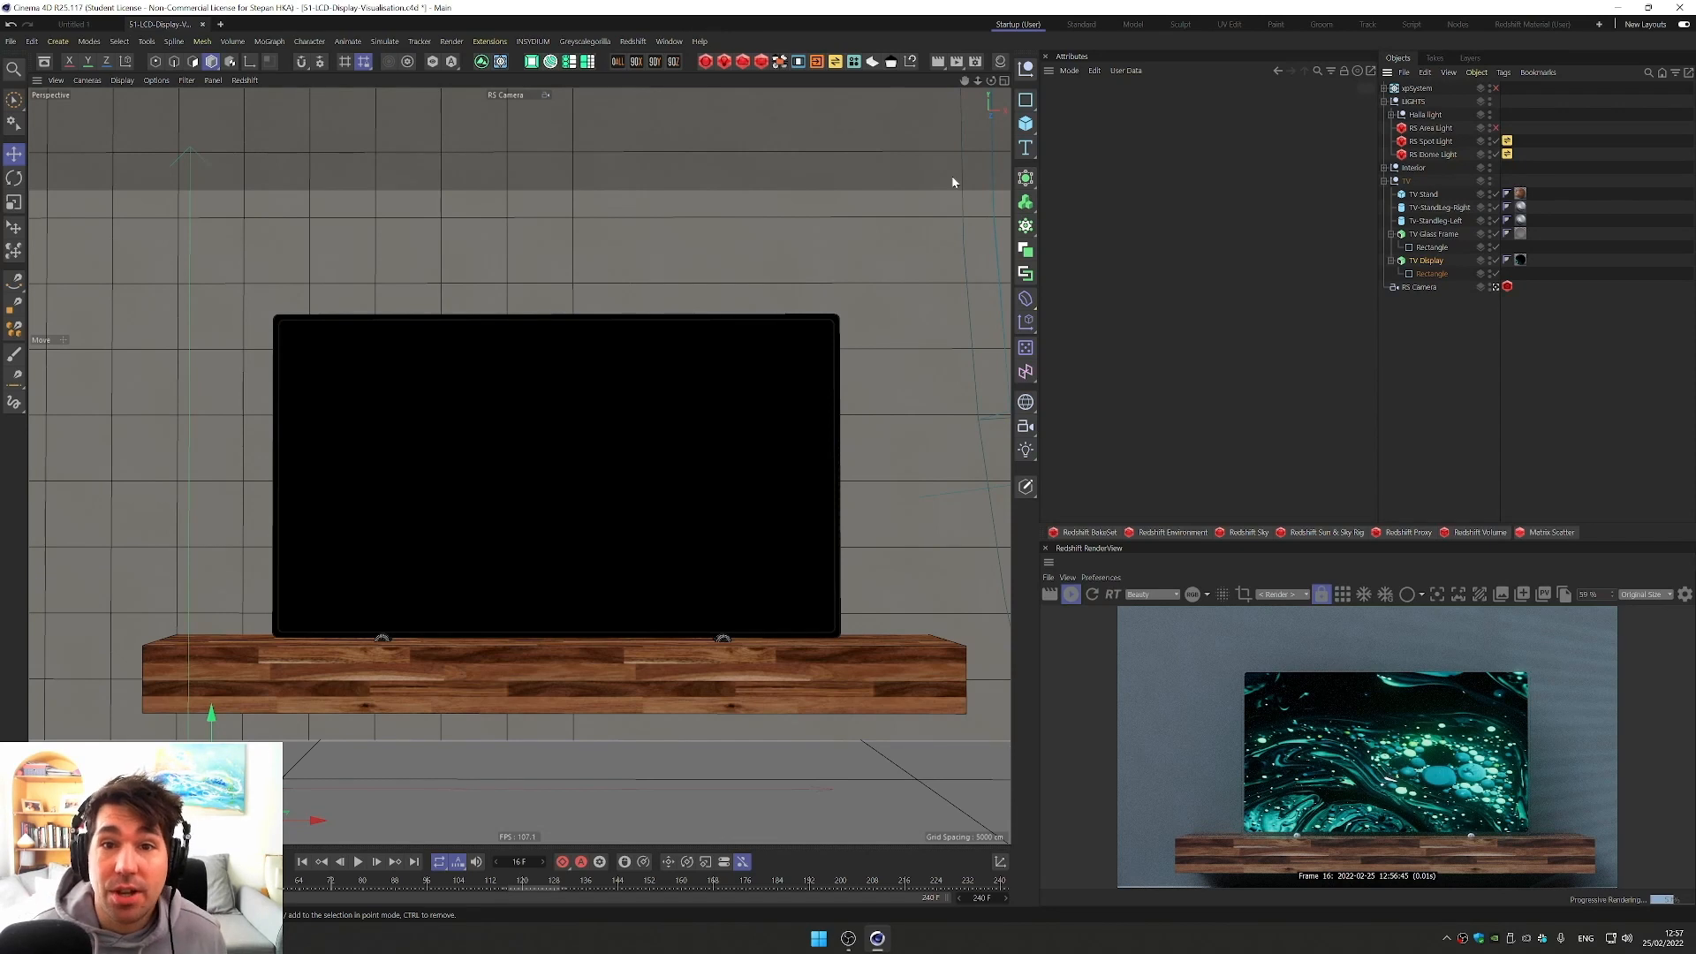
Step: Select the TV display's RS Incandescent material and bring up its shader graph
click(729, 64)
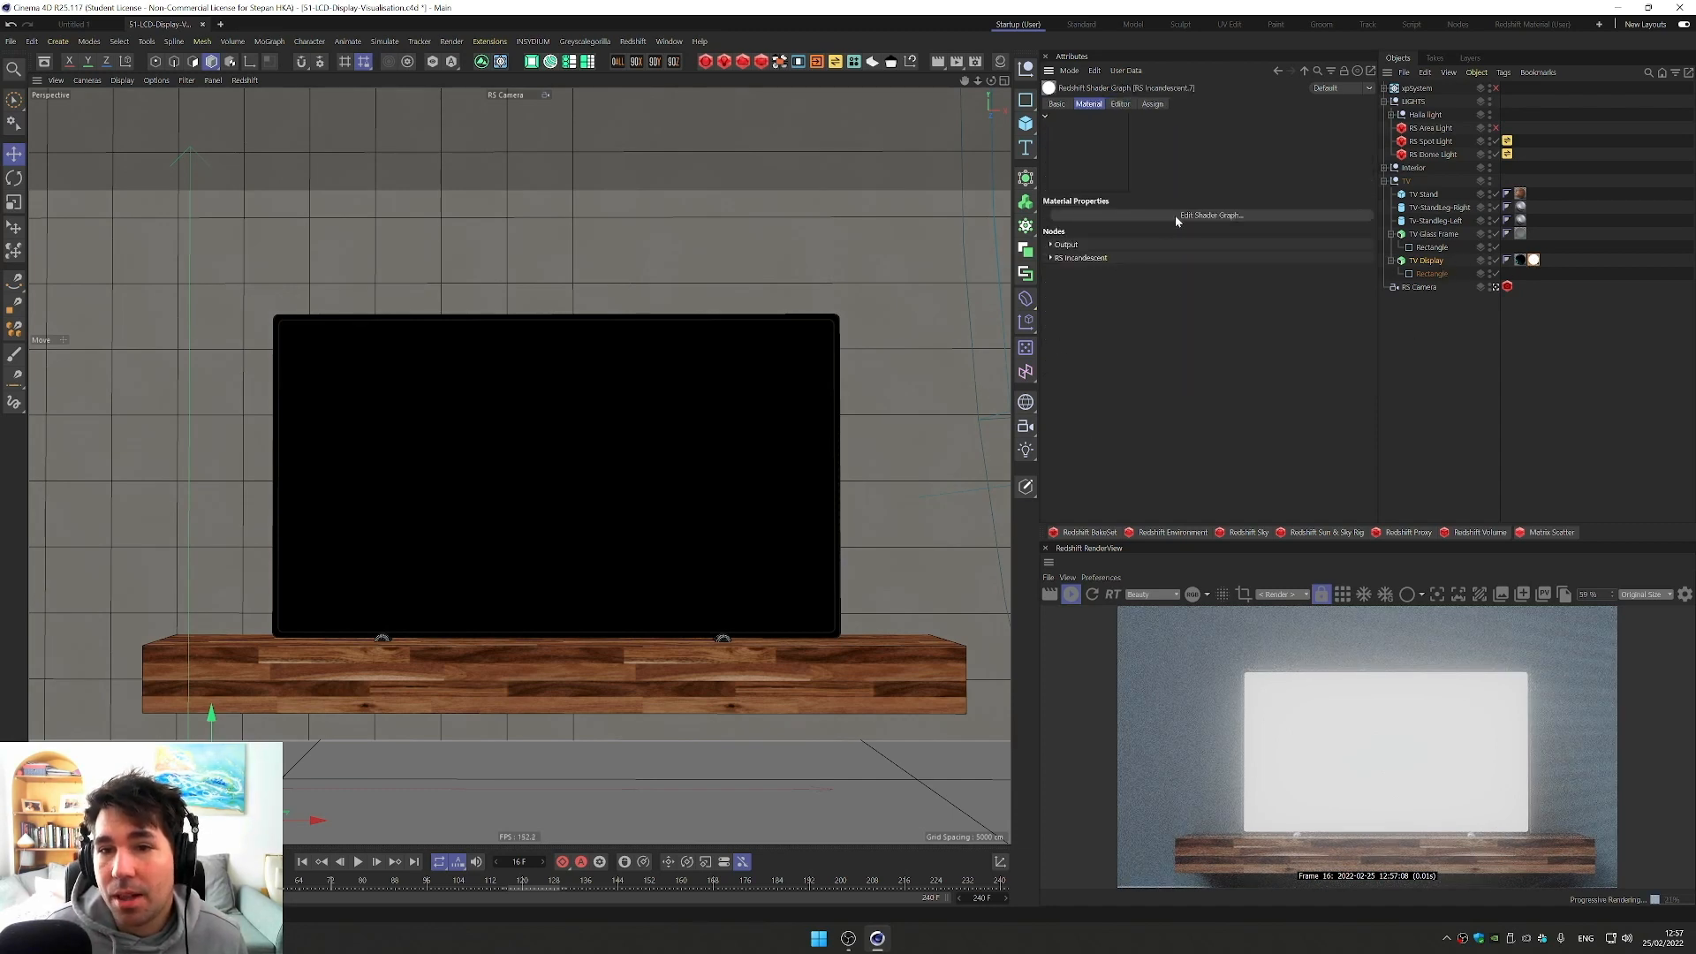
click(1210, 214)
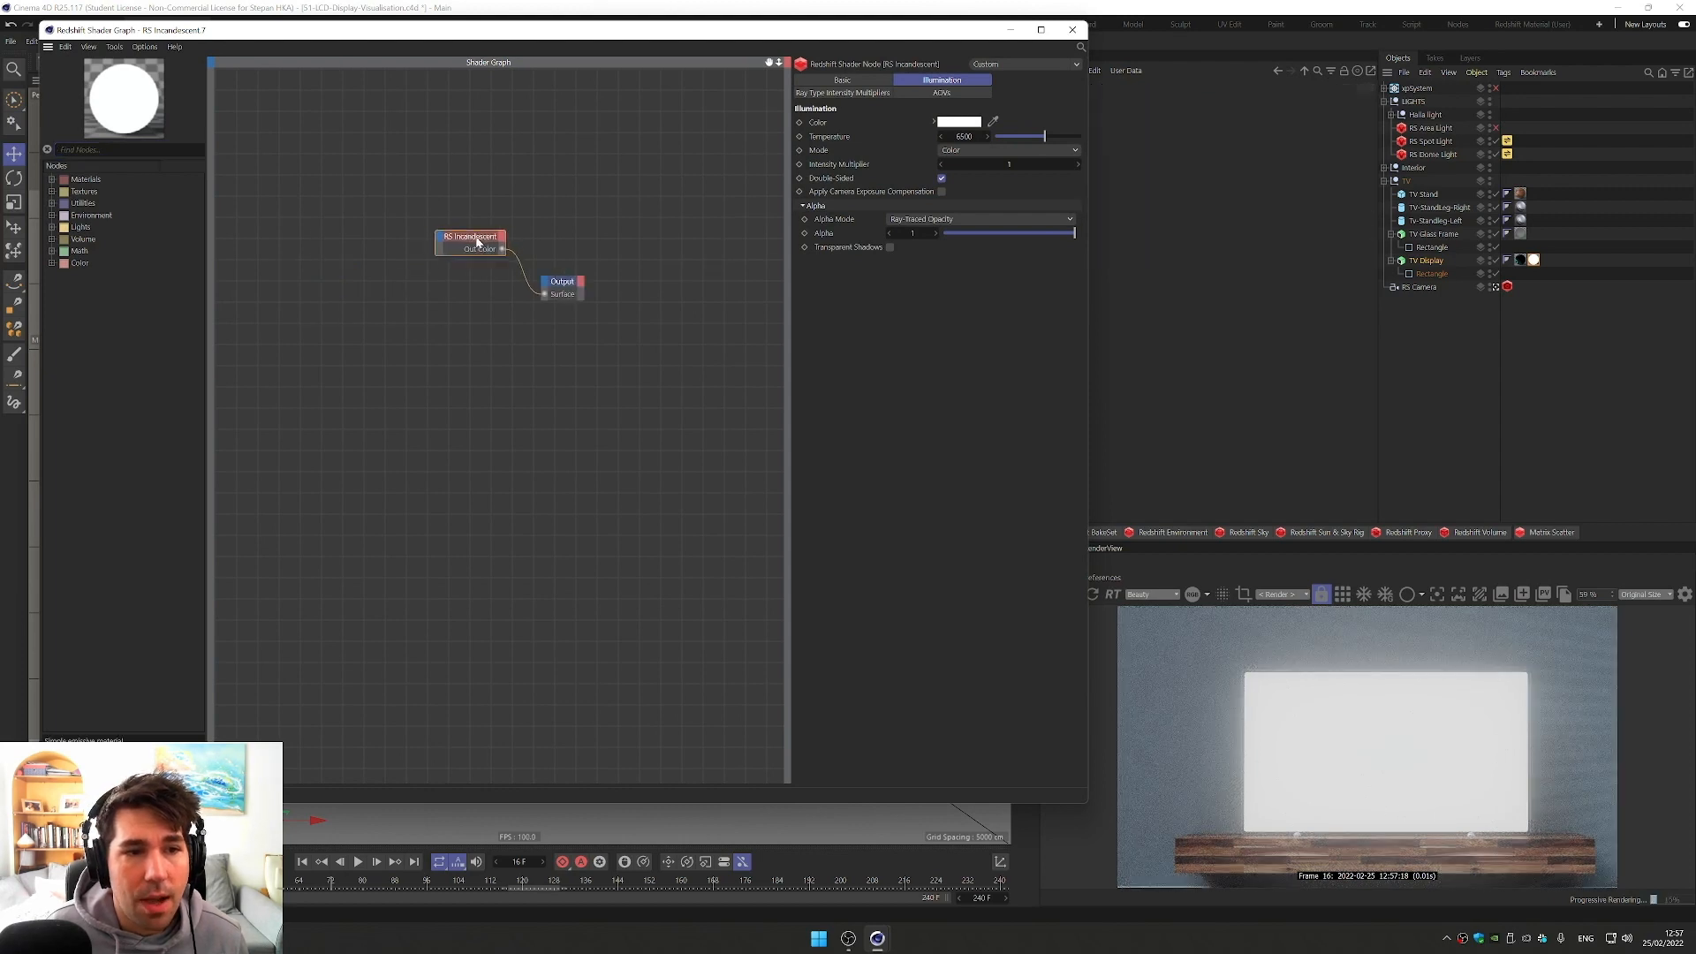
Step: Add an RS Texture node from the Textures list beside the Incandescent node
click(562, 283)
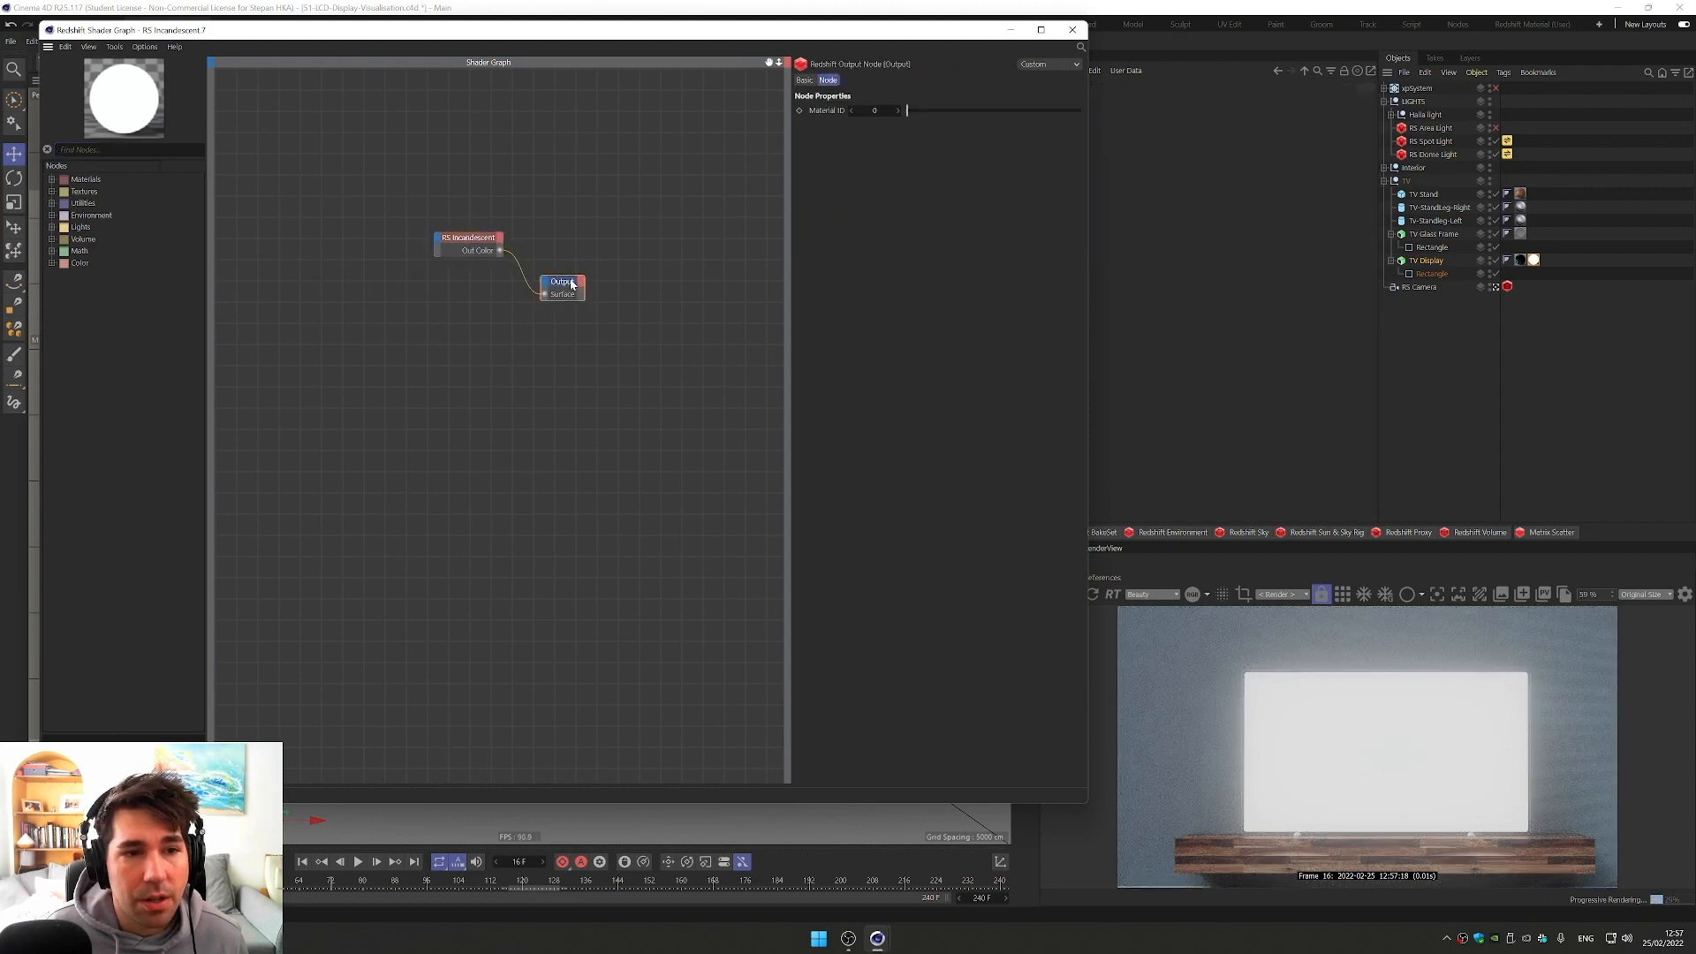
click(51, 191)
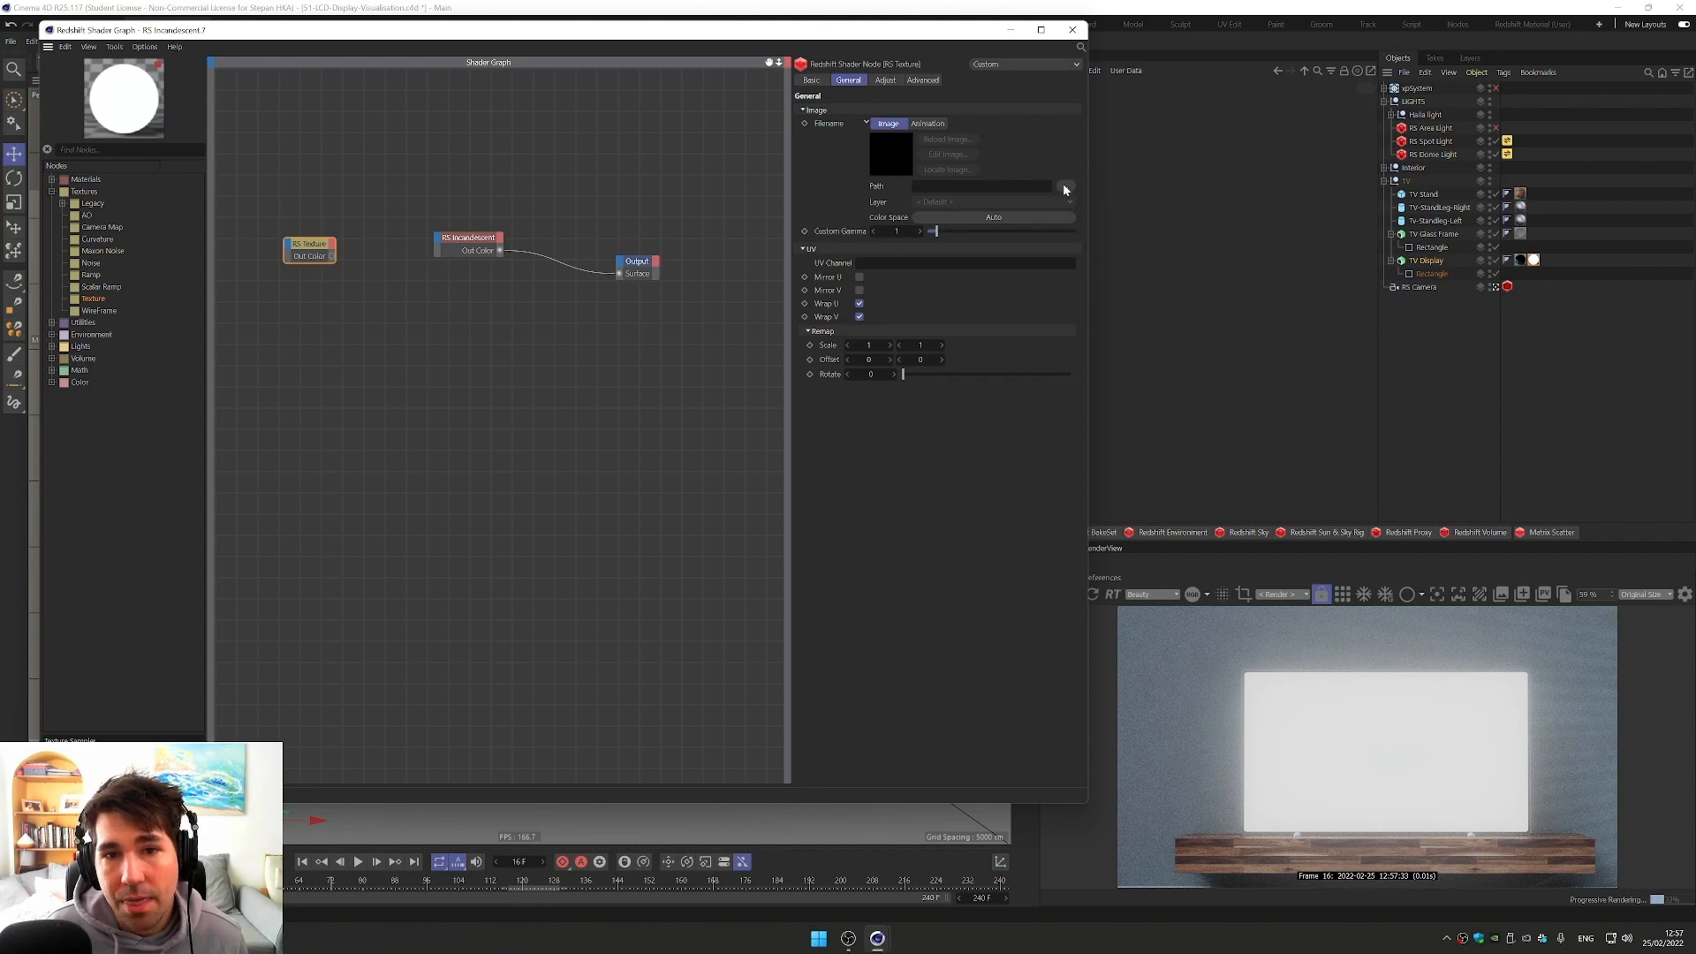
Step: Load the first PNG of the production sequence into the Texture node's Path, answering the copy prompt
click(1064, 186)
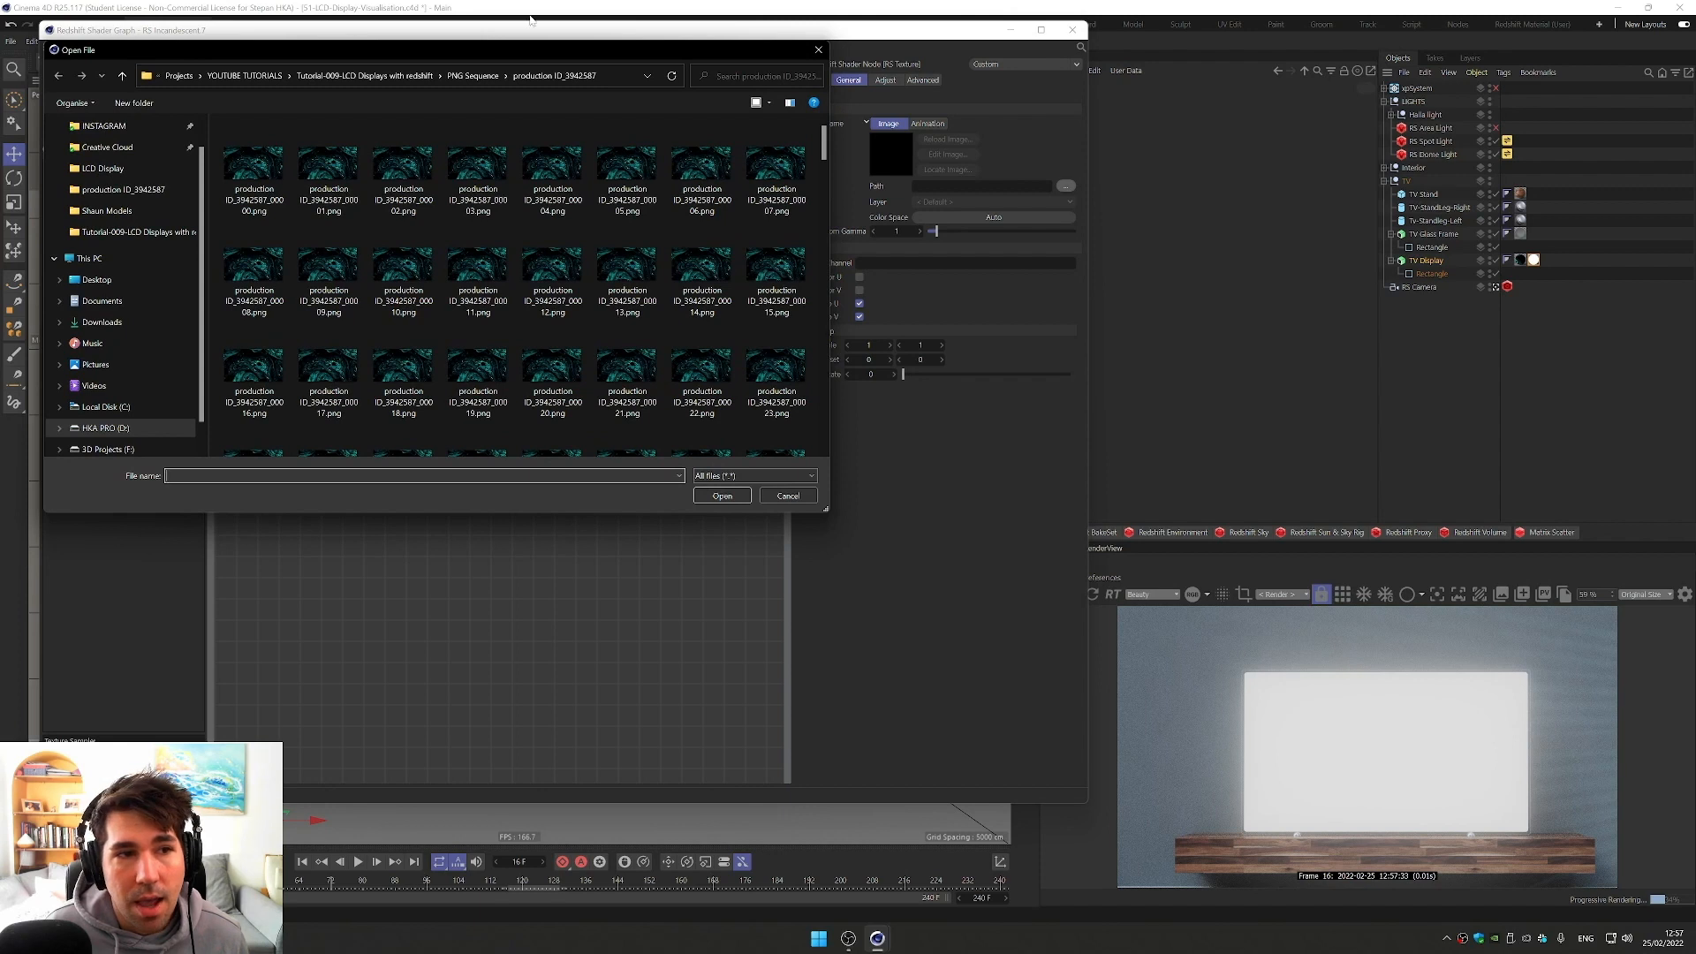
click(252, 168)
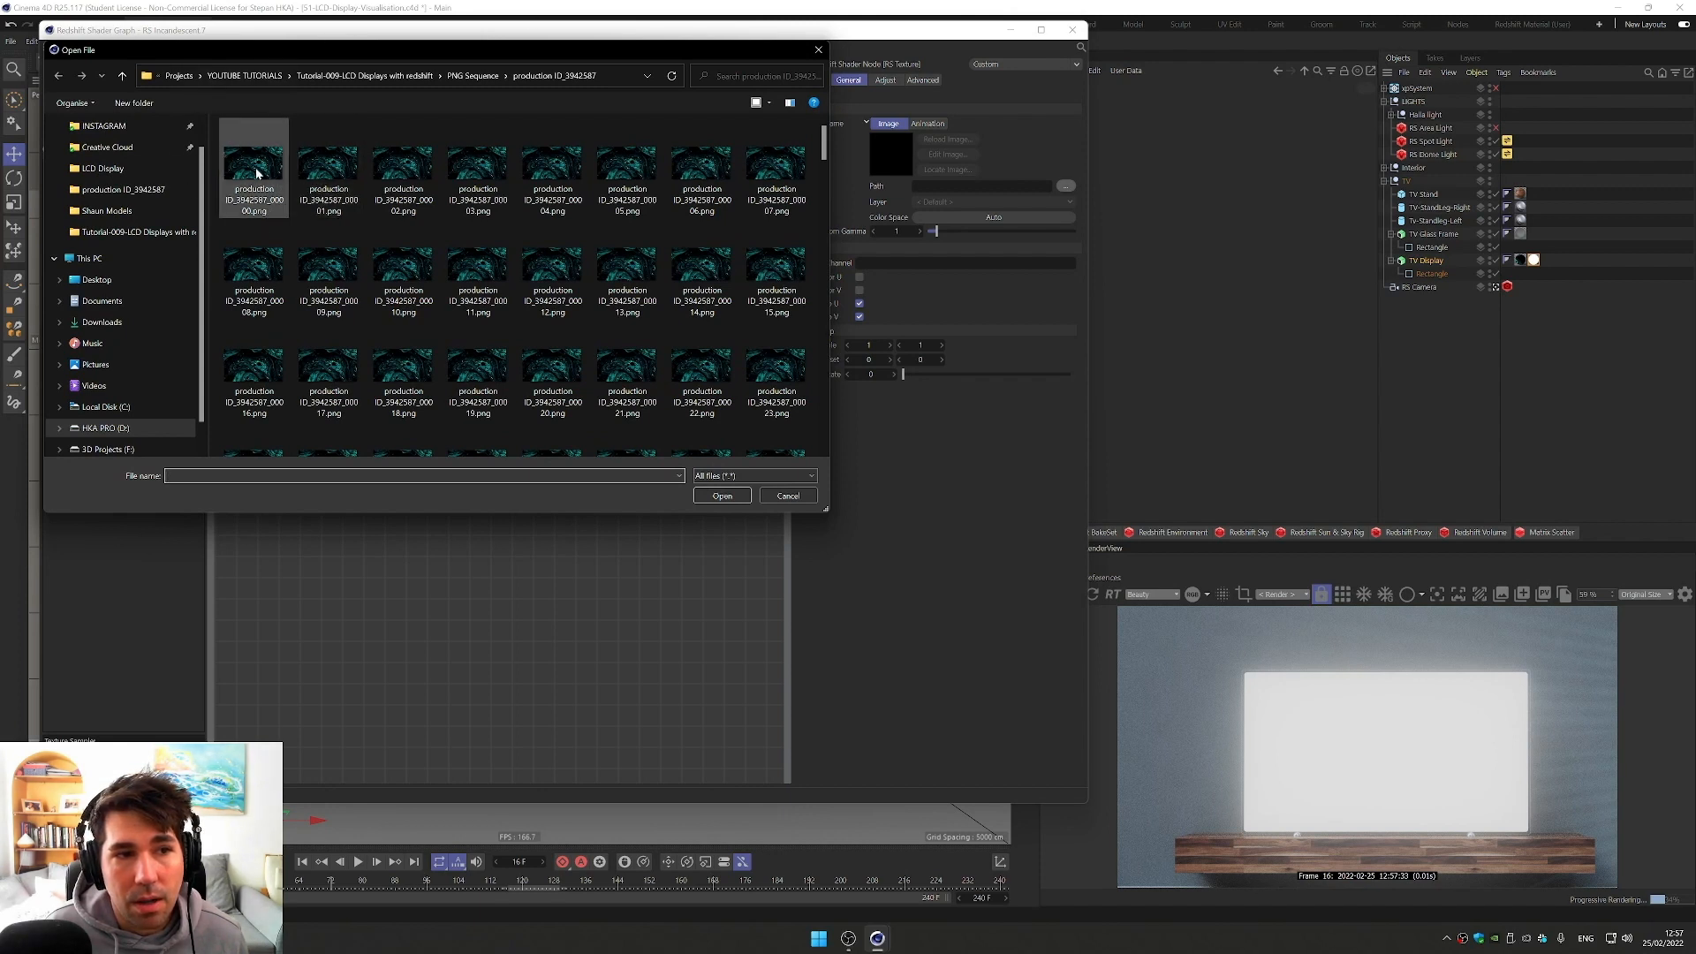
click(252, 163)
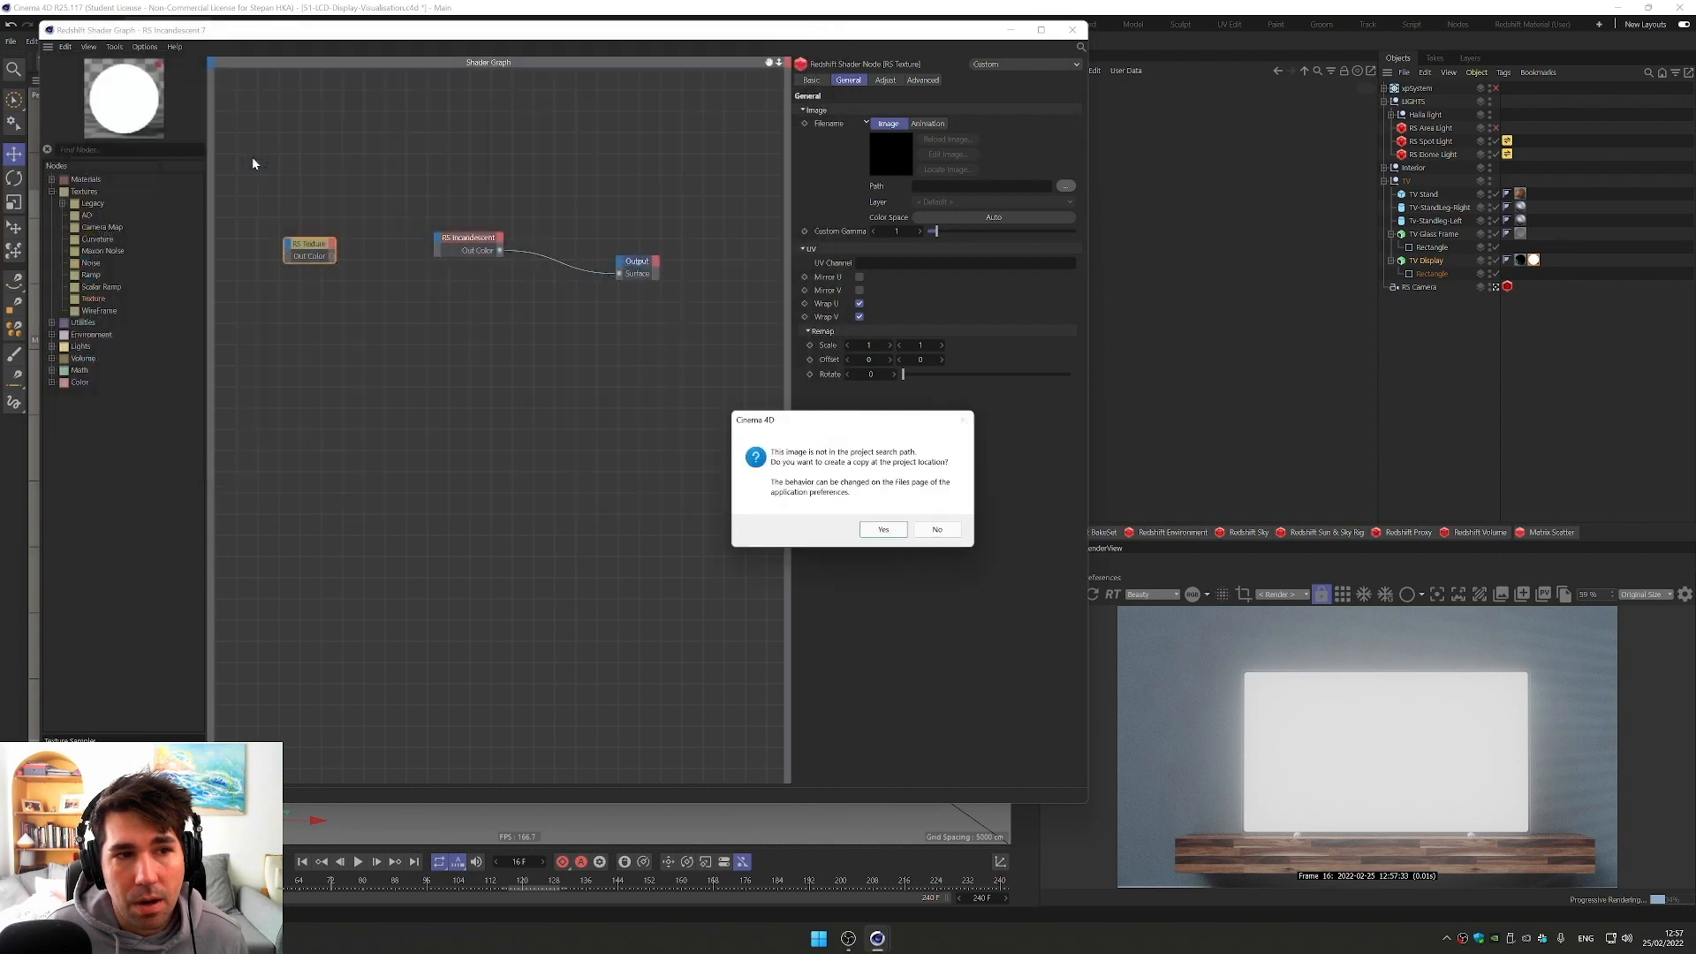
click(883, 528)
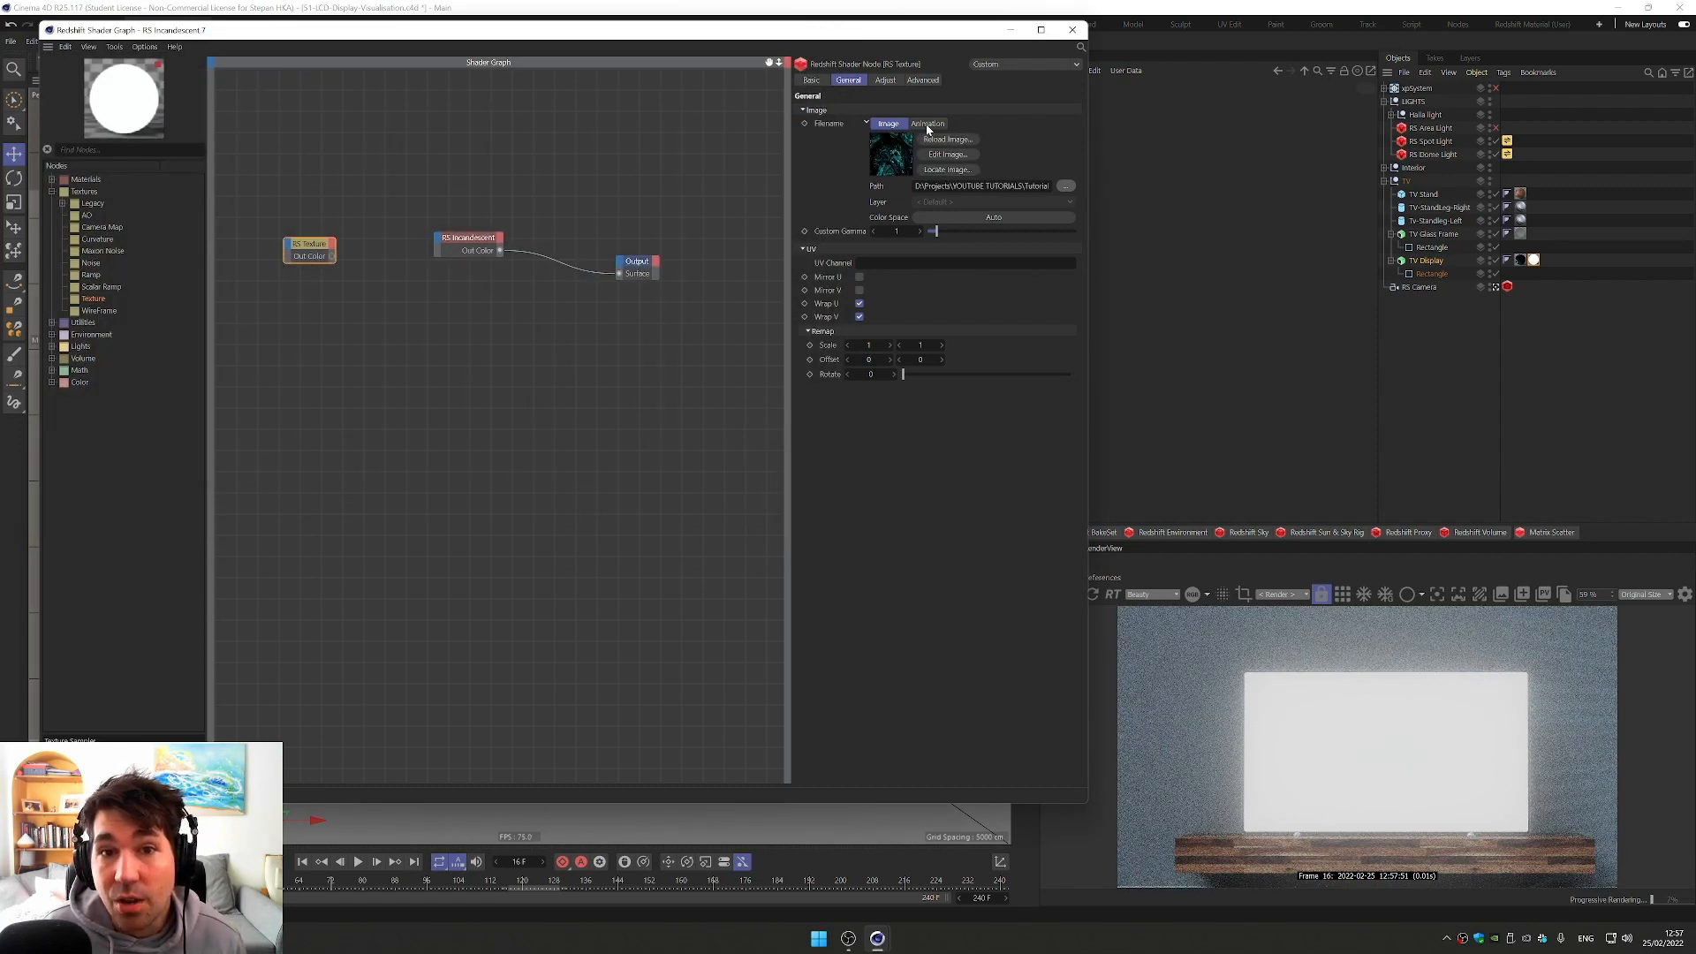
Step: Set the texture's Animation mode to Simple, playing frames 0–240 at 30 fps
click(927, 124)
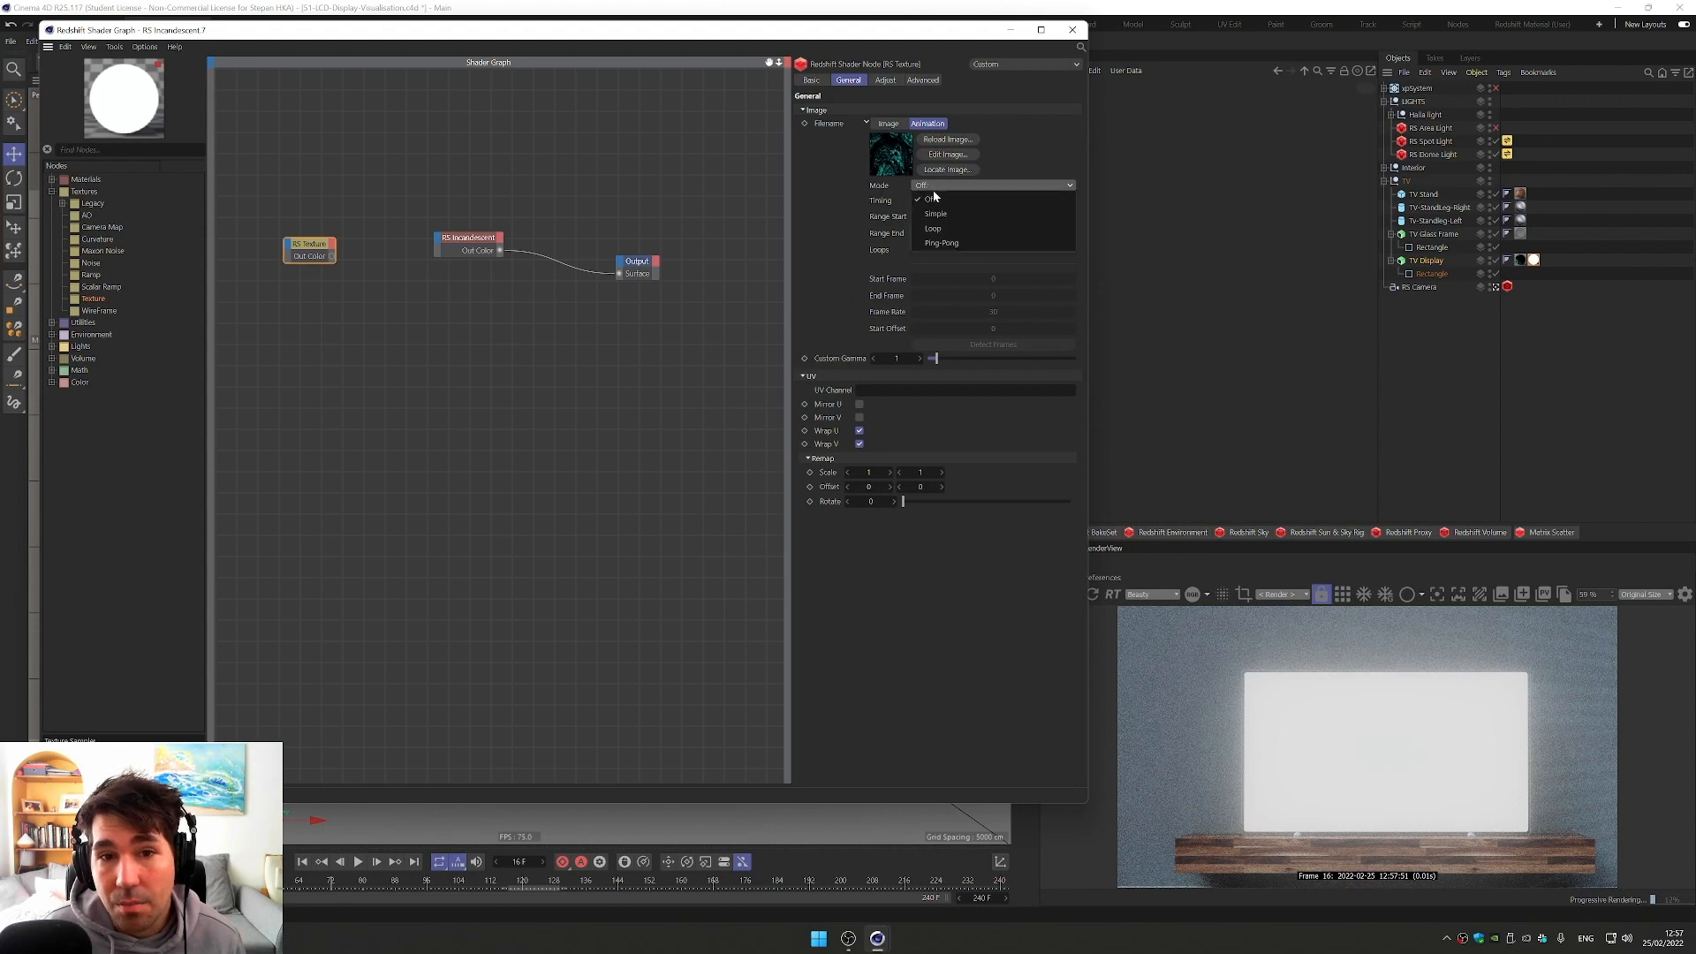
click(934, 213)
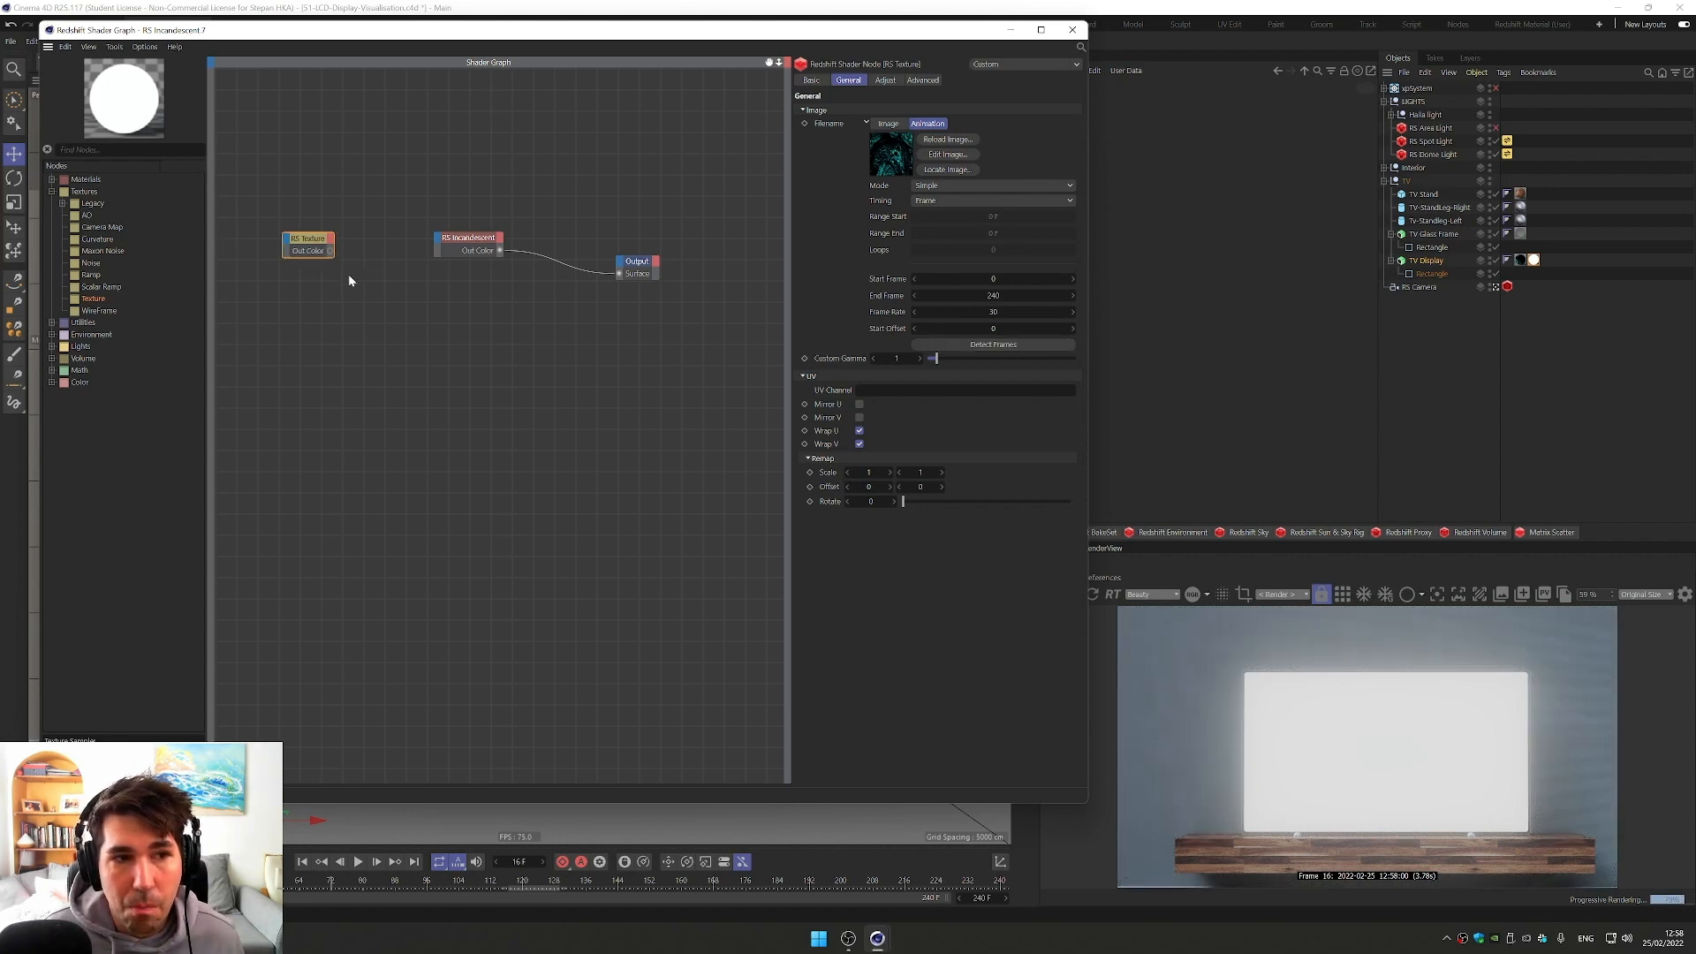
mouse_move(373, 281)
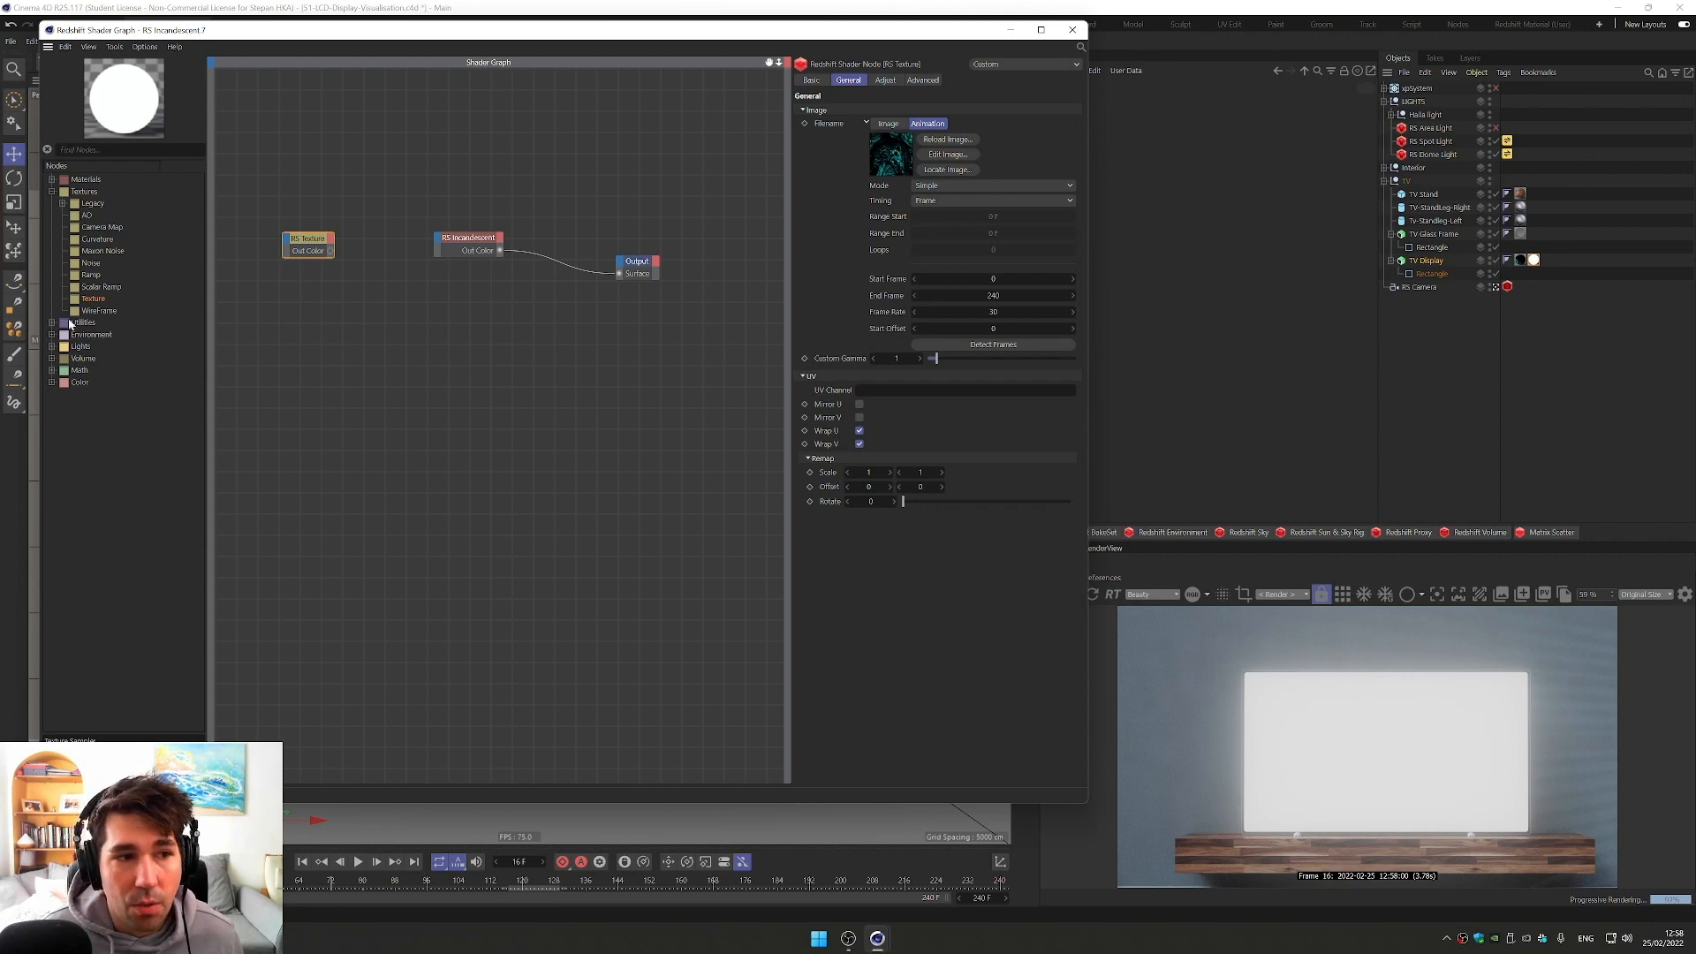
Step: Add an RS UV Projection node and wire Texture → UV Projection → Incandescent Color
click(52, 321)
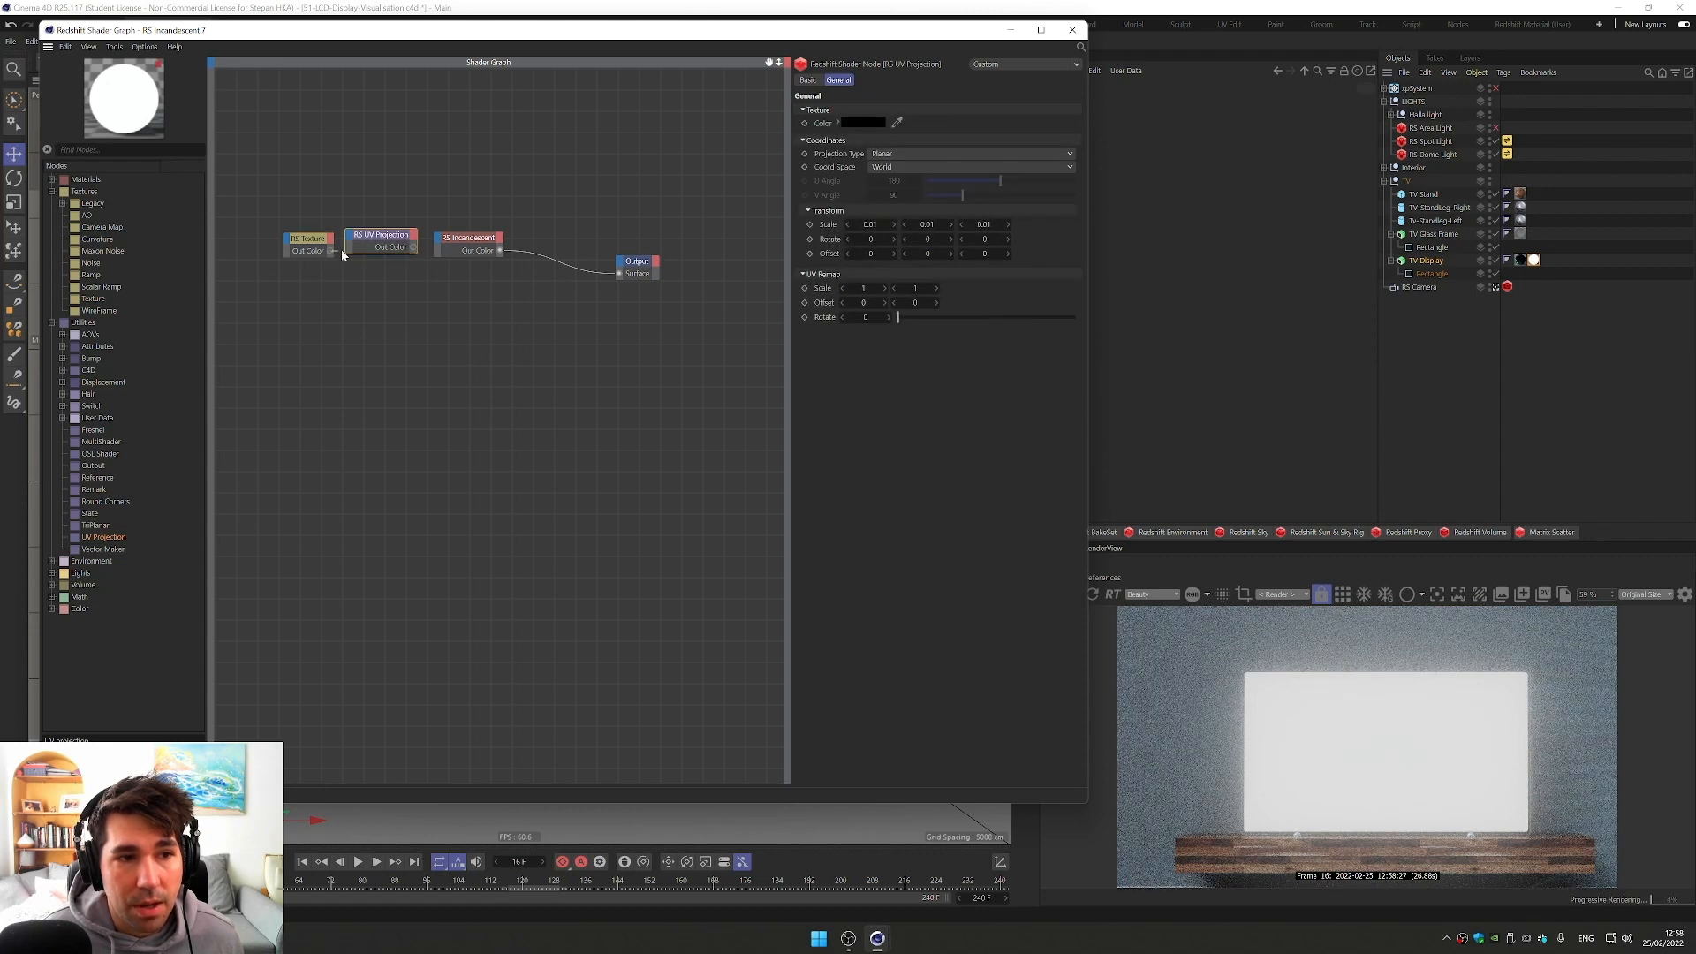
click(382, 235)
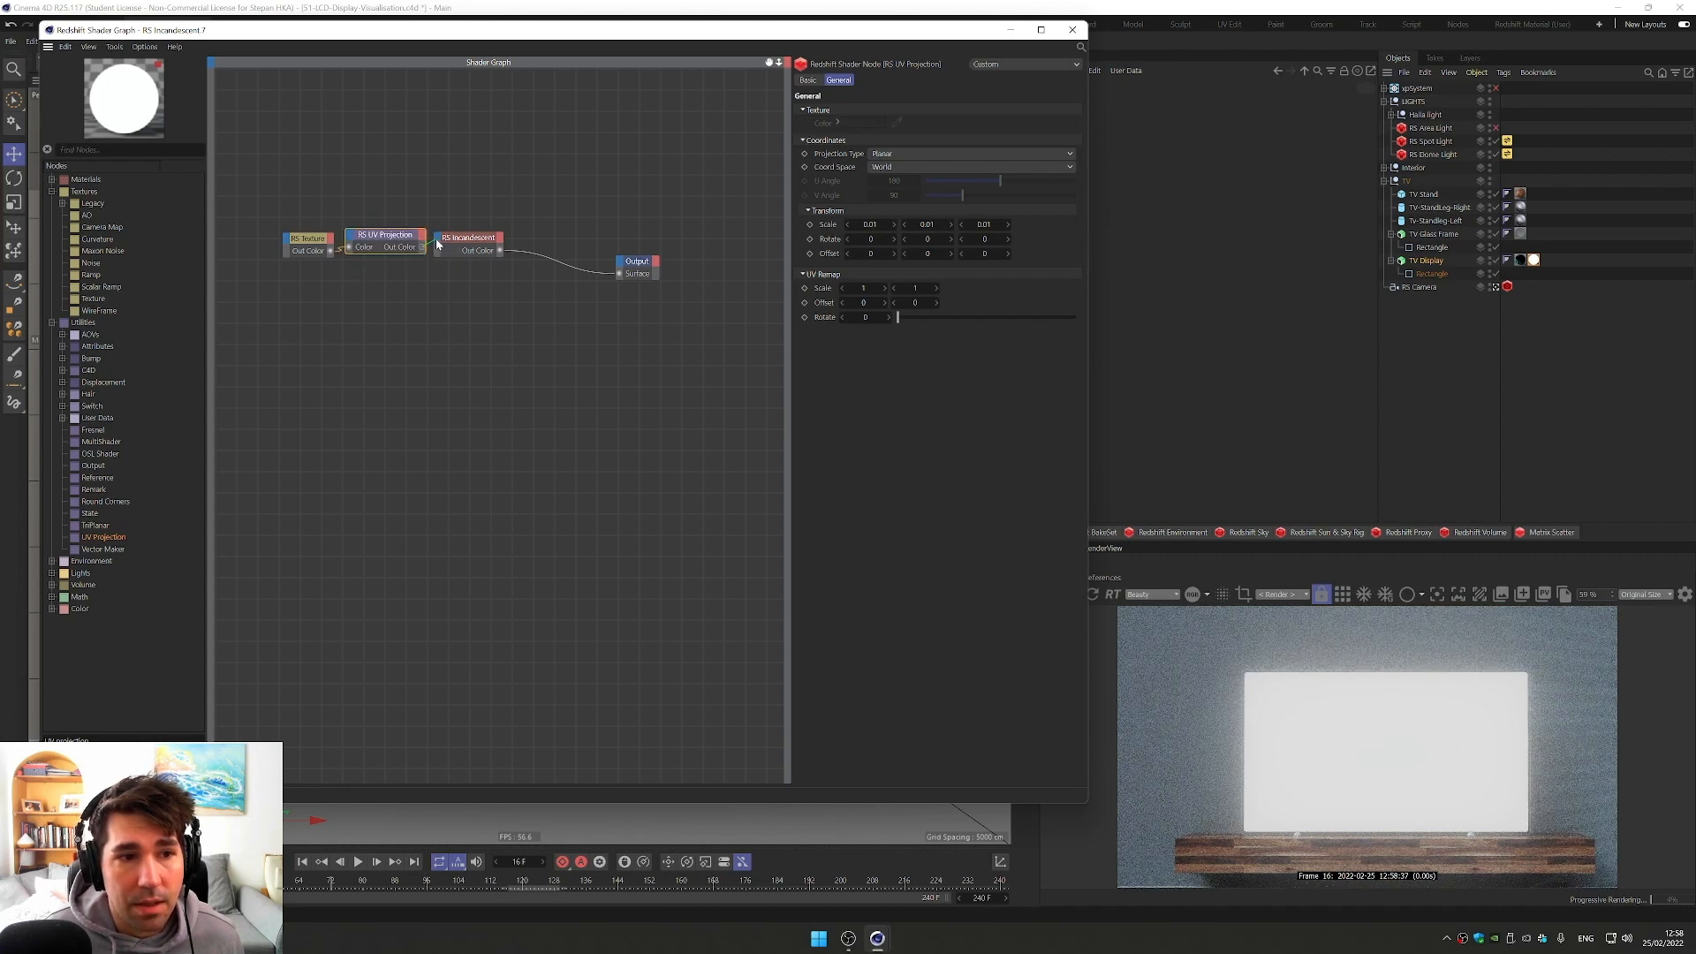
click(468, 239)
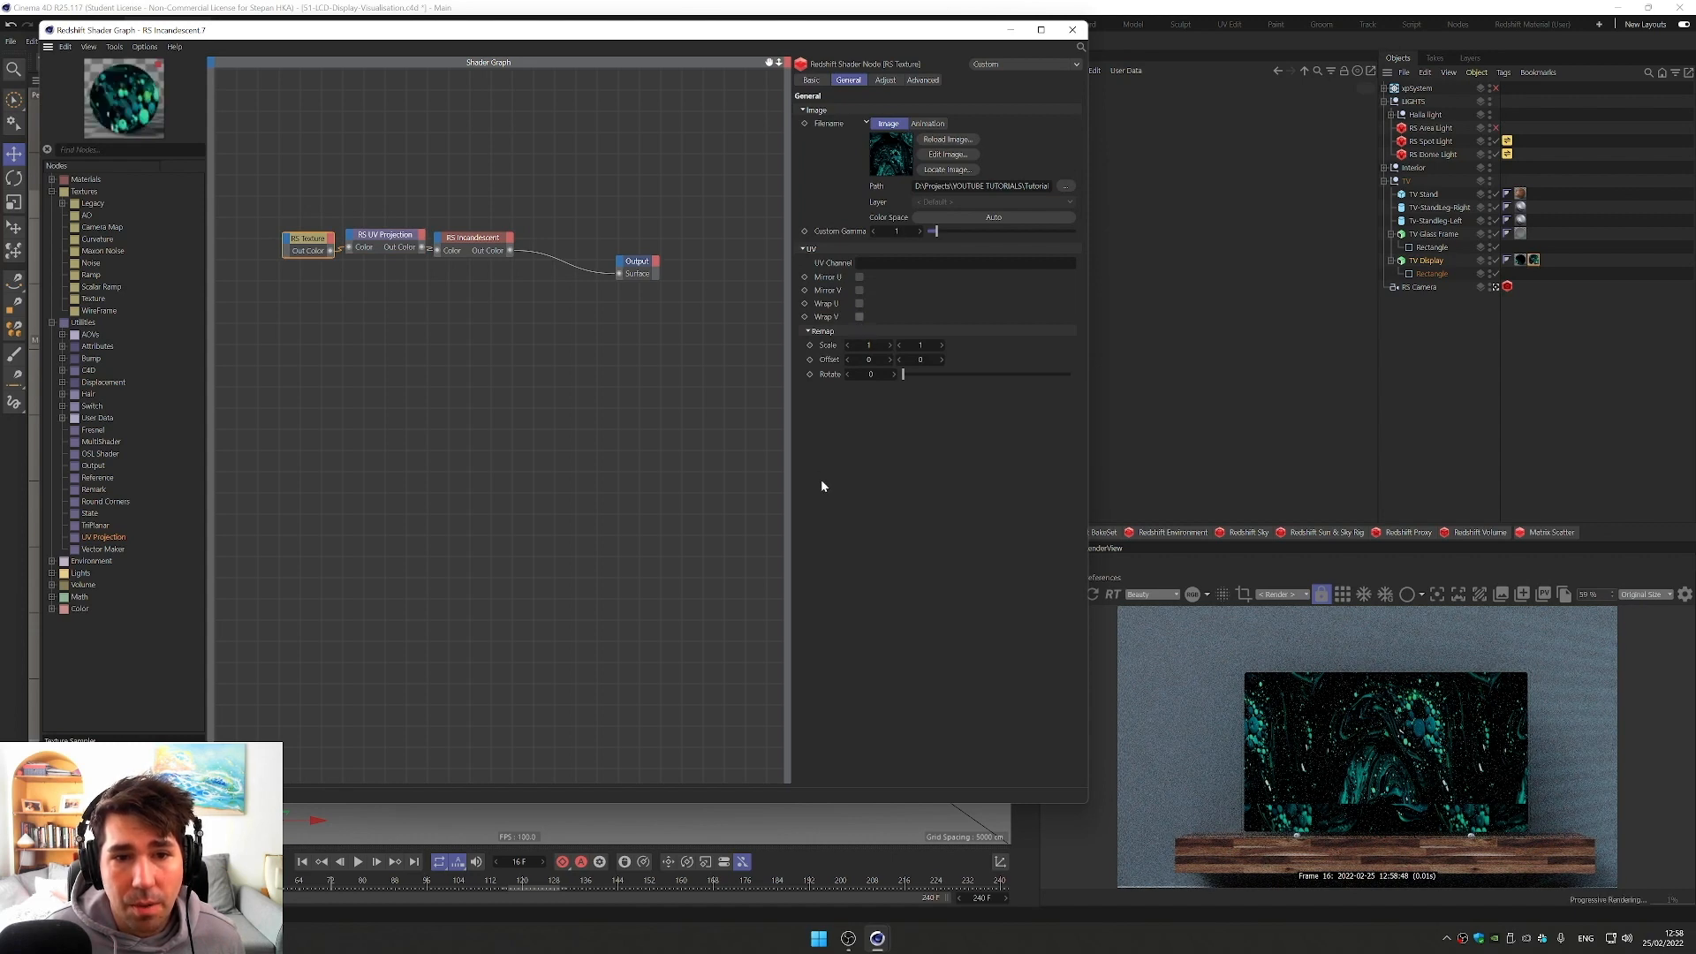
Step: Adjust the UV Projection's remap scale and offset so the sequence fills the screen
click(385, 235)
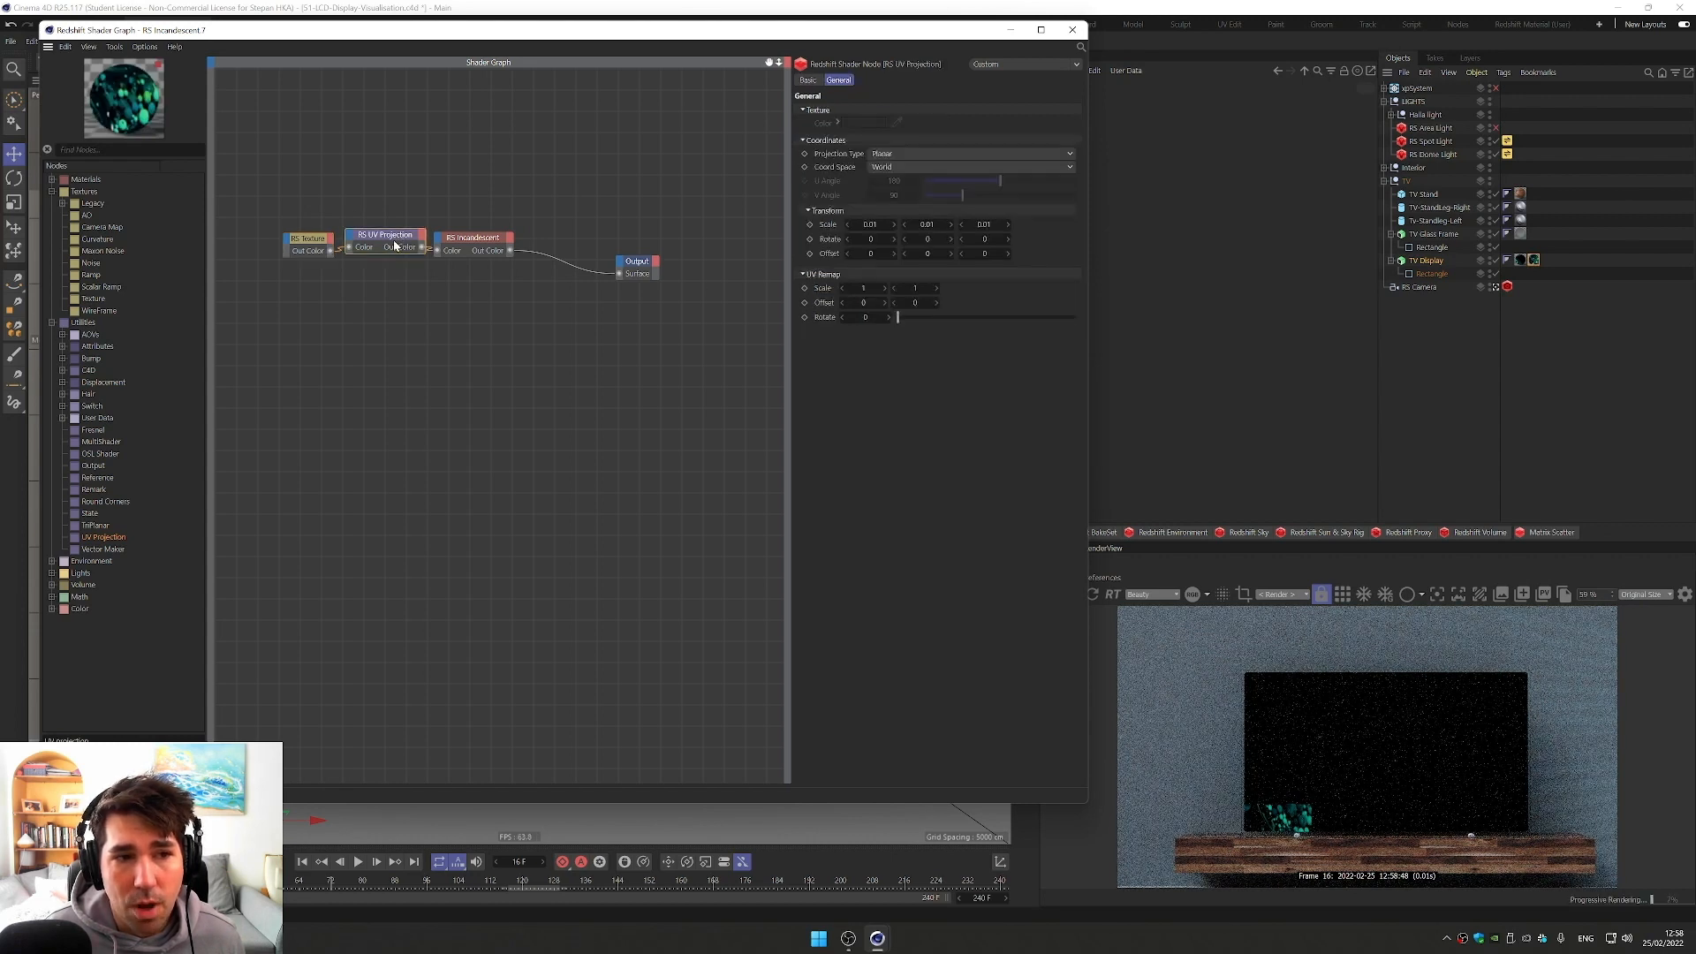
click(863, 288)
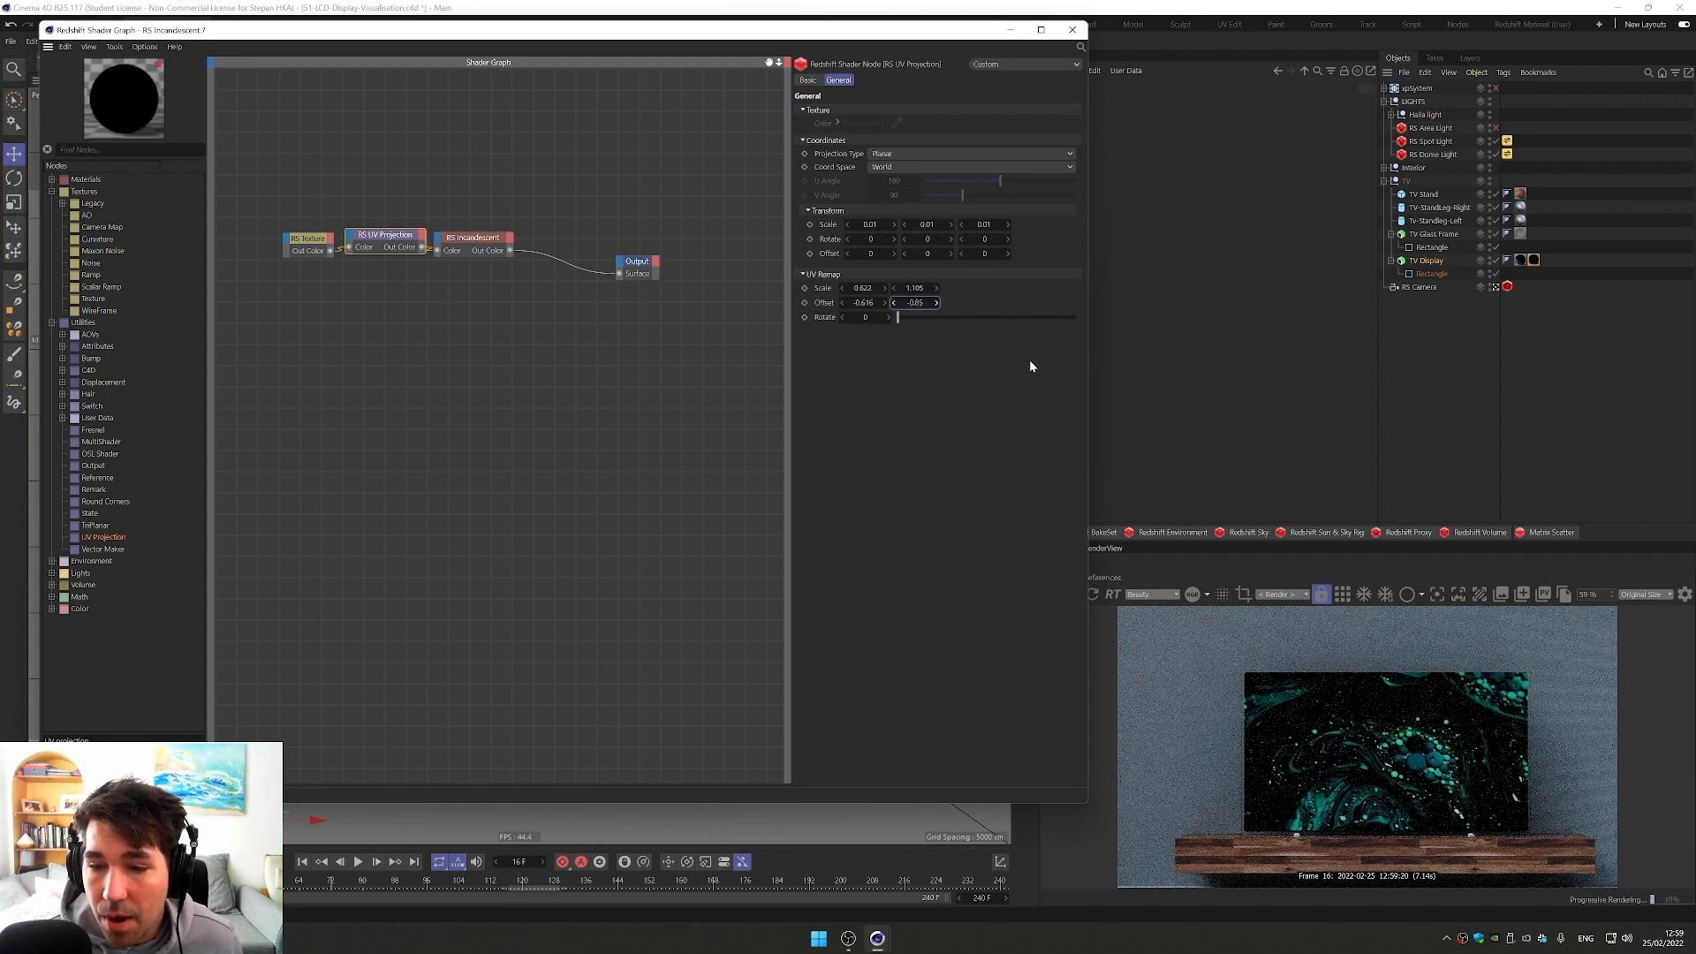
mouse_move(1035, 346)
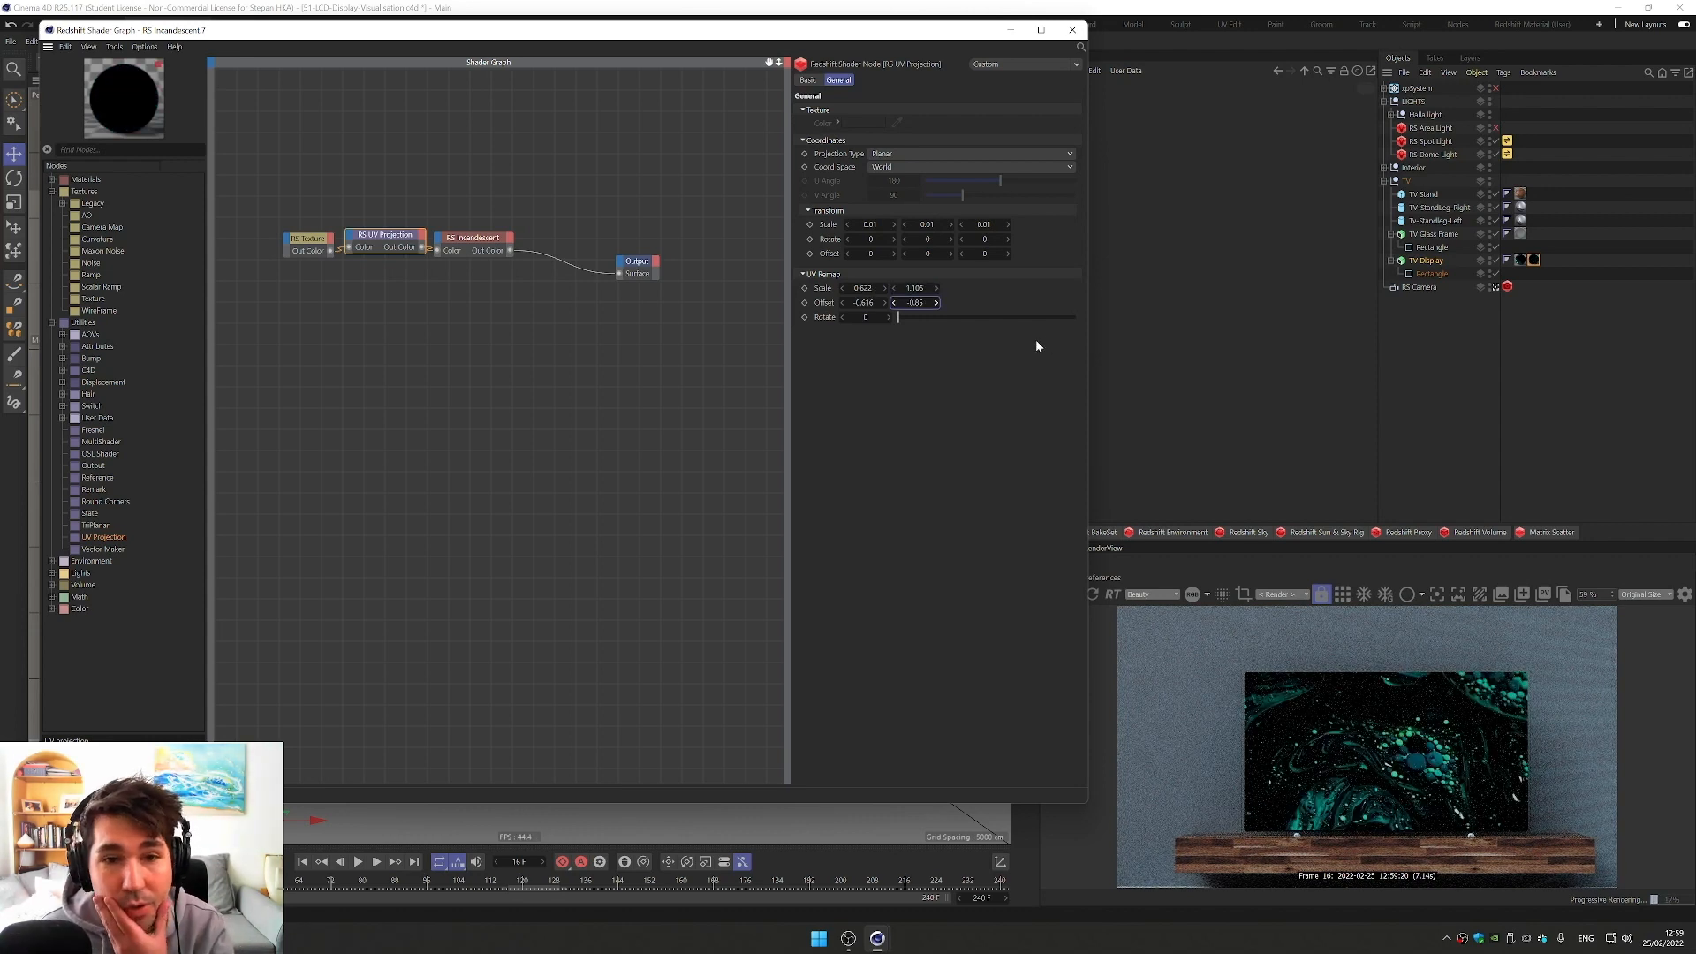
click(1072, 30)
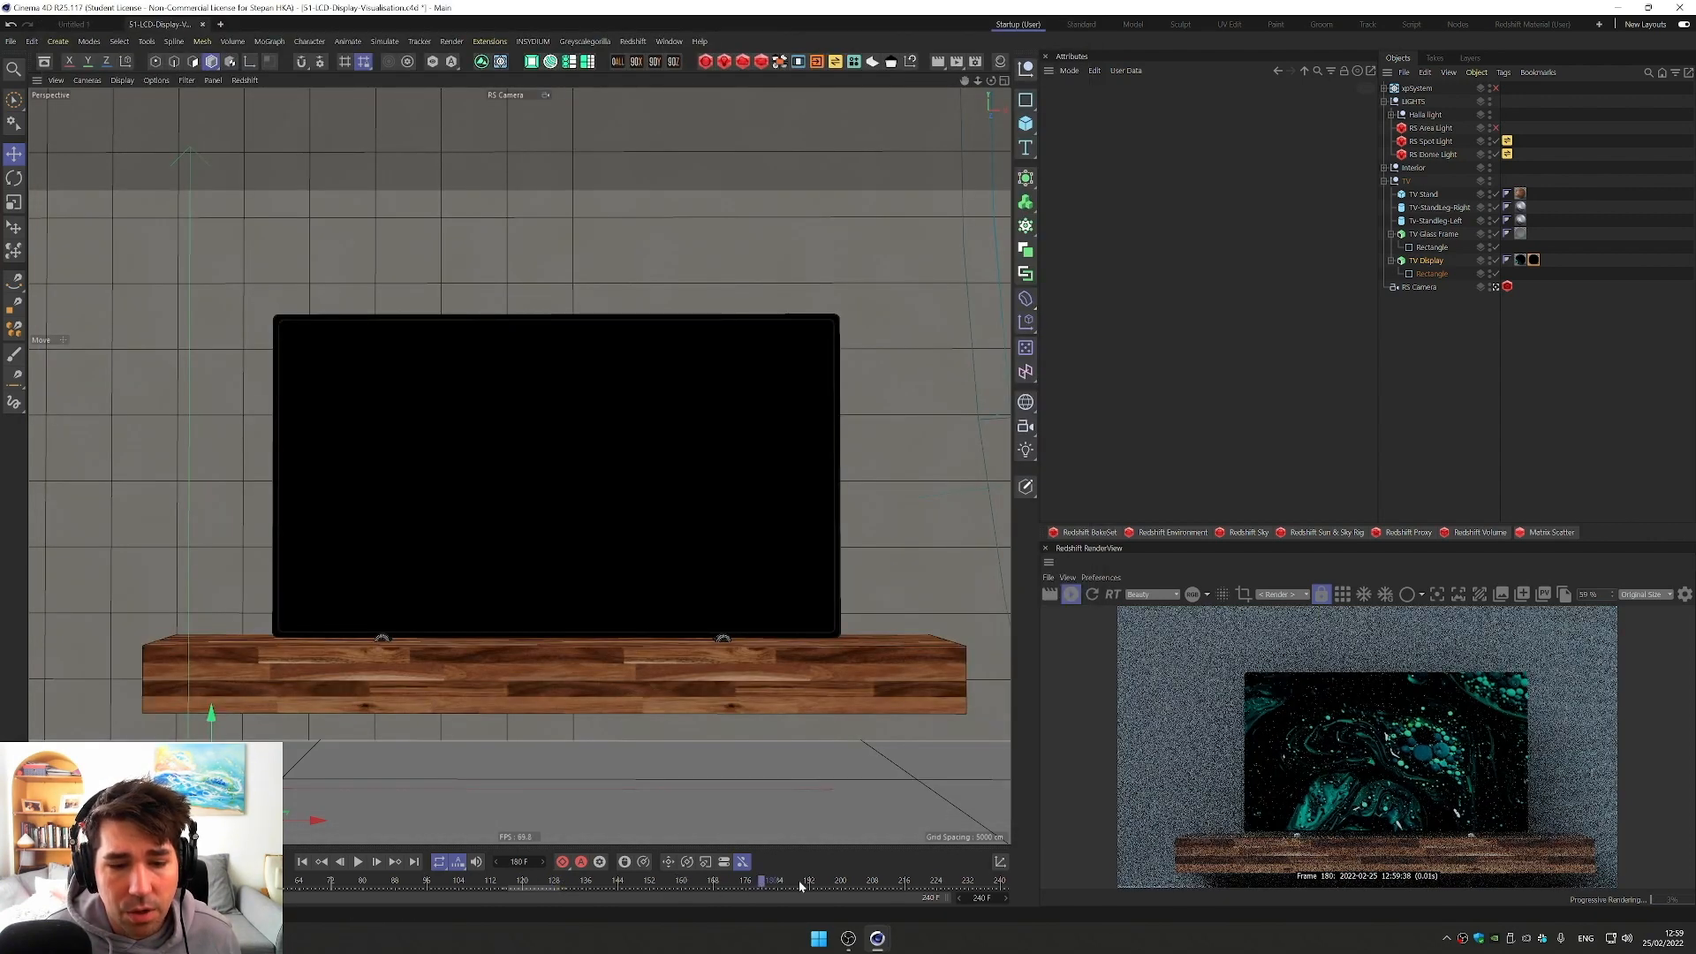
Step: Scrub the timeline to around frame 209 to confirm the screen image changes
drag(760, 879, 880, 880)
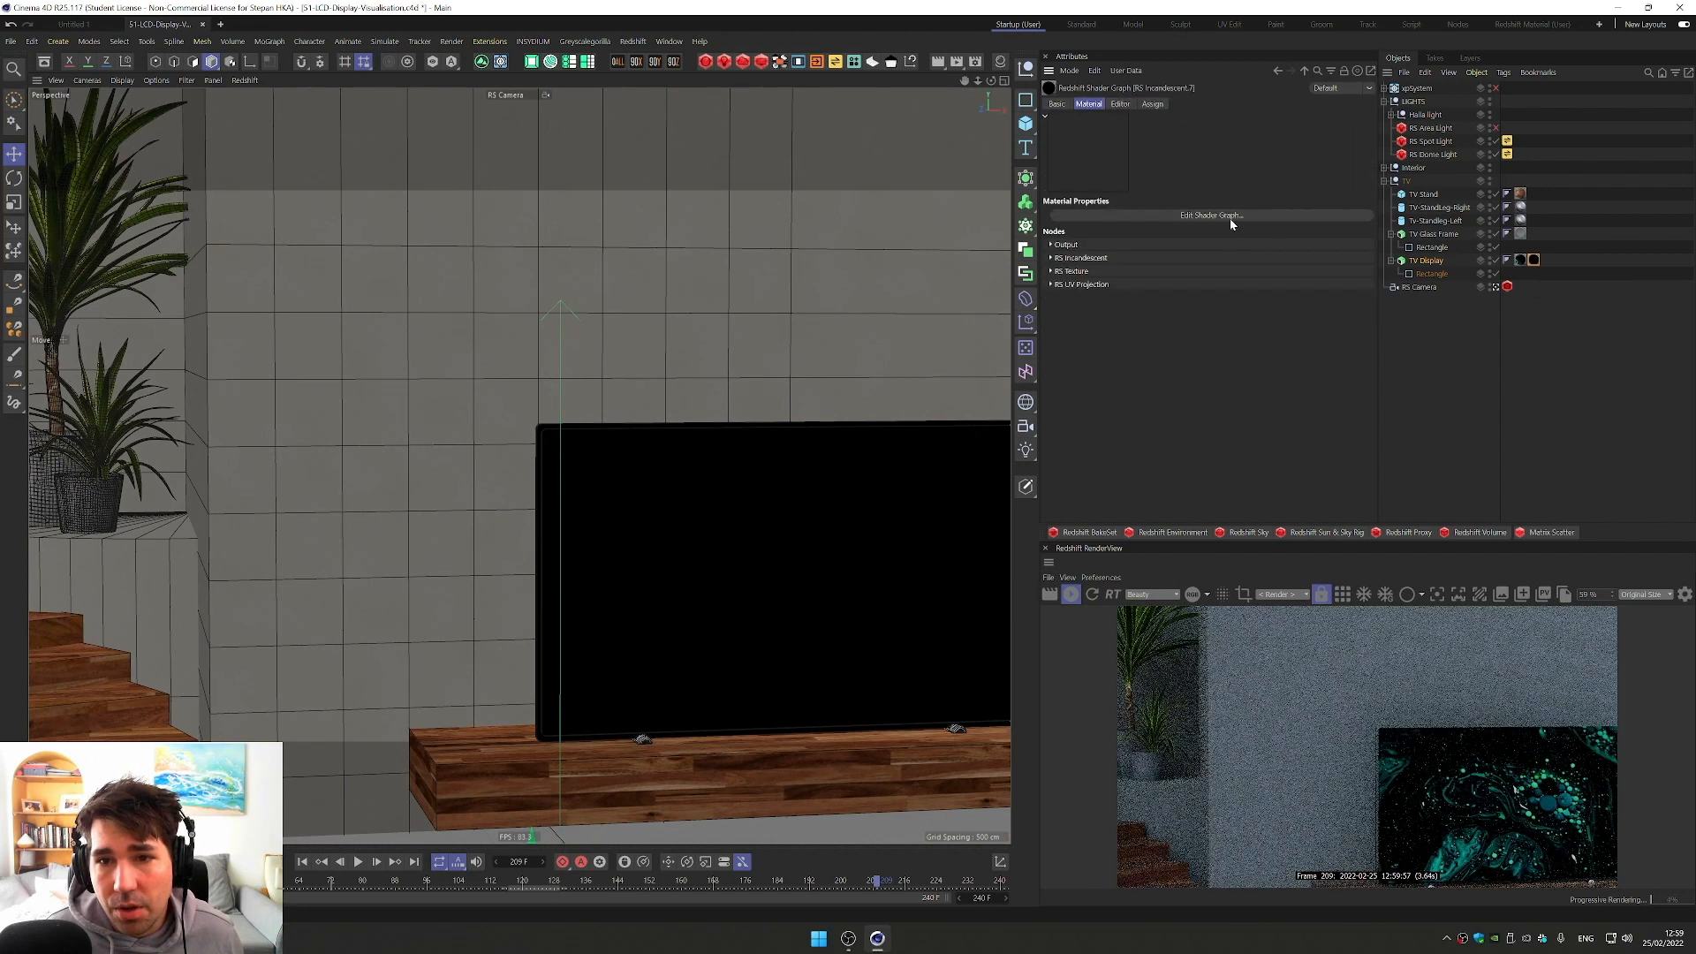
Step: Add a second RS Texture node holding LCD-Texture.png, declining the copy prompt, and search 'color' for the next node
click(1210, 213)
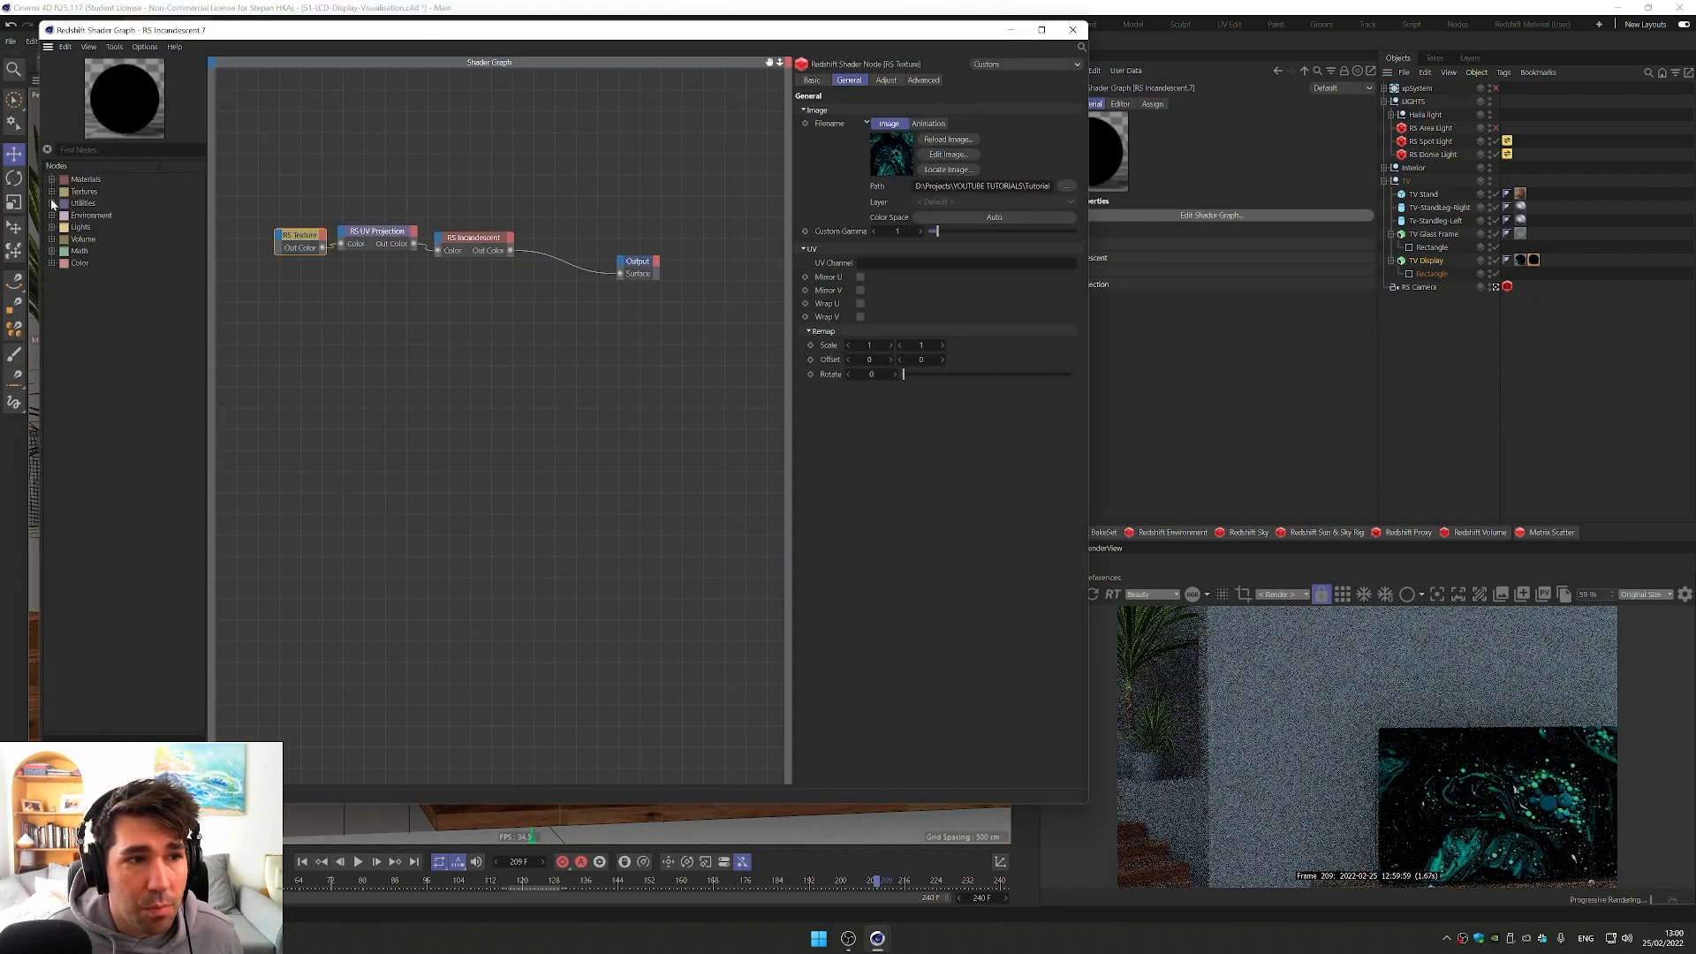
click(65, 191)
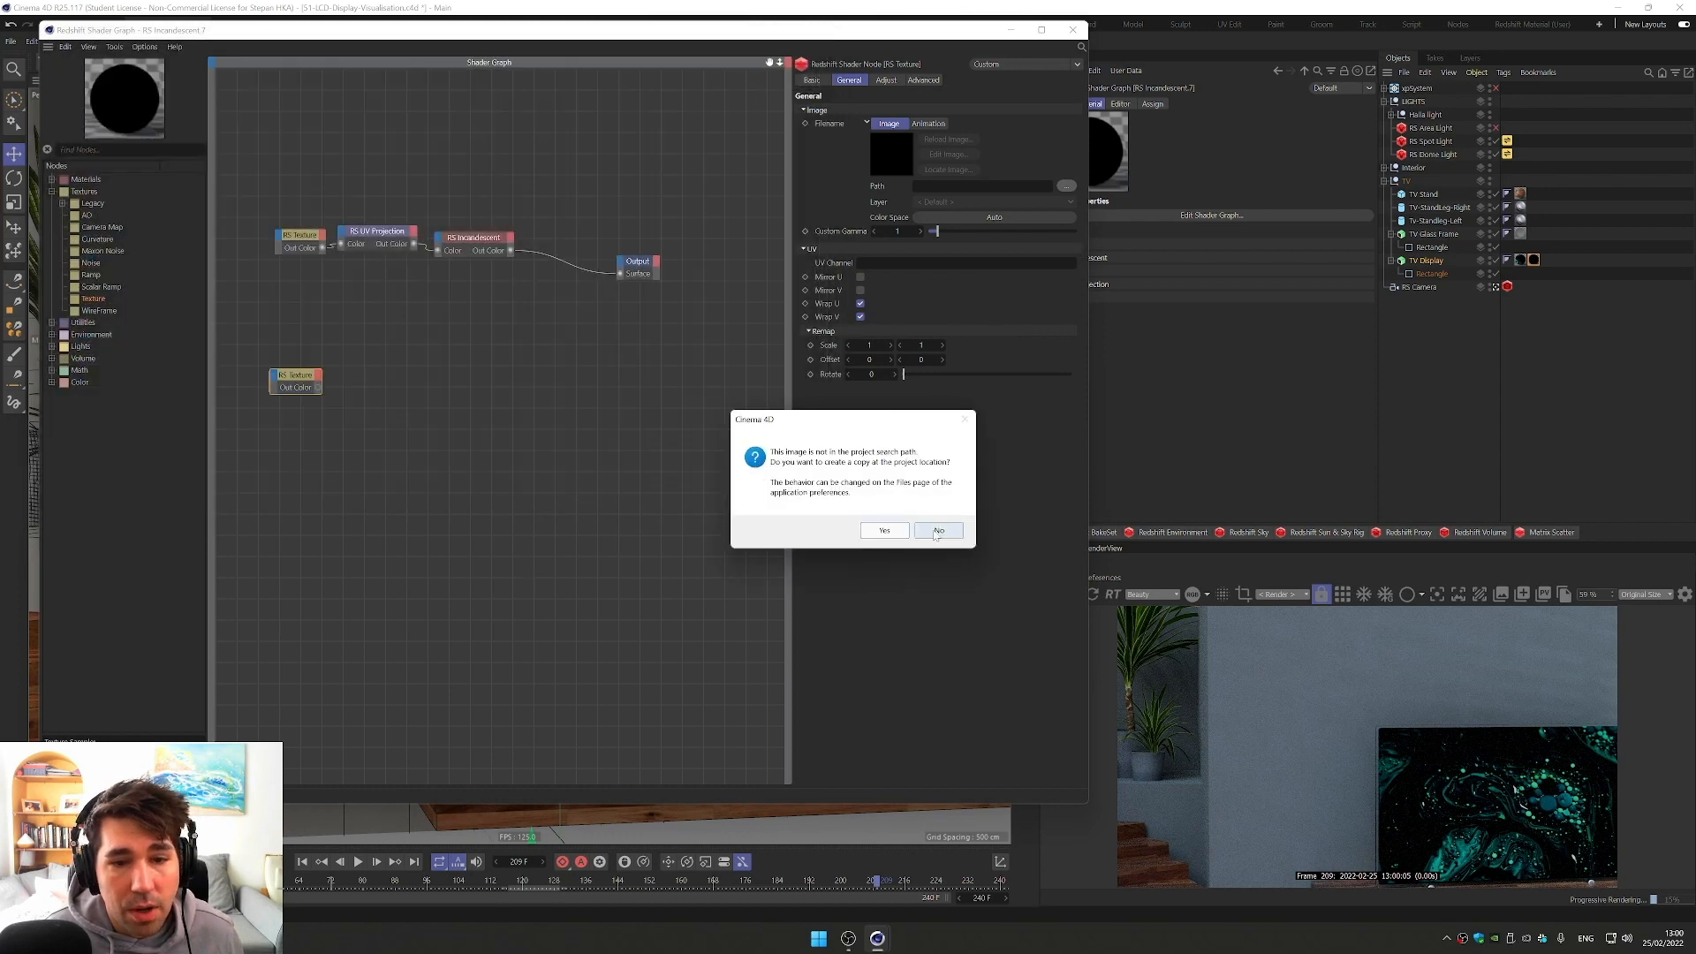
click(936, 530)
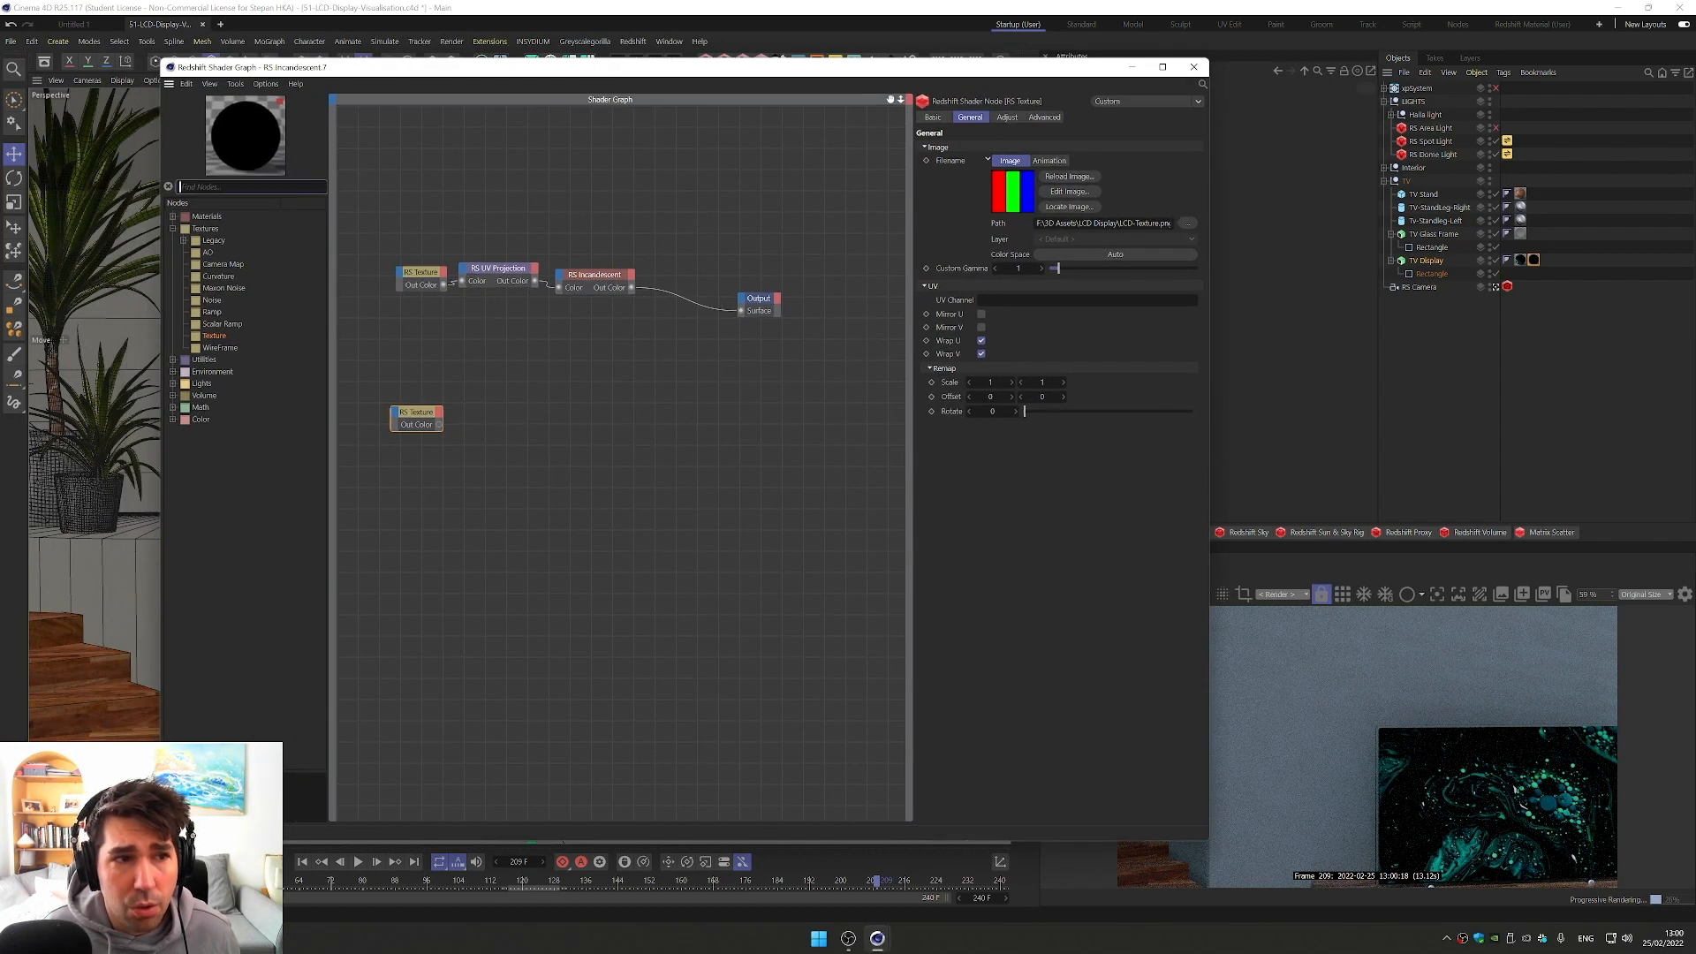
text(color layer)
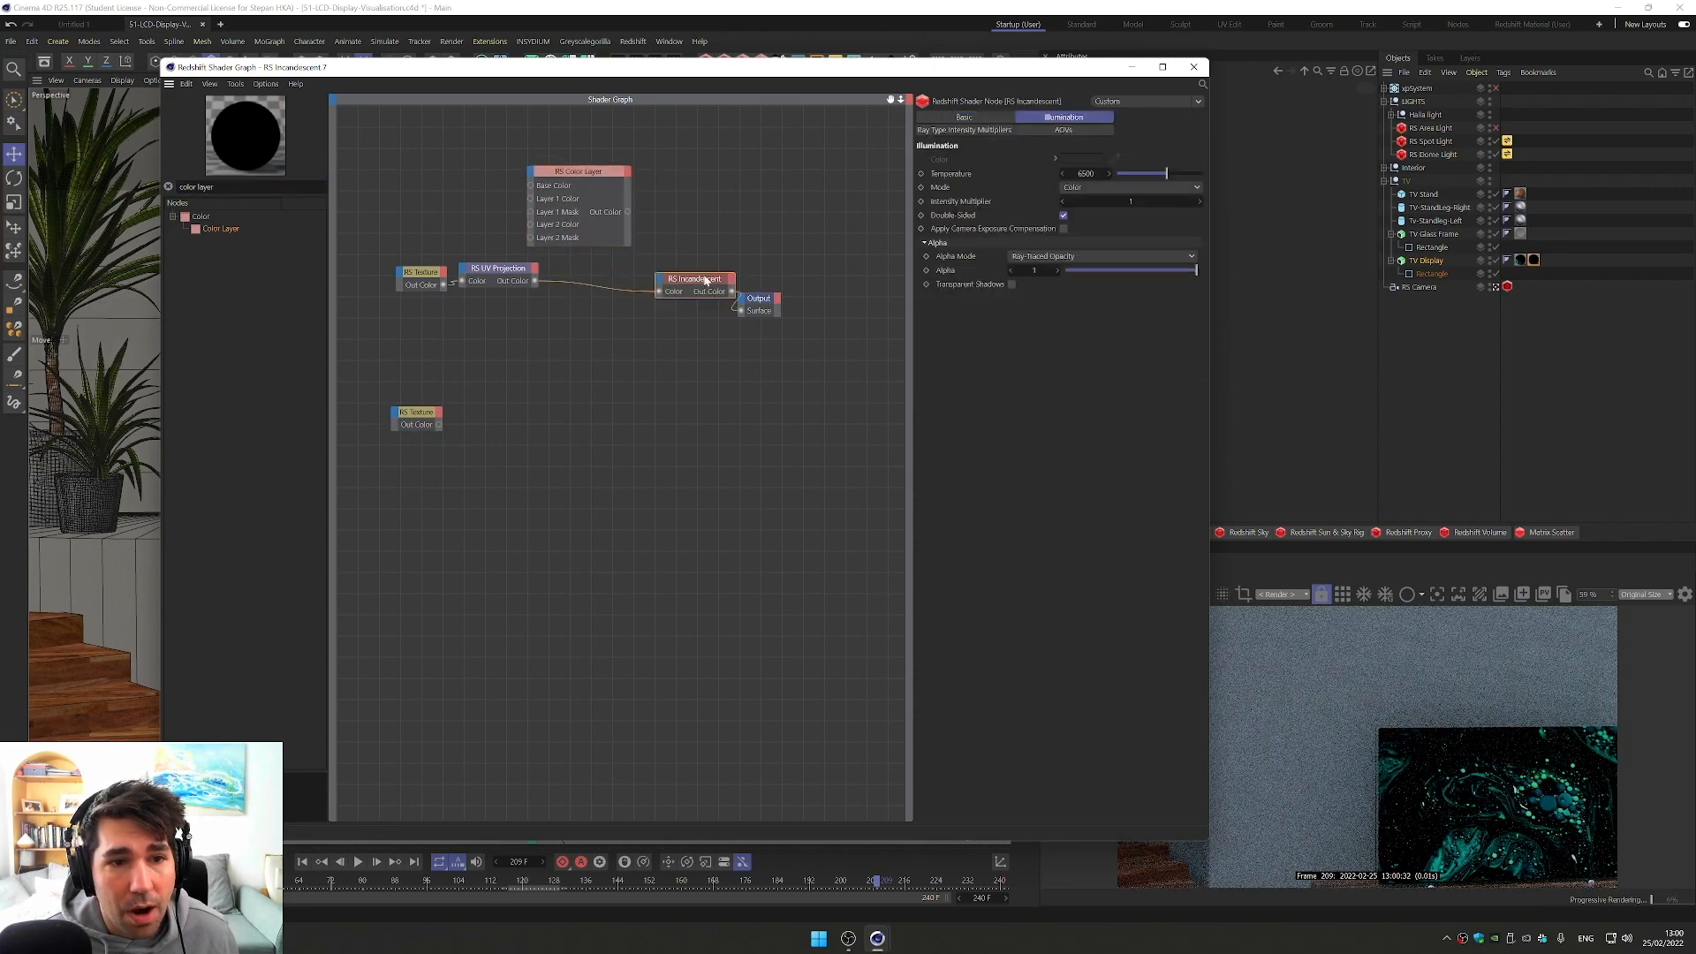
Step: Place an RS Color Layer between UV Projection and Incandescent with the RGB texture wired into Layer 1 Color
click(493, 269)
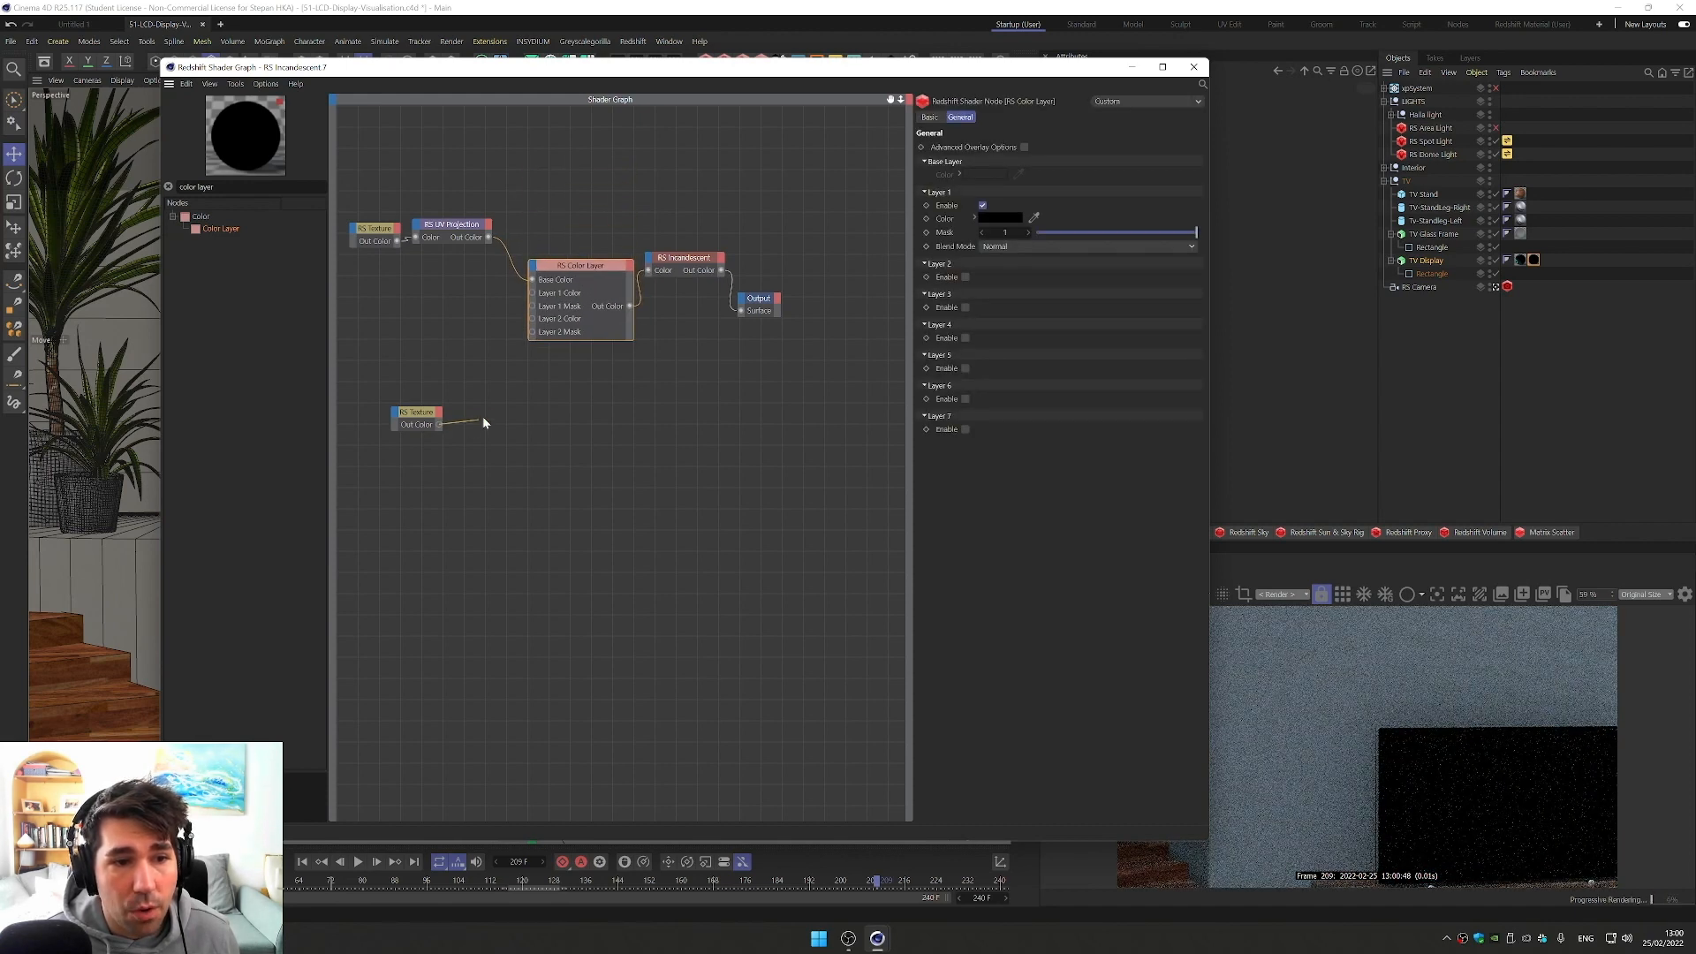
drag(438, 424, 532, 293)
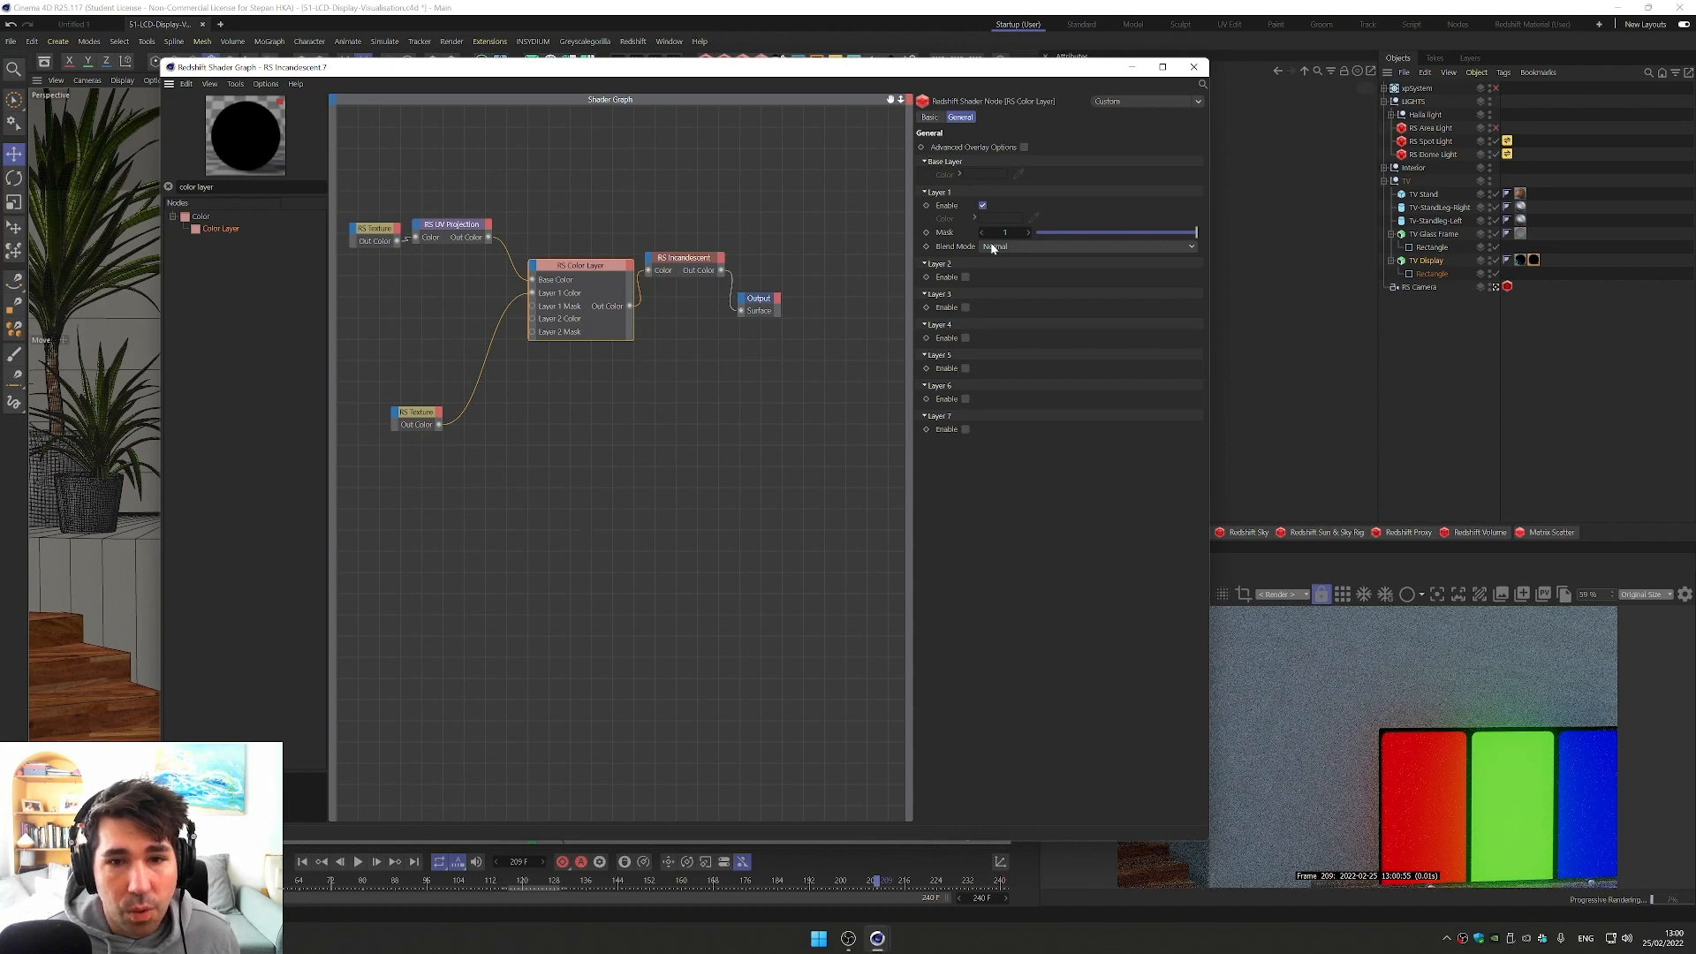
mouse_move(592, 277)
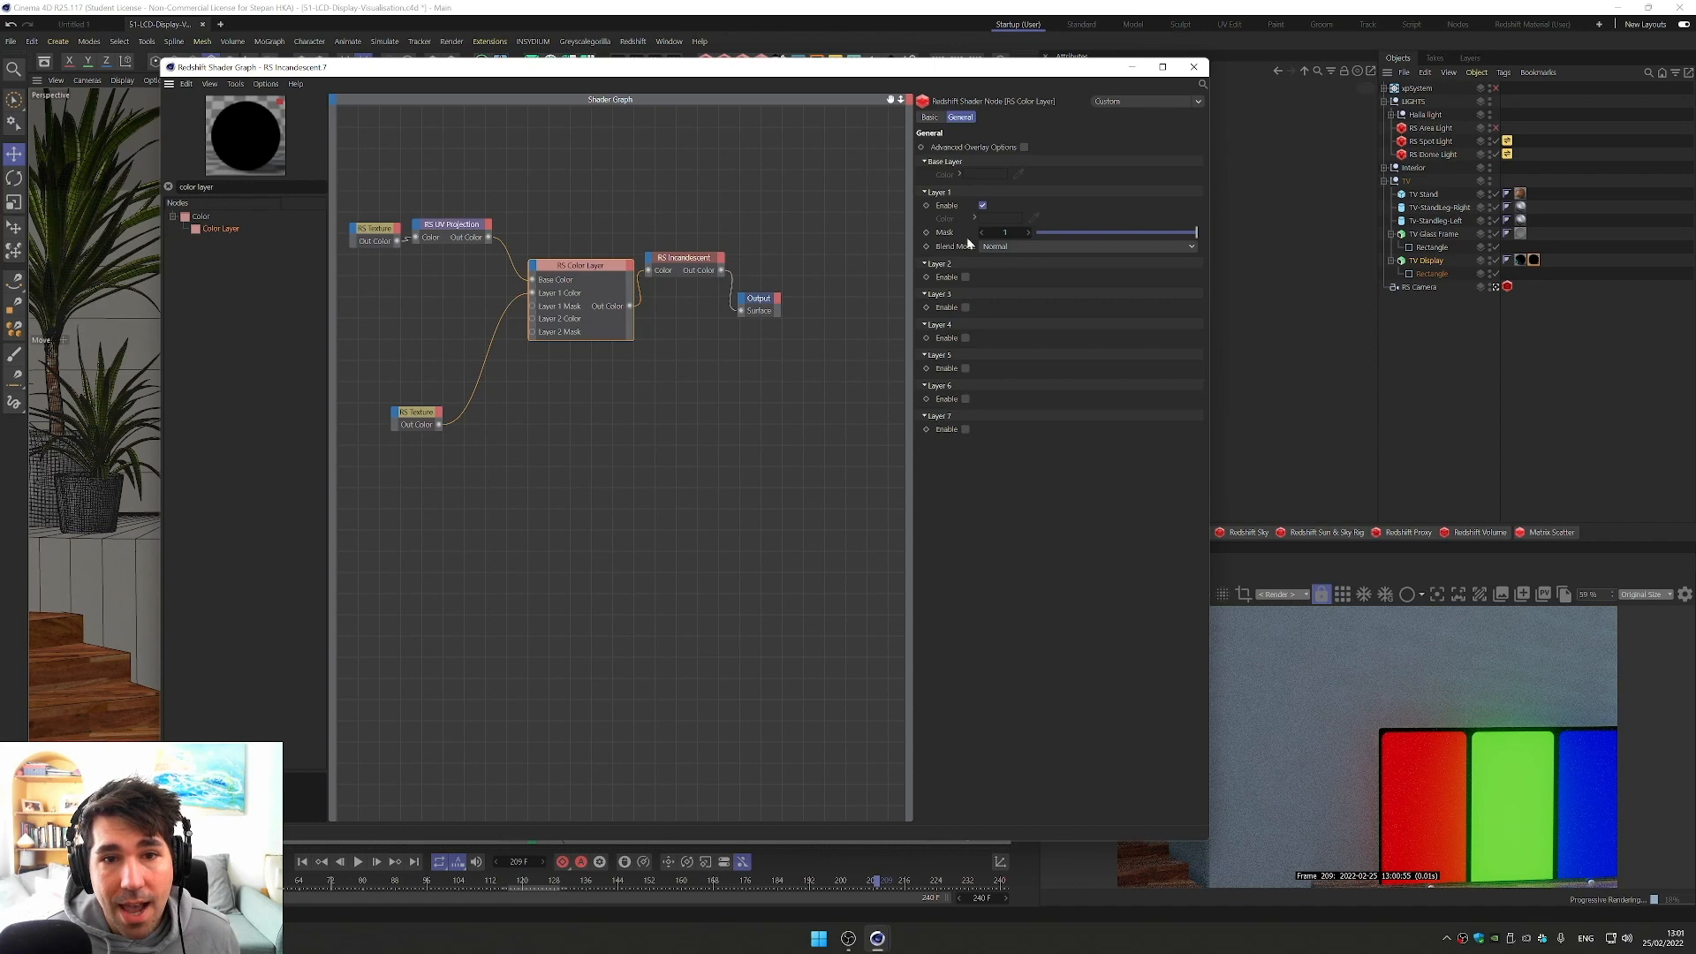
click(1087, 246)
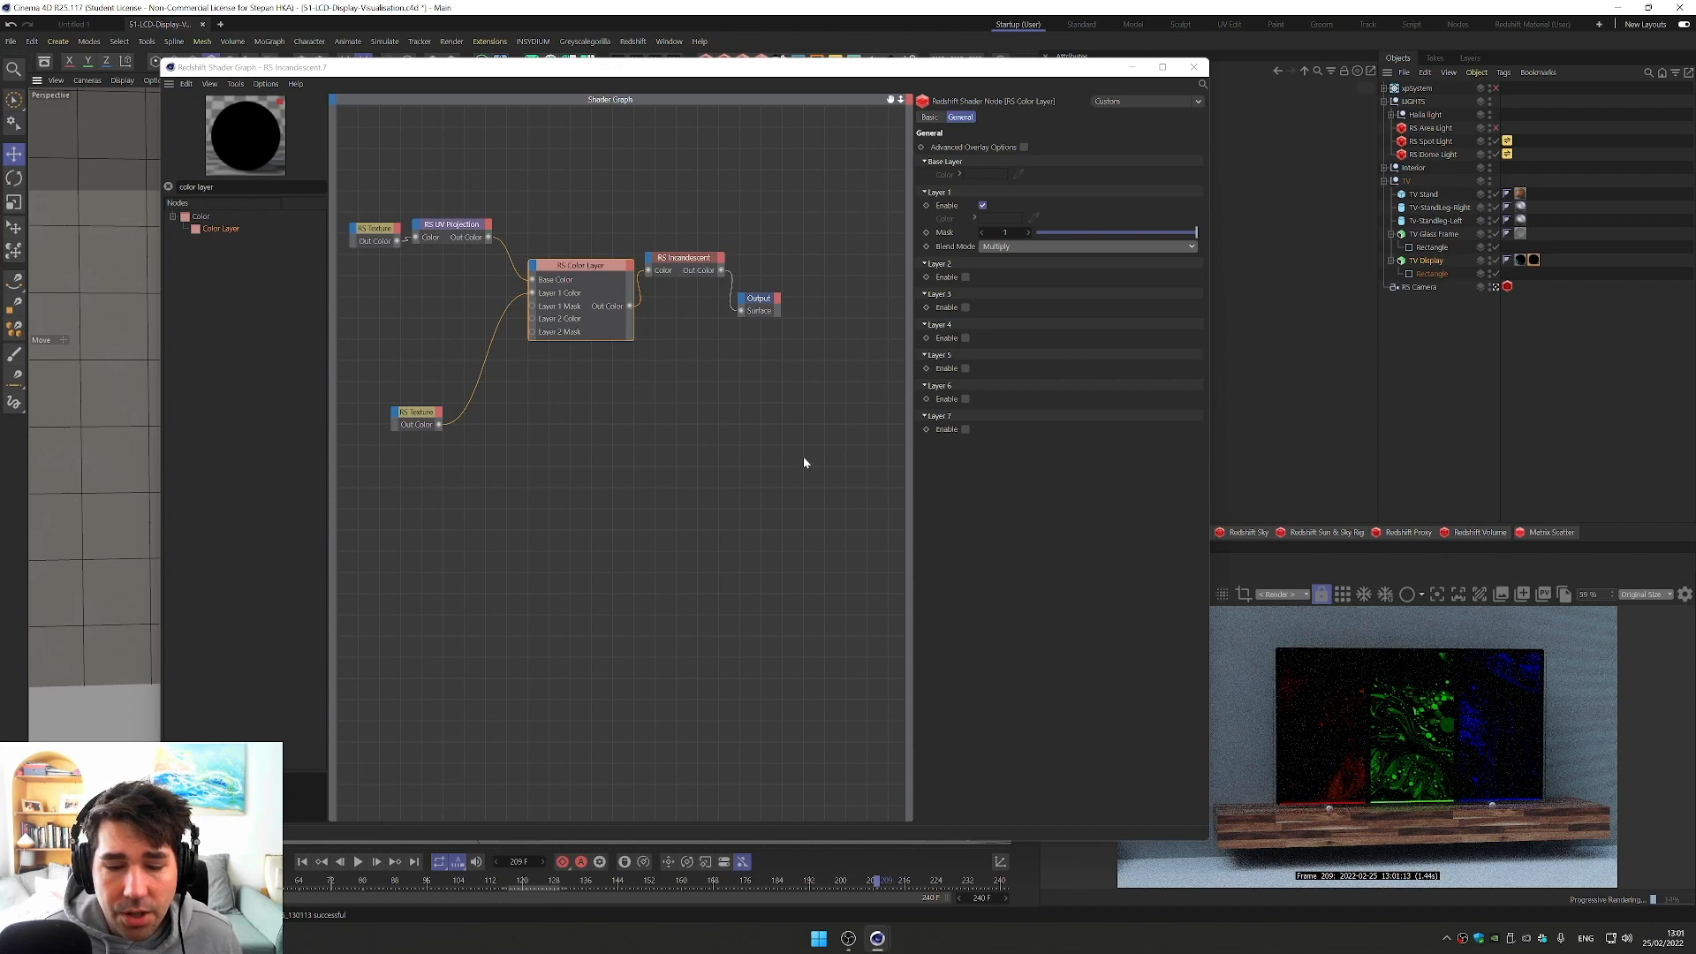
Step: Set the RGB stripe texture's horizontal scale to 640 so it tiles as fine subpixels
click(417, 417)
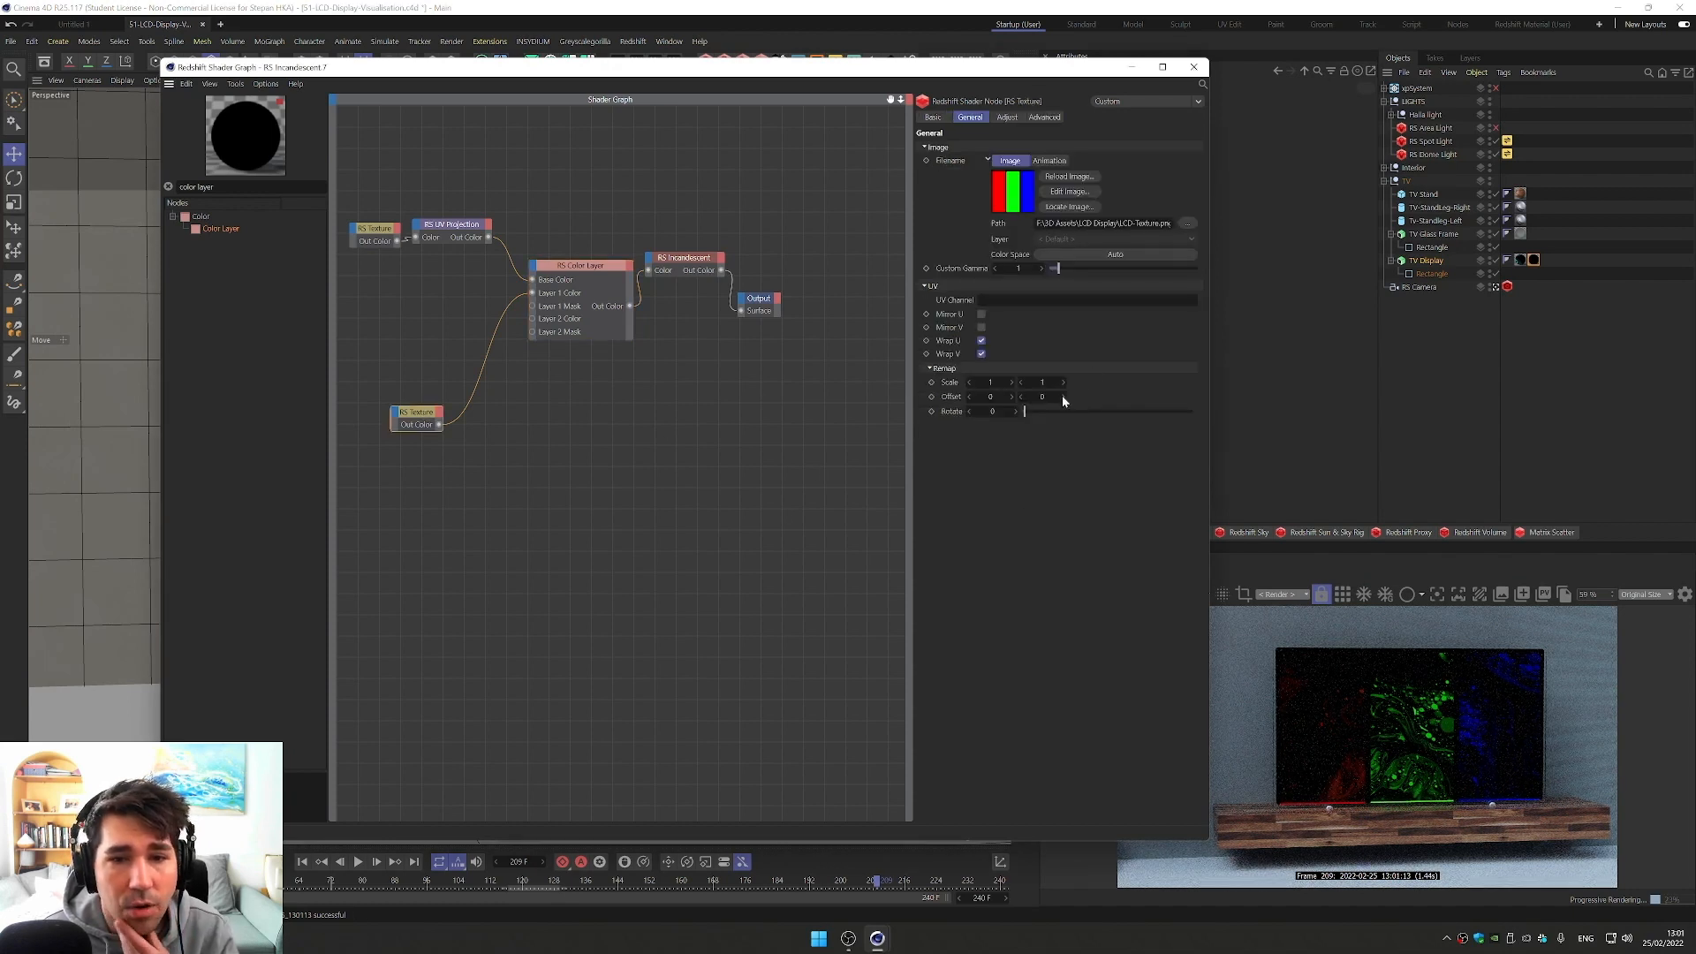
click(989, 382)
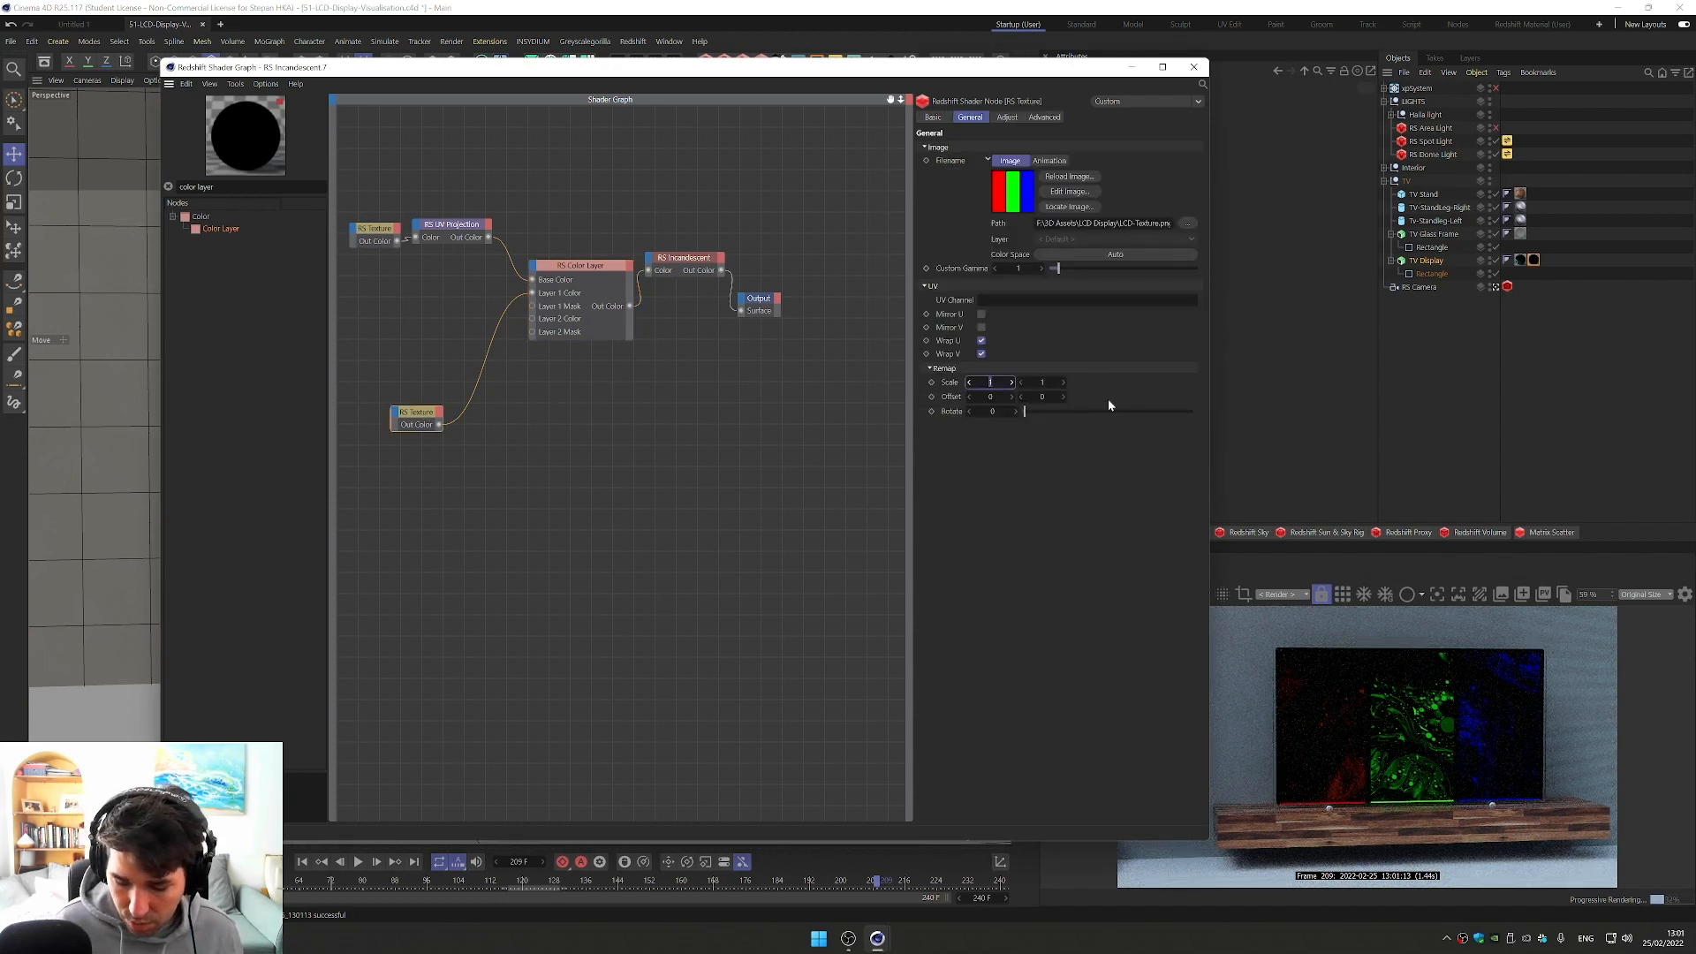
text(640)
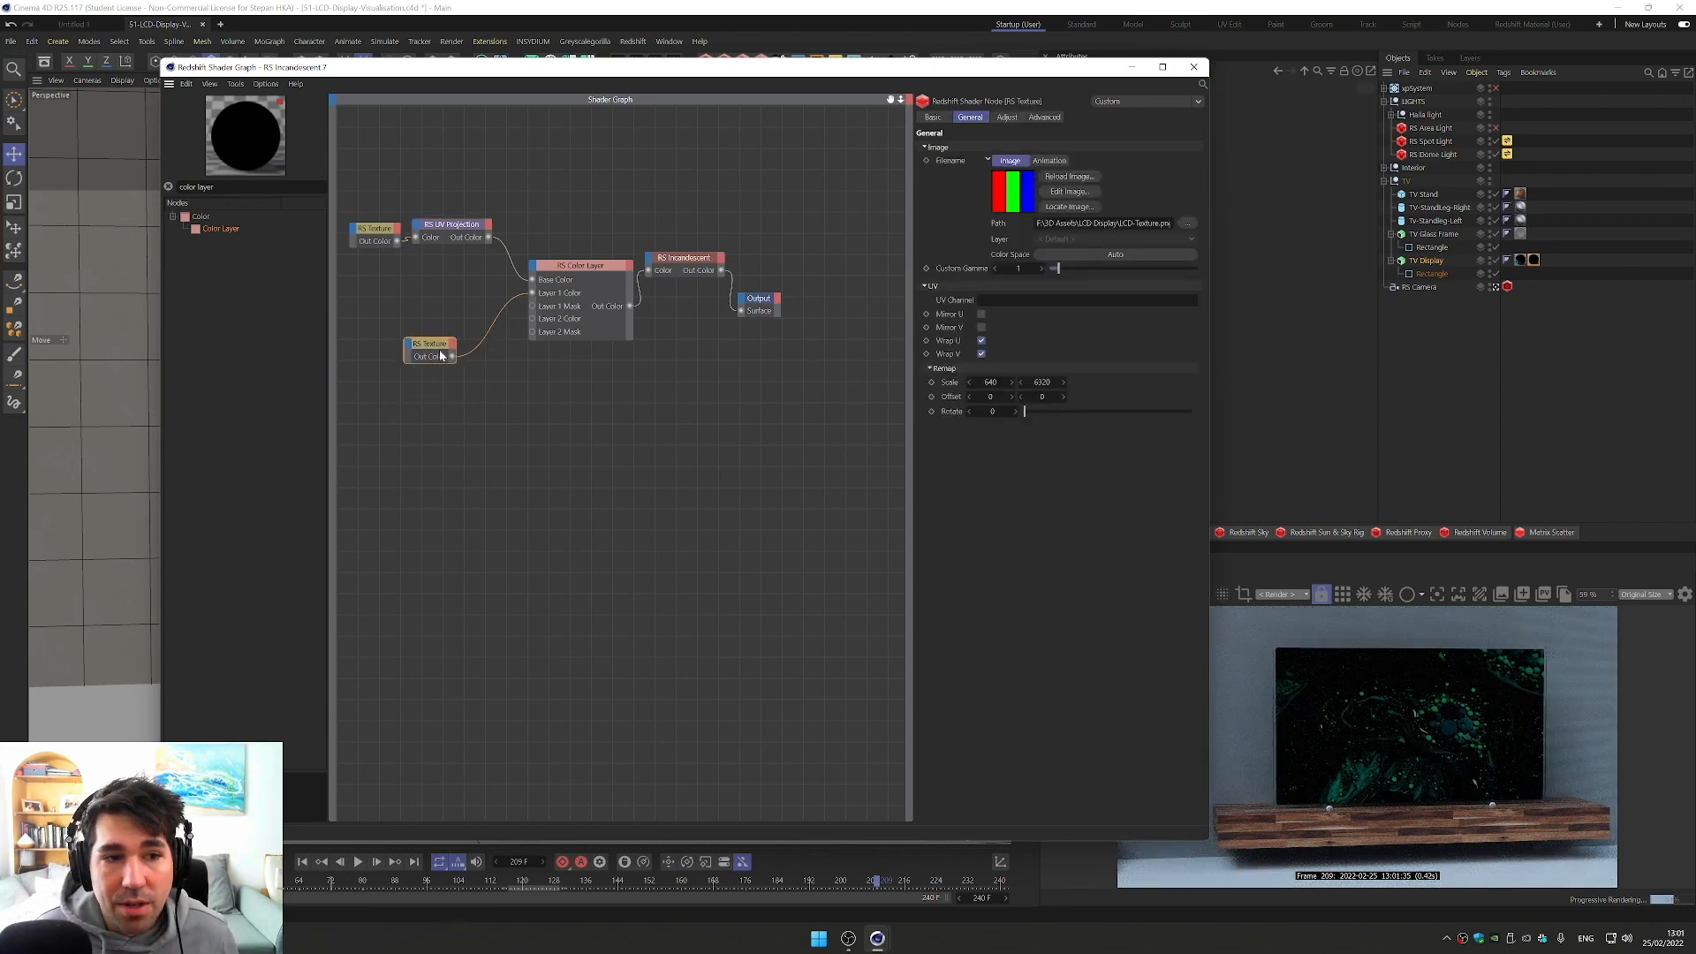
drag(429, 350, 432, 392)
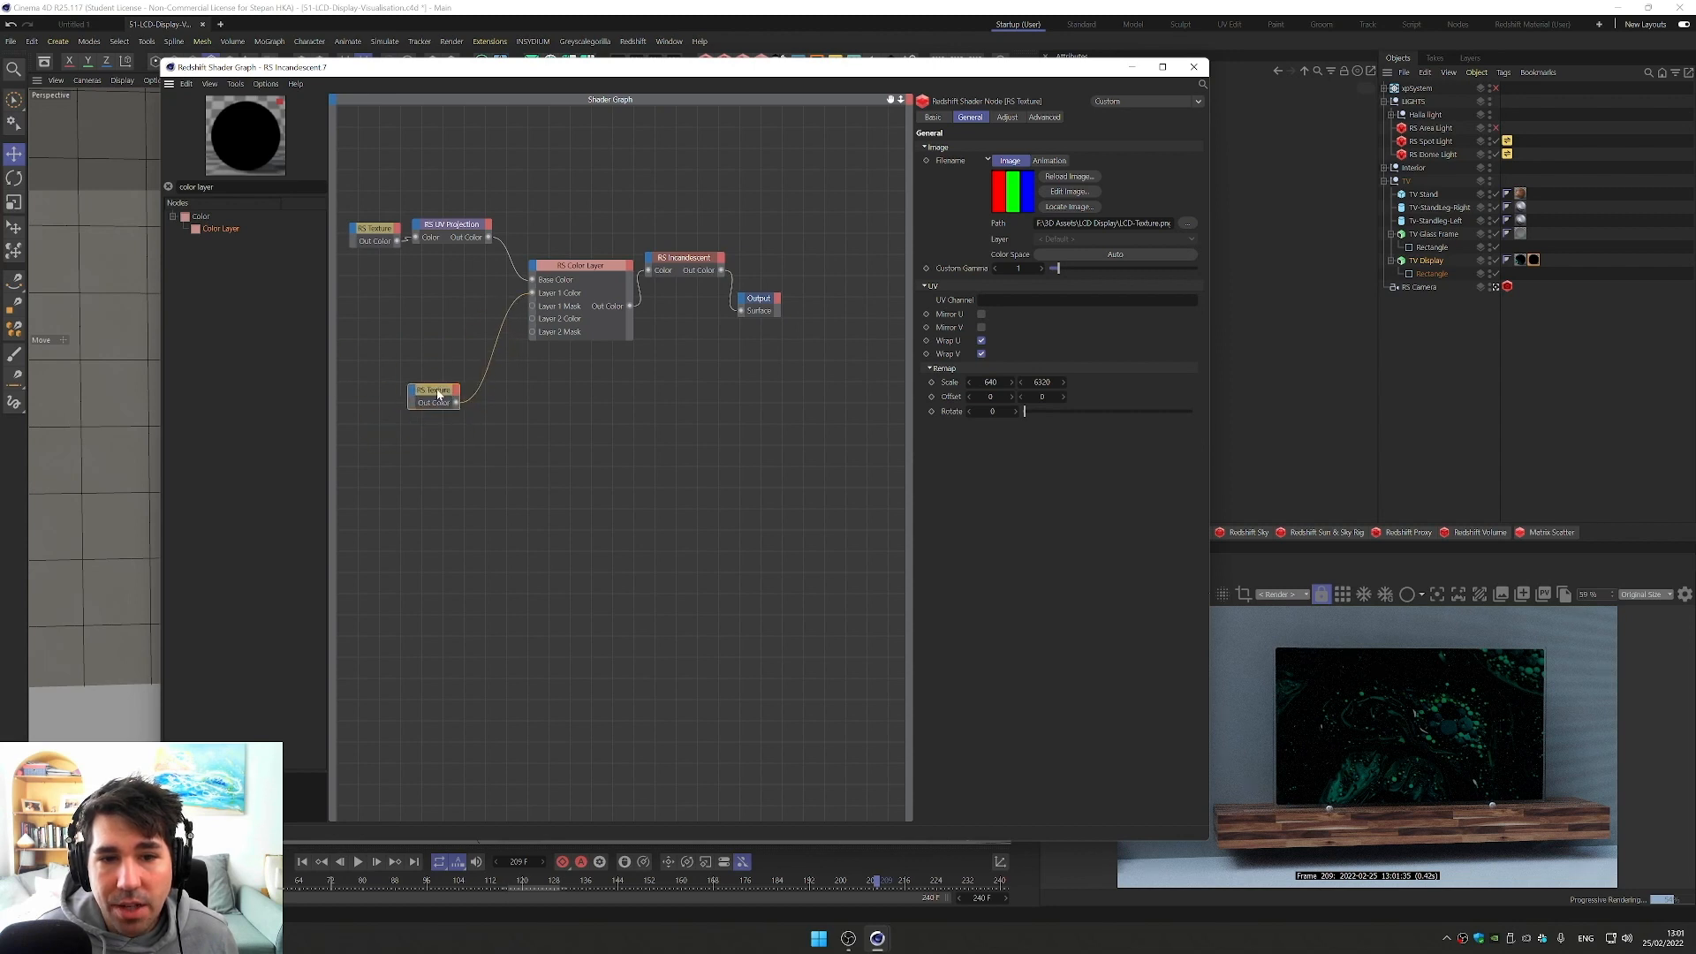
Step: Set Layer 1's blend mode to Multiply, check the subpixel texture and return to the screen material's settings
click(581, 265)
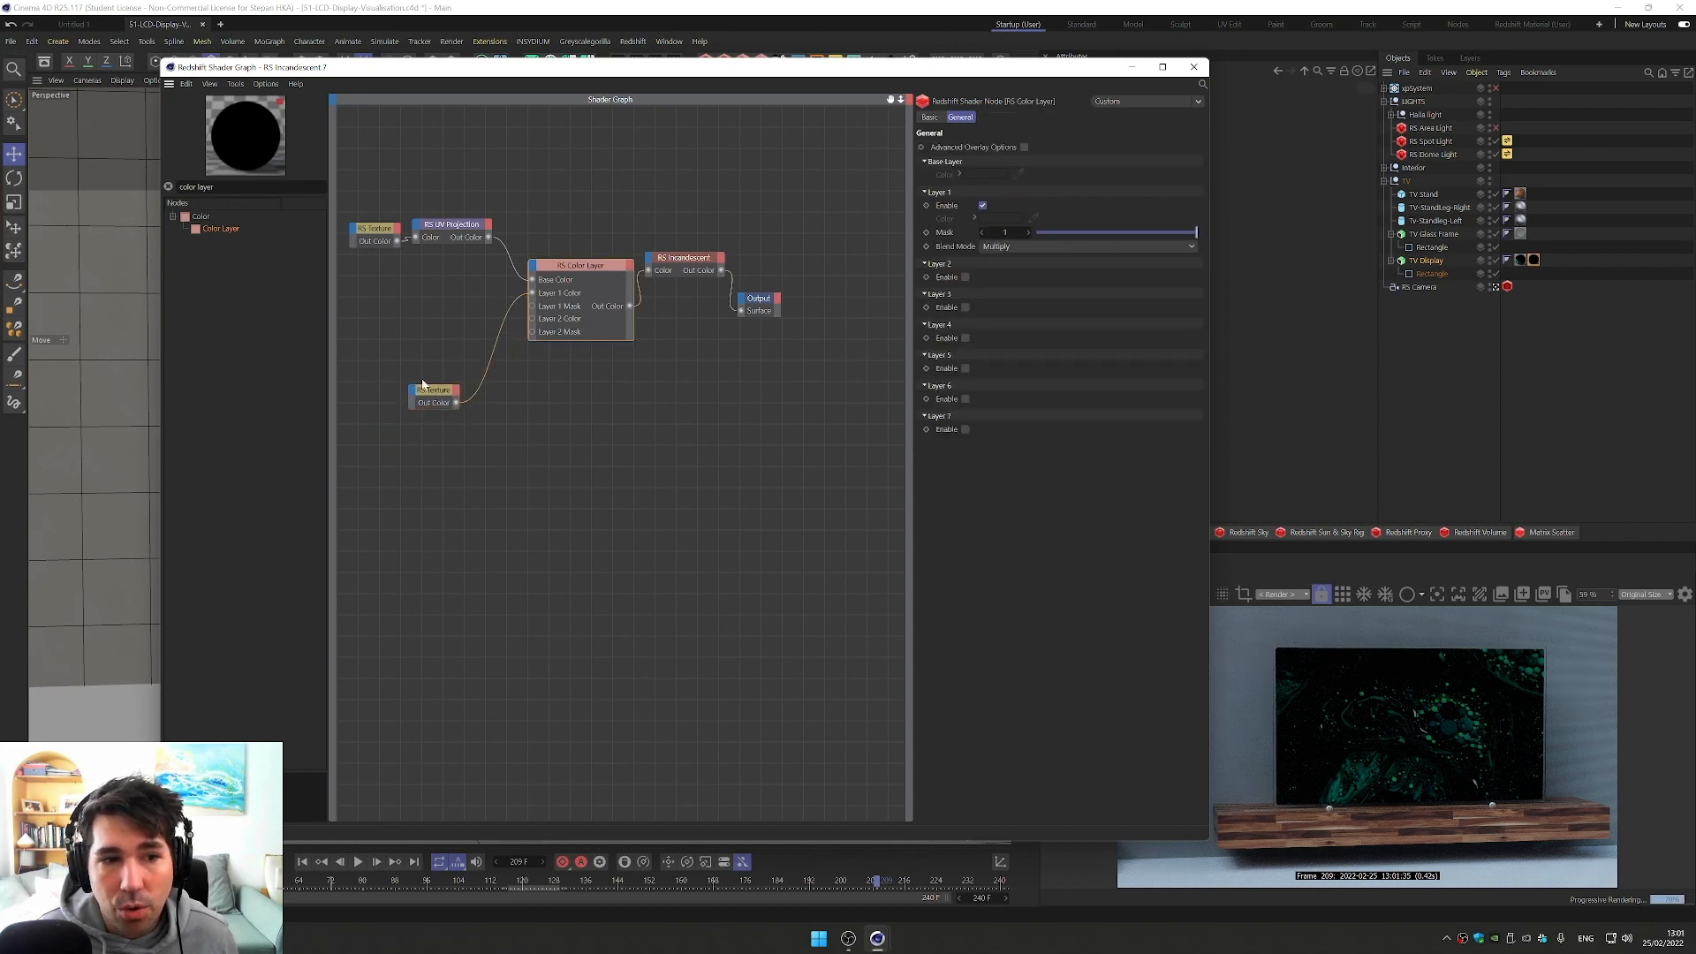
click(434, 389)
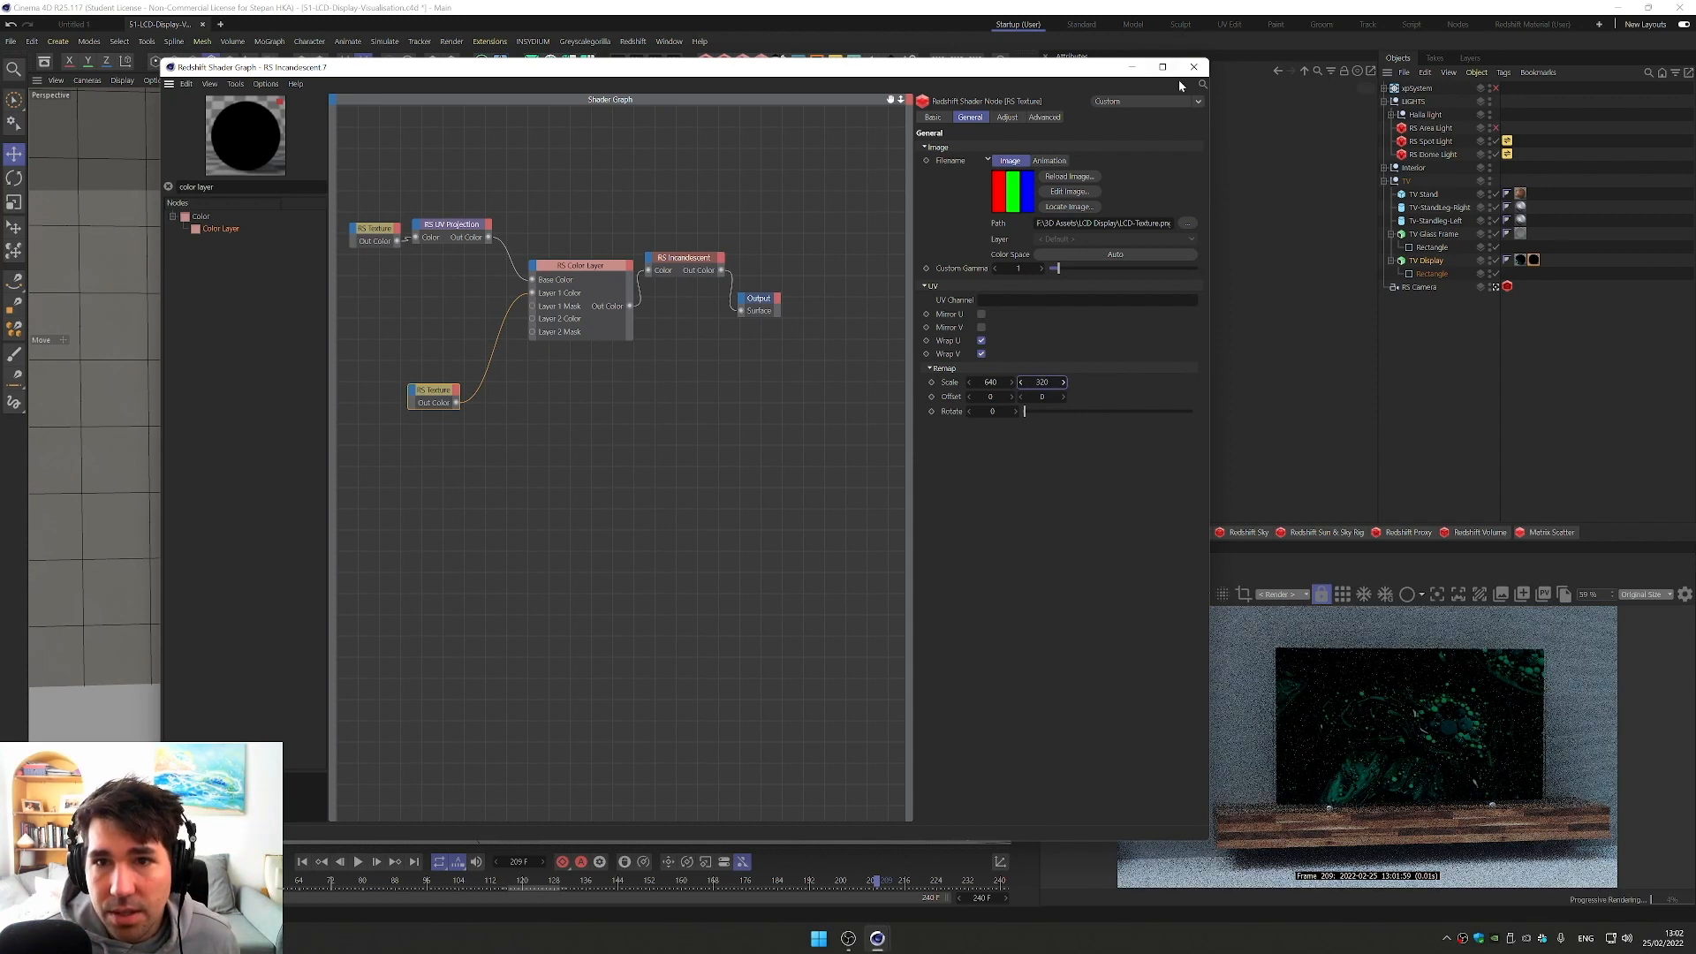
click(1194, 67)
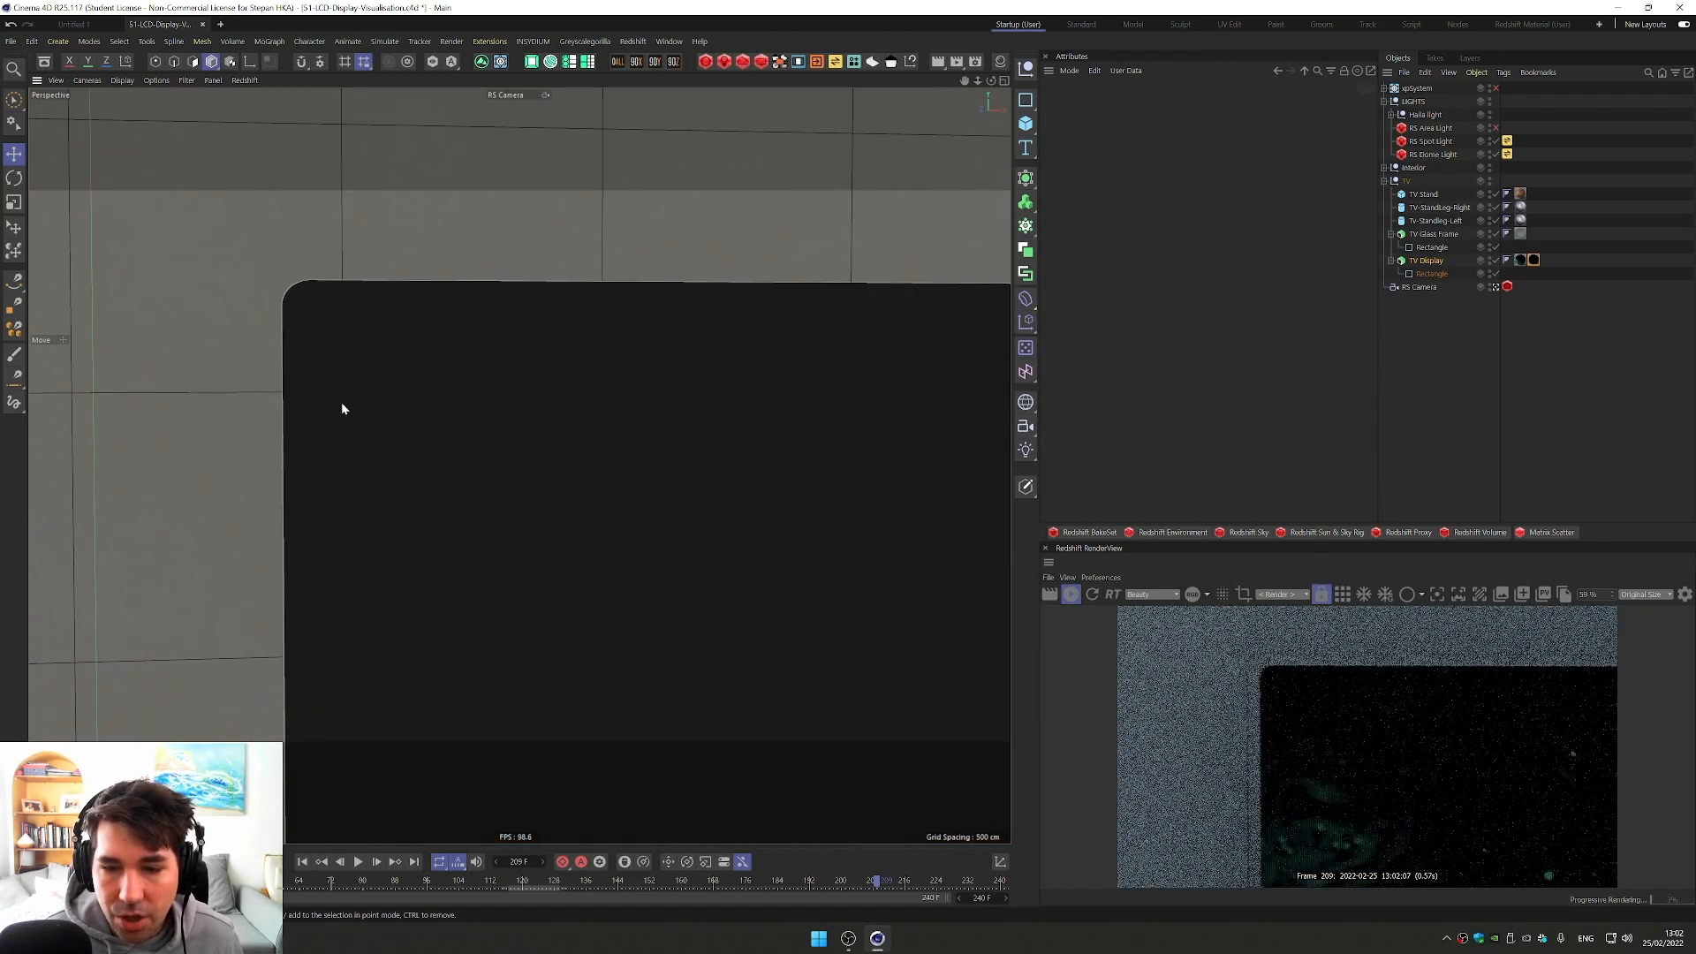
click(1431, 273)
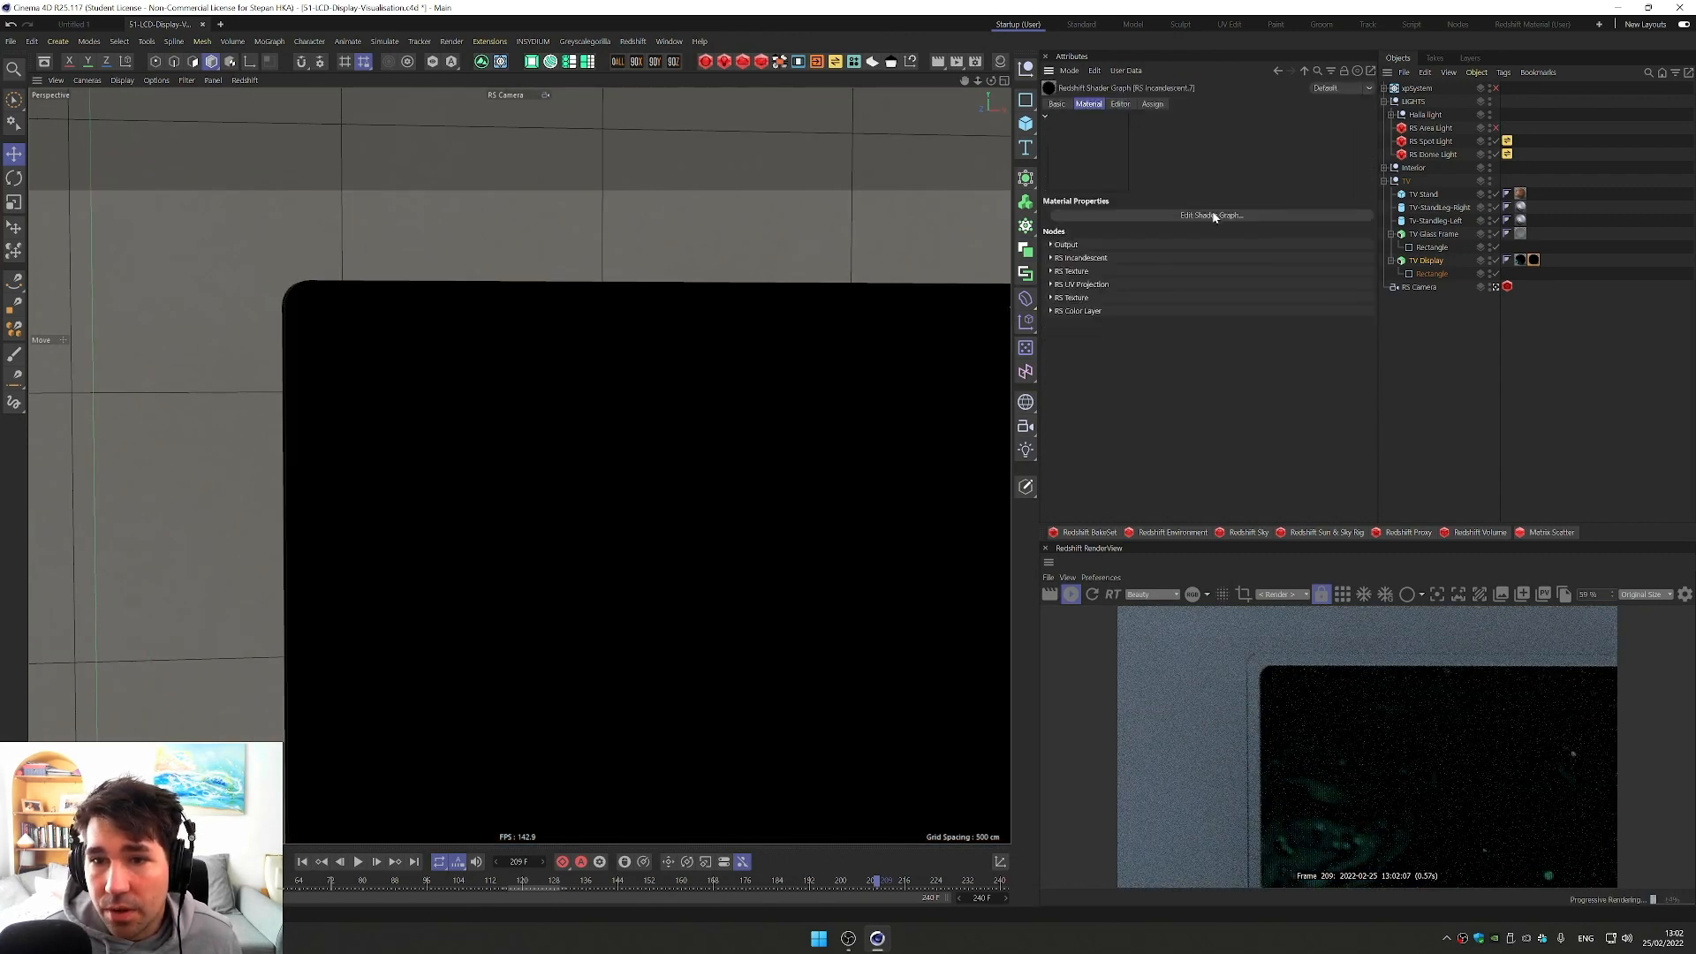
Step: Set the RS Incandescent node's Intensity Multiplier to 8
click(1212, 215)
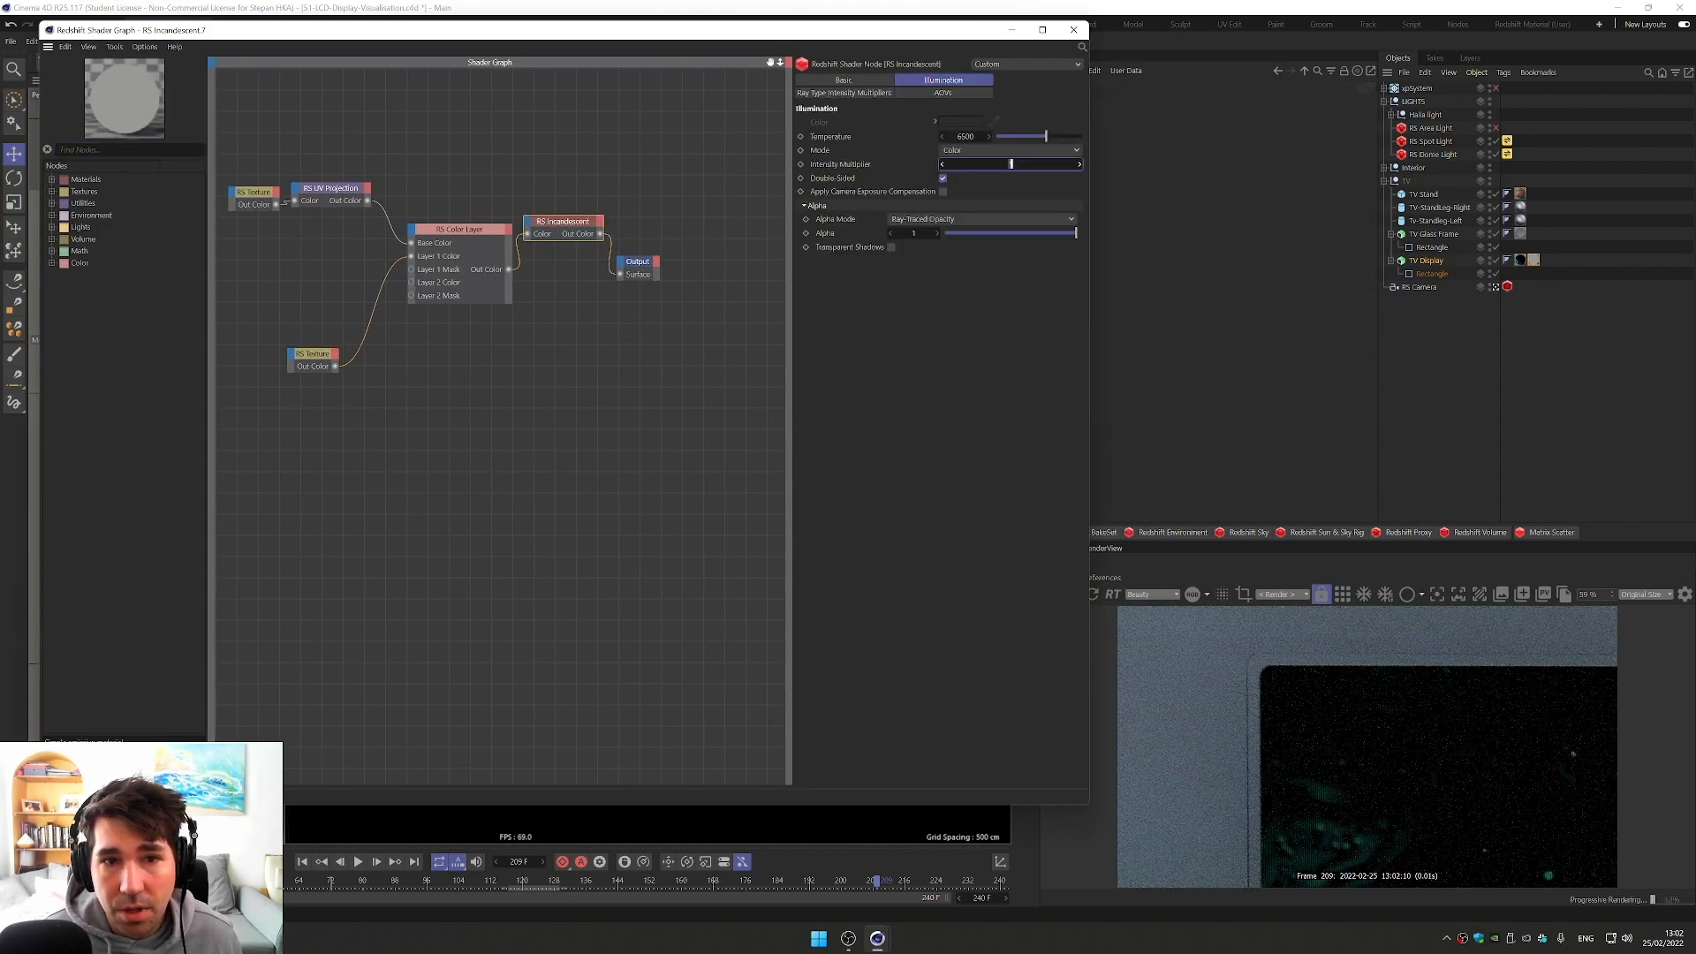
text(8)
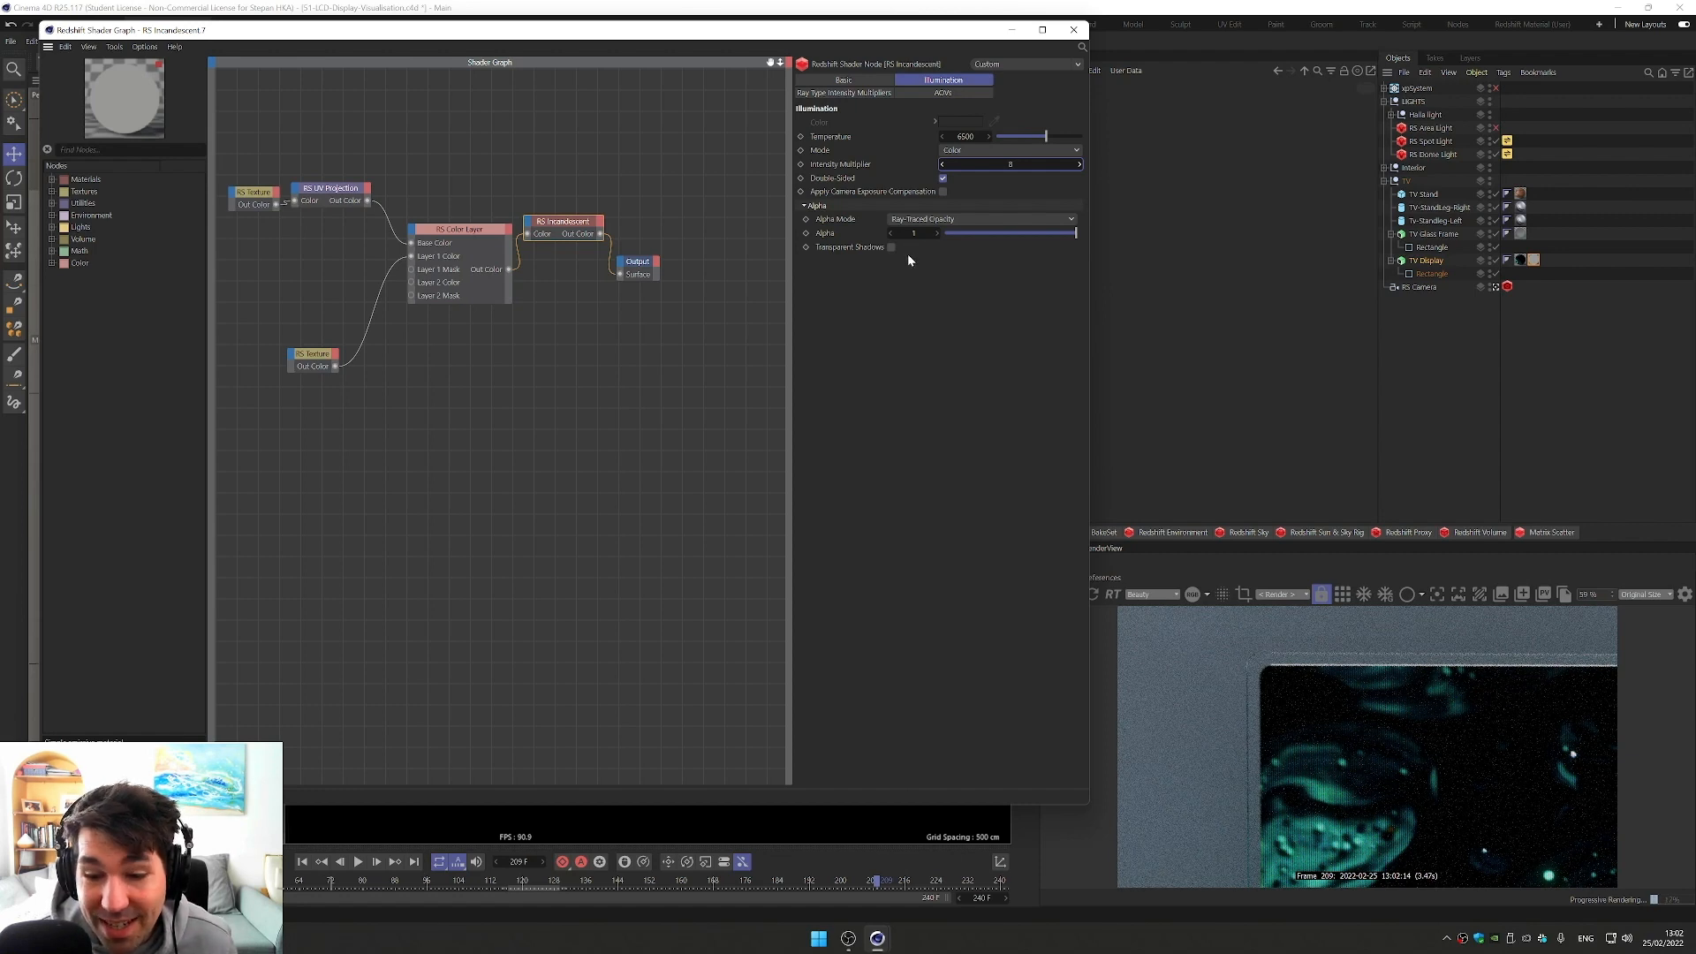
mouse_move(1171, 532)
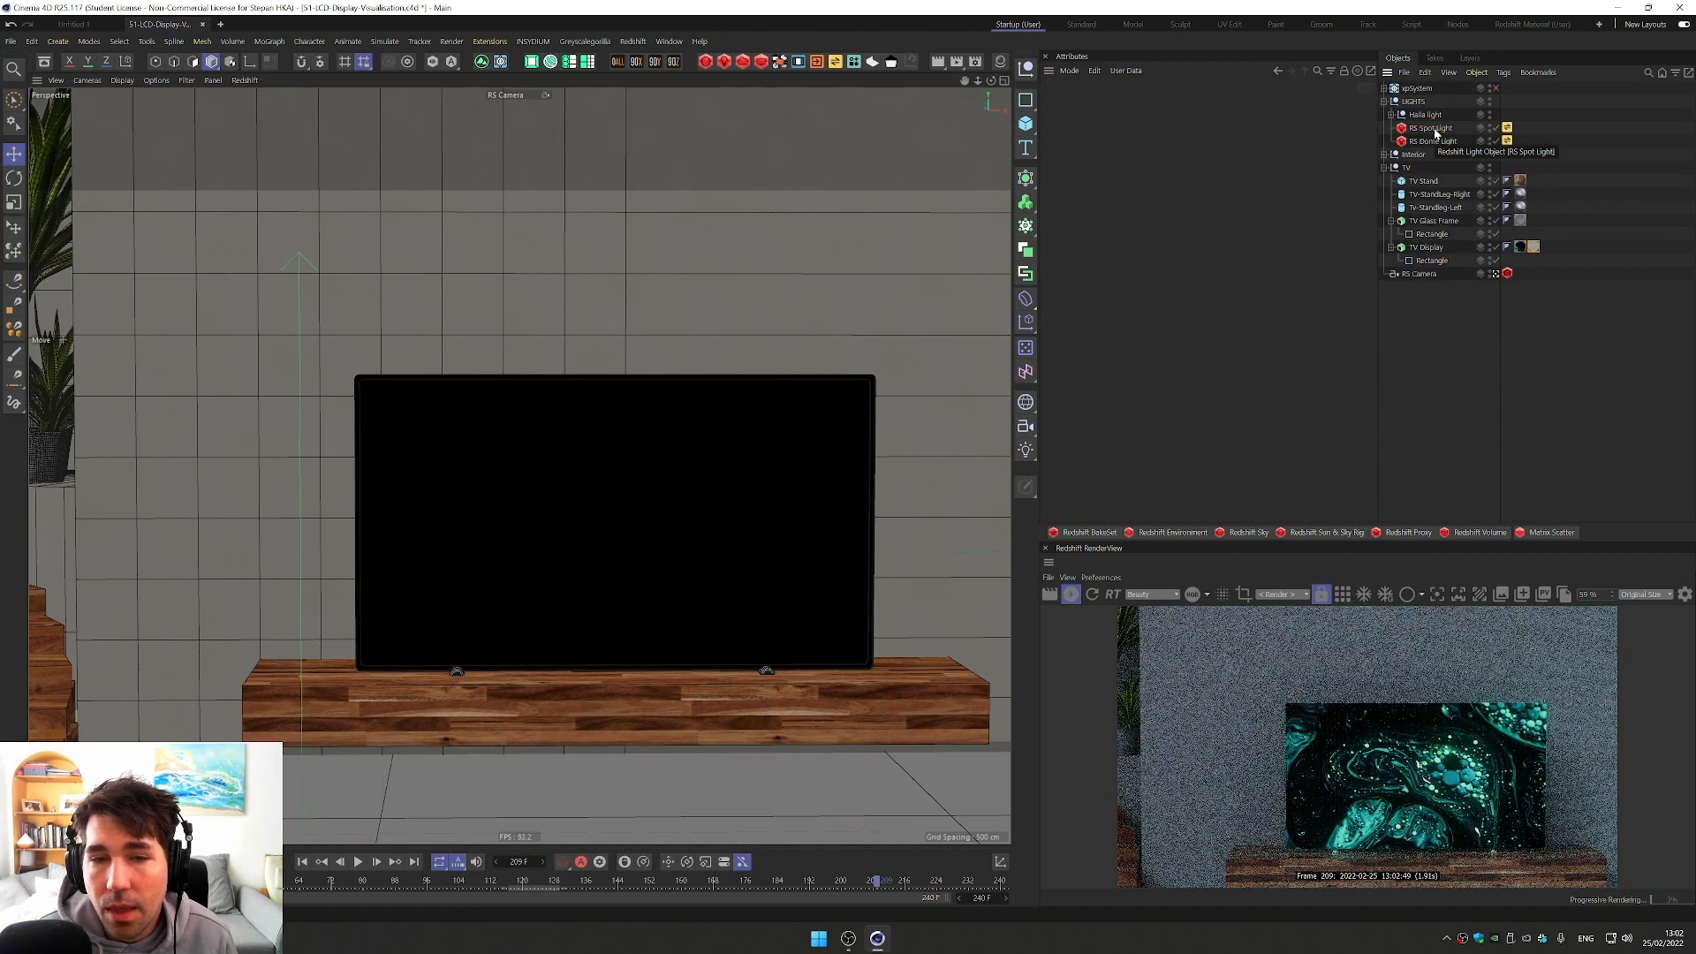
Step: Add a Redshift Area Light sized to the TV screen, placed behind it with lowered intensity
click(742, 62)
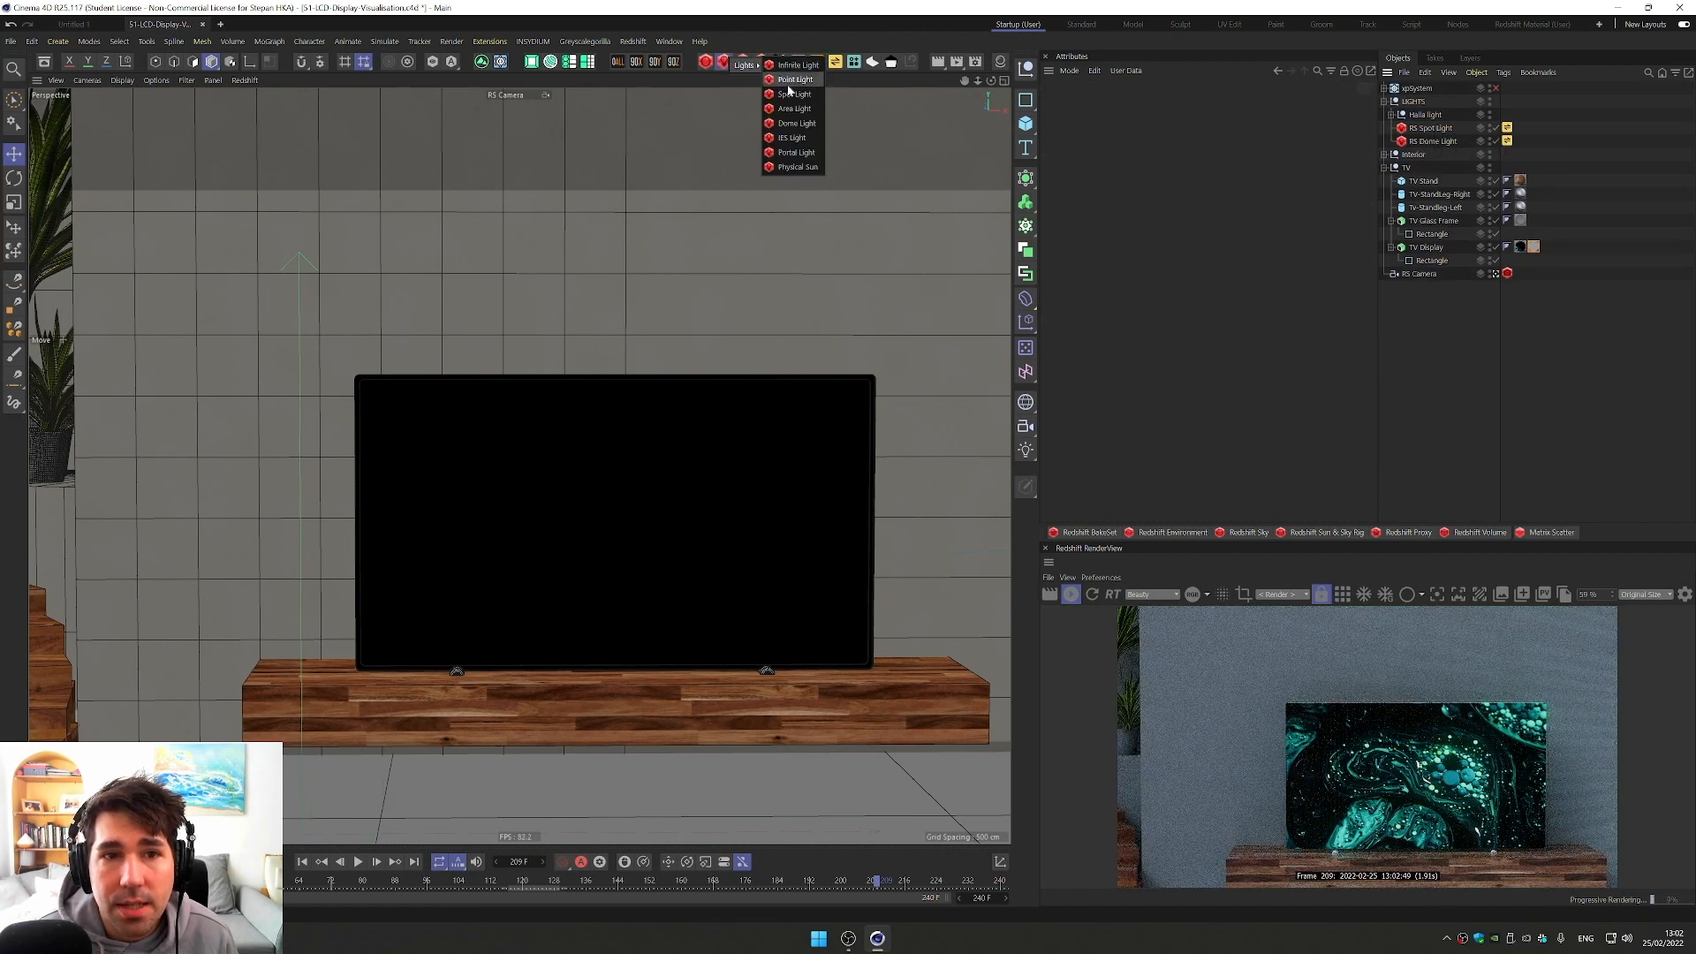
click(793, 108)
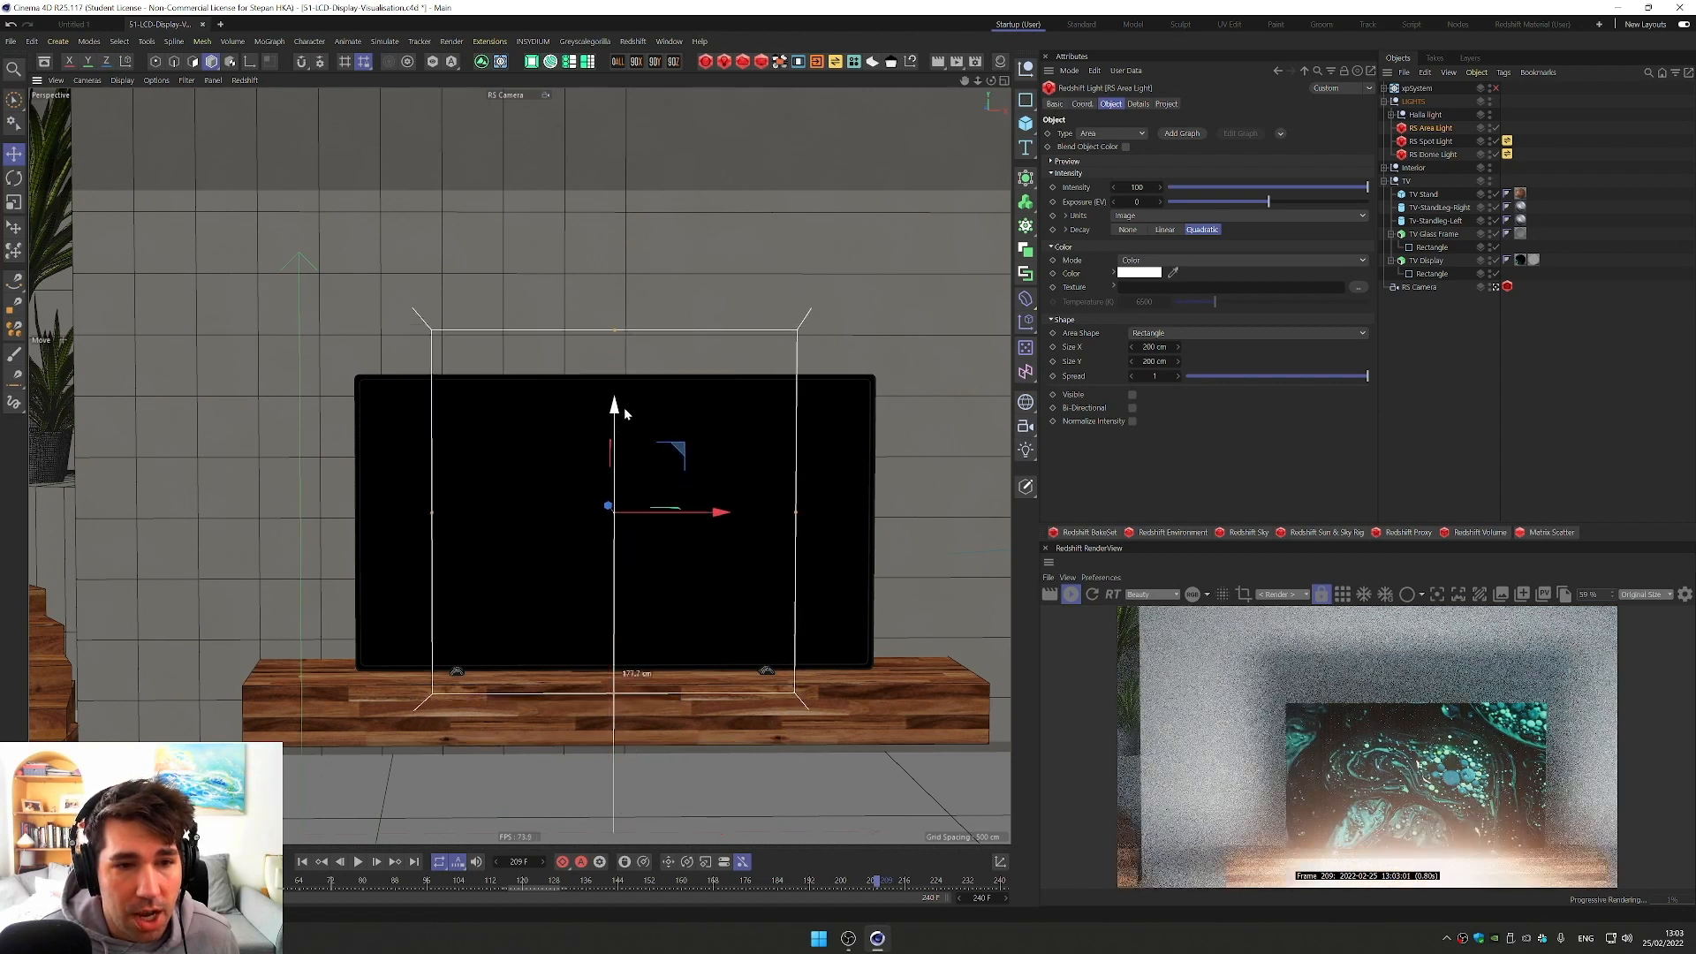
drag(615, 406, 615, 394)
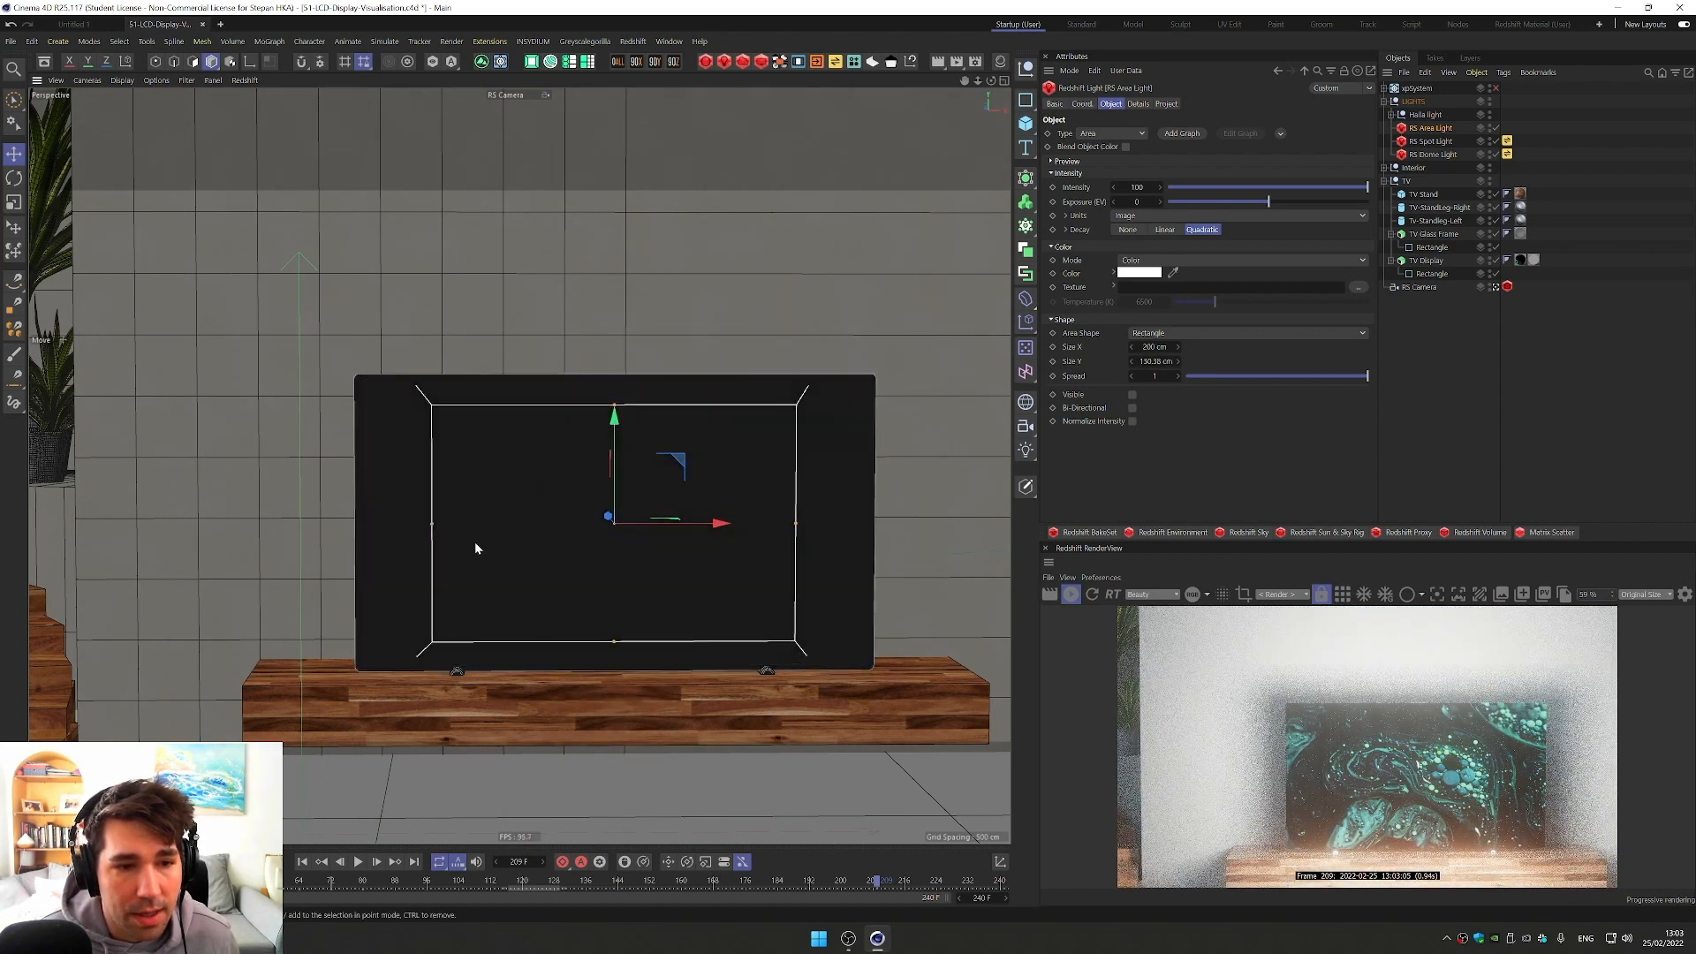
drag(719, 523, 726, 523)
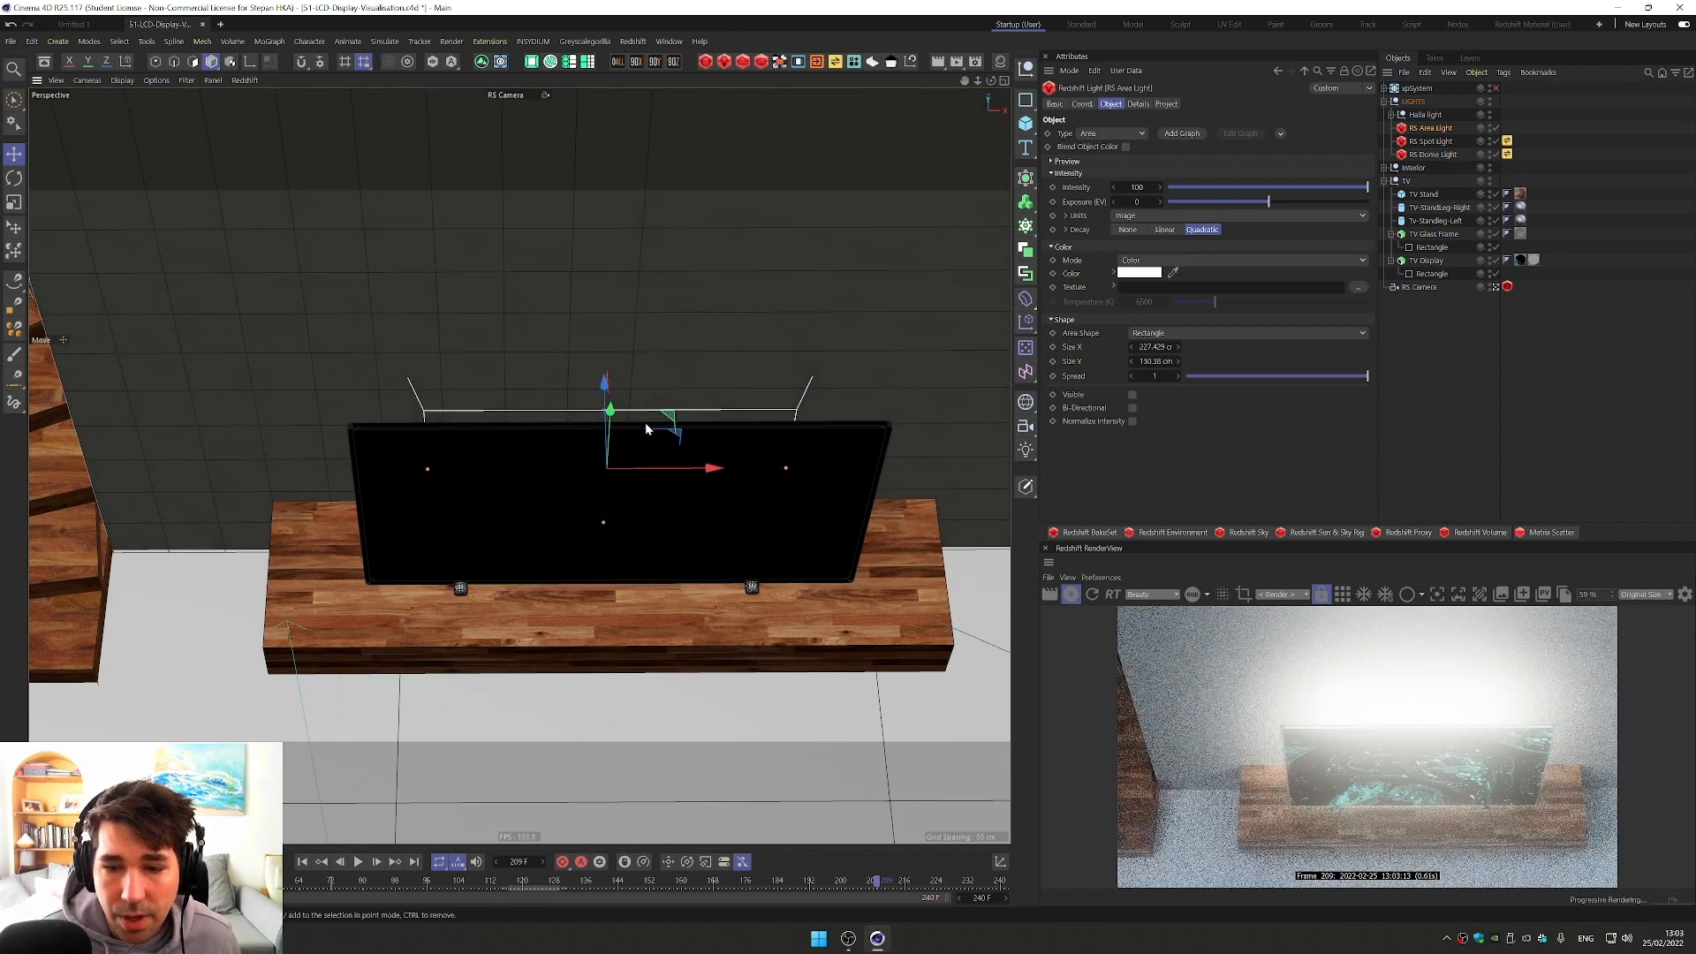
drag(1362, 187, 1268, 188)
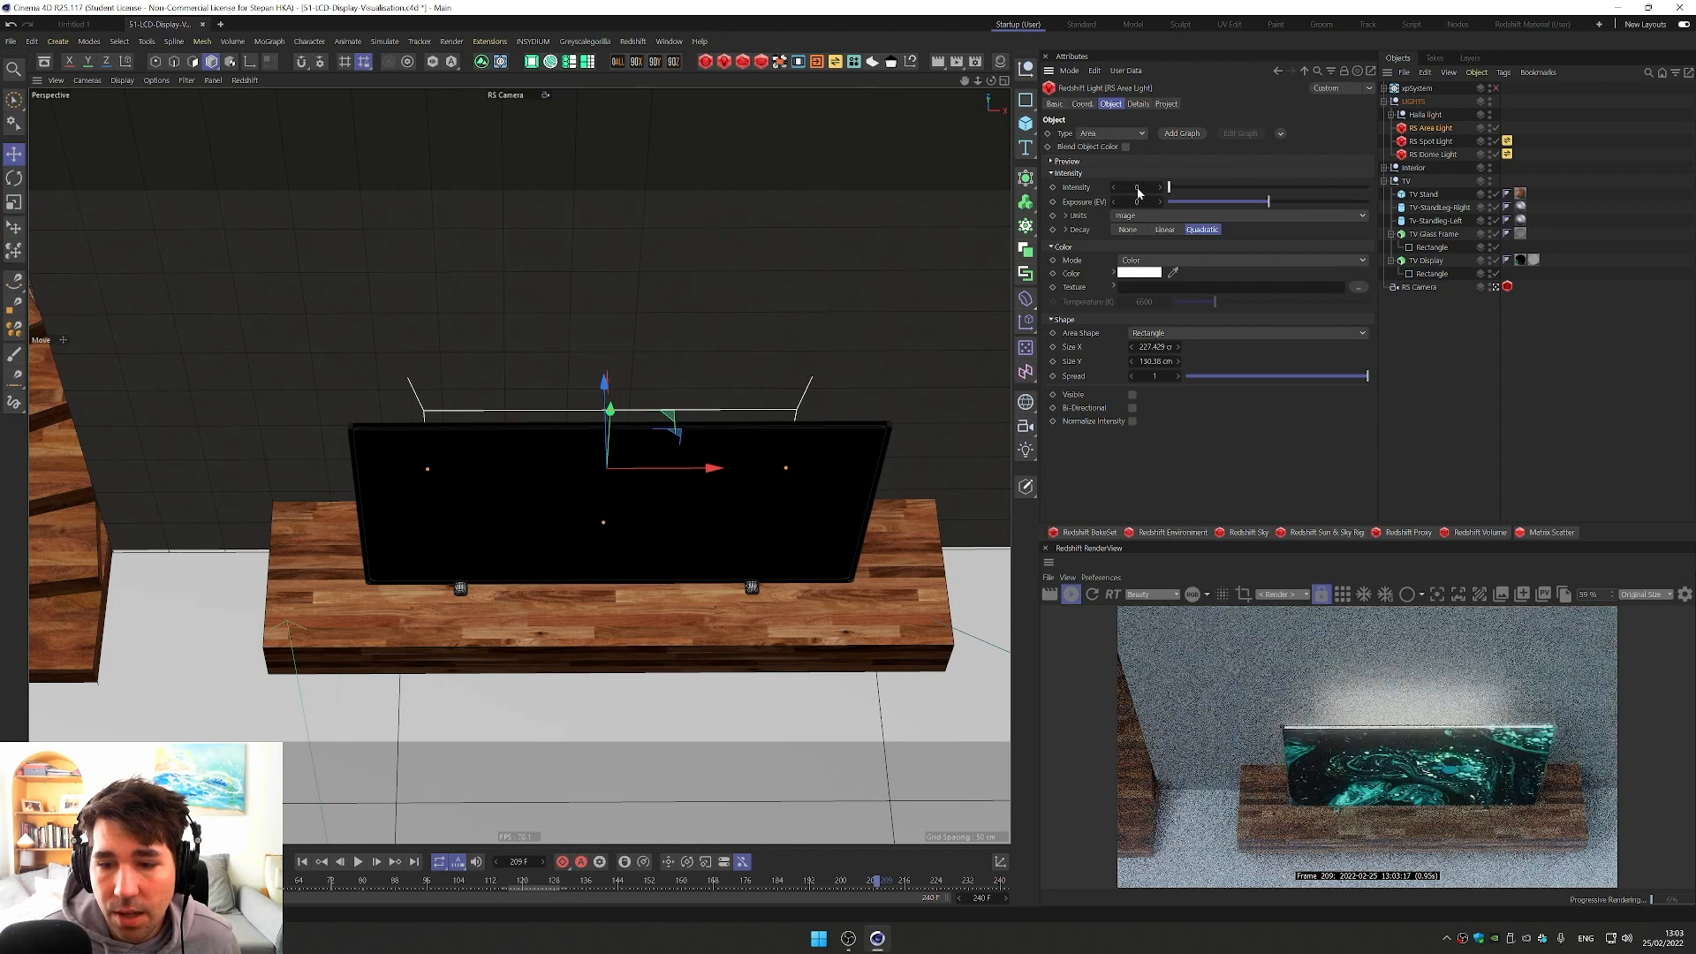
drag(1168, 187, 1203, 188)
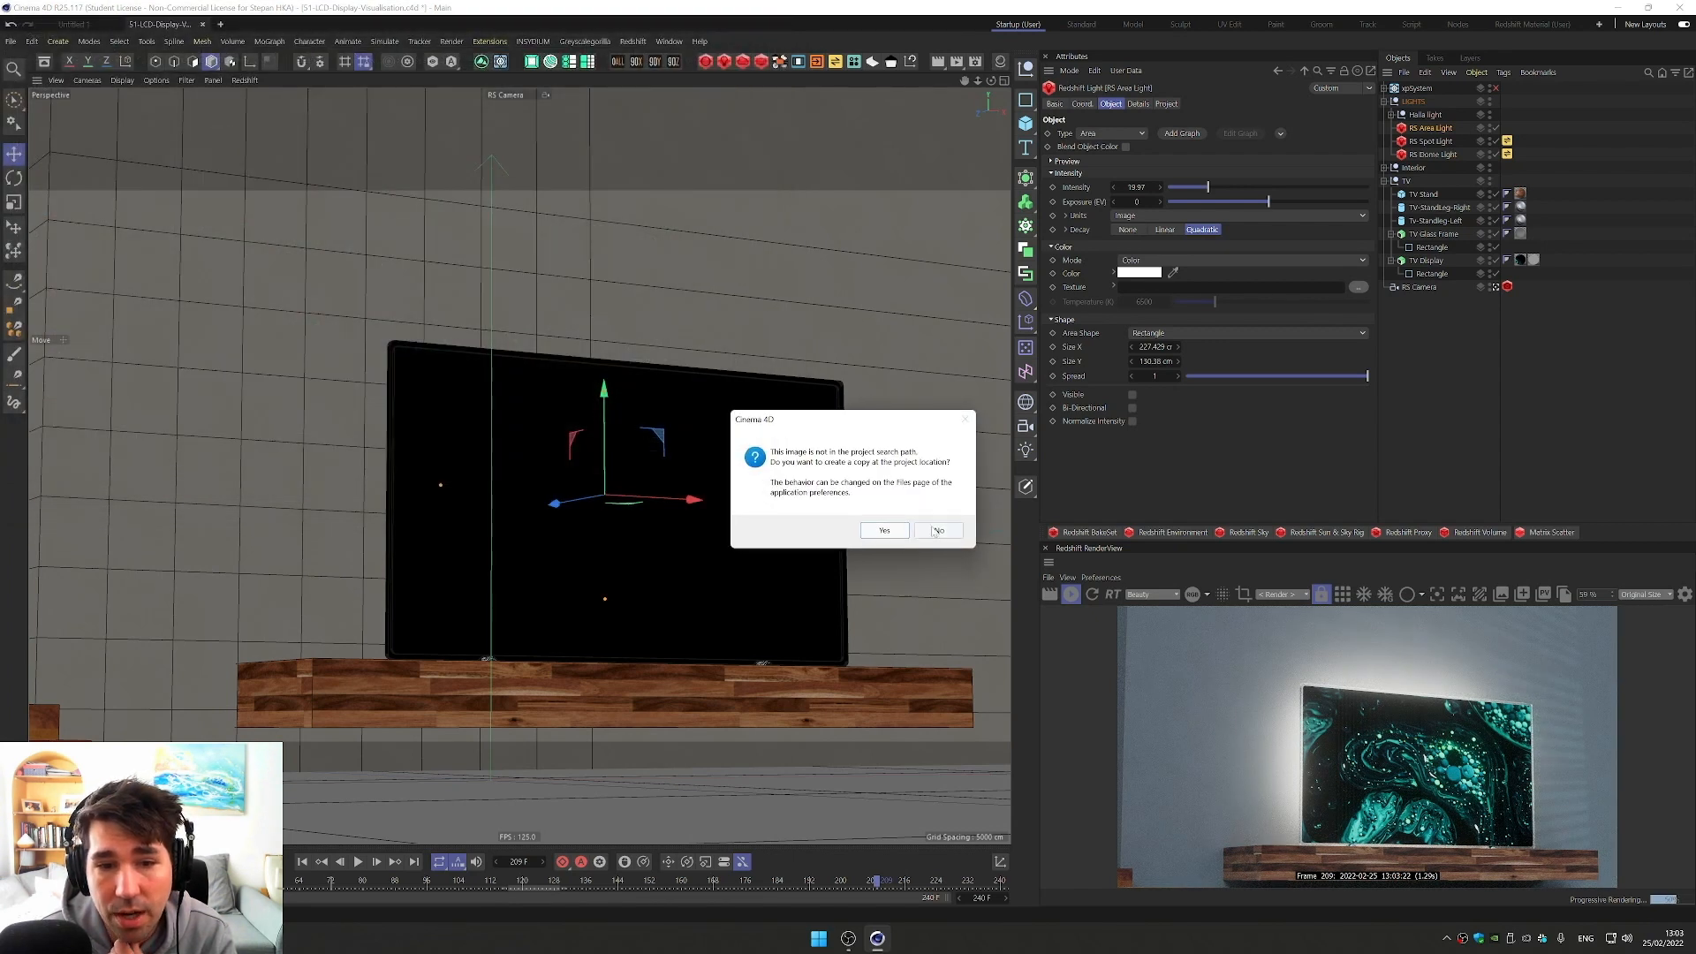
Step: Decline copying the footage, then set its Animation mode to Simple with detected frame range ending at 240
click(936, 530)
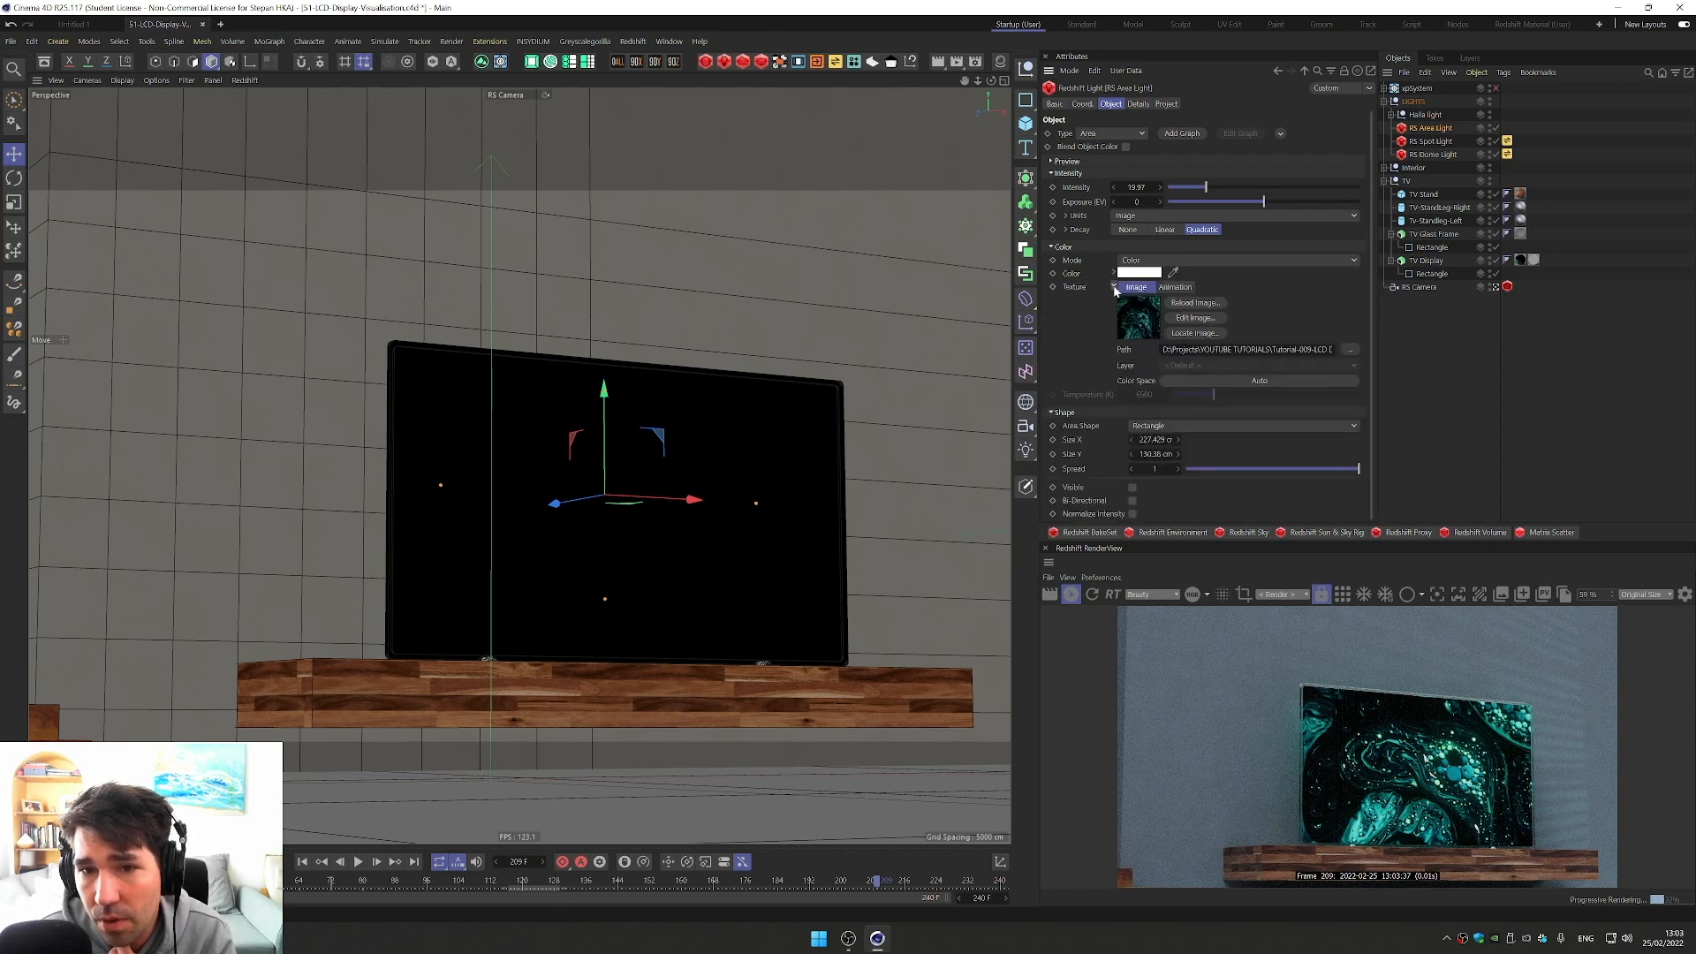
mouse_move(1364, 311)
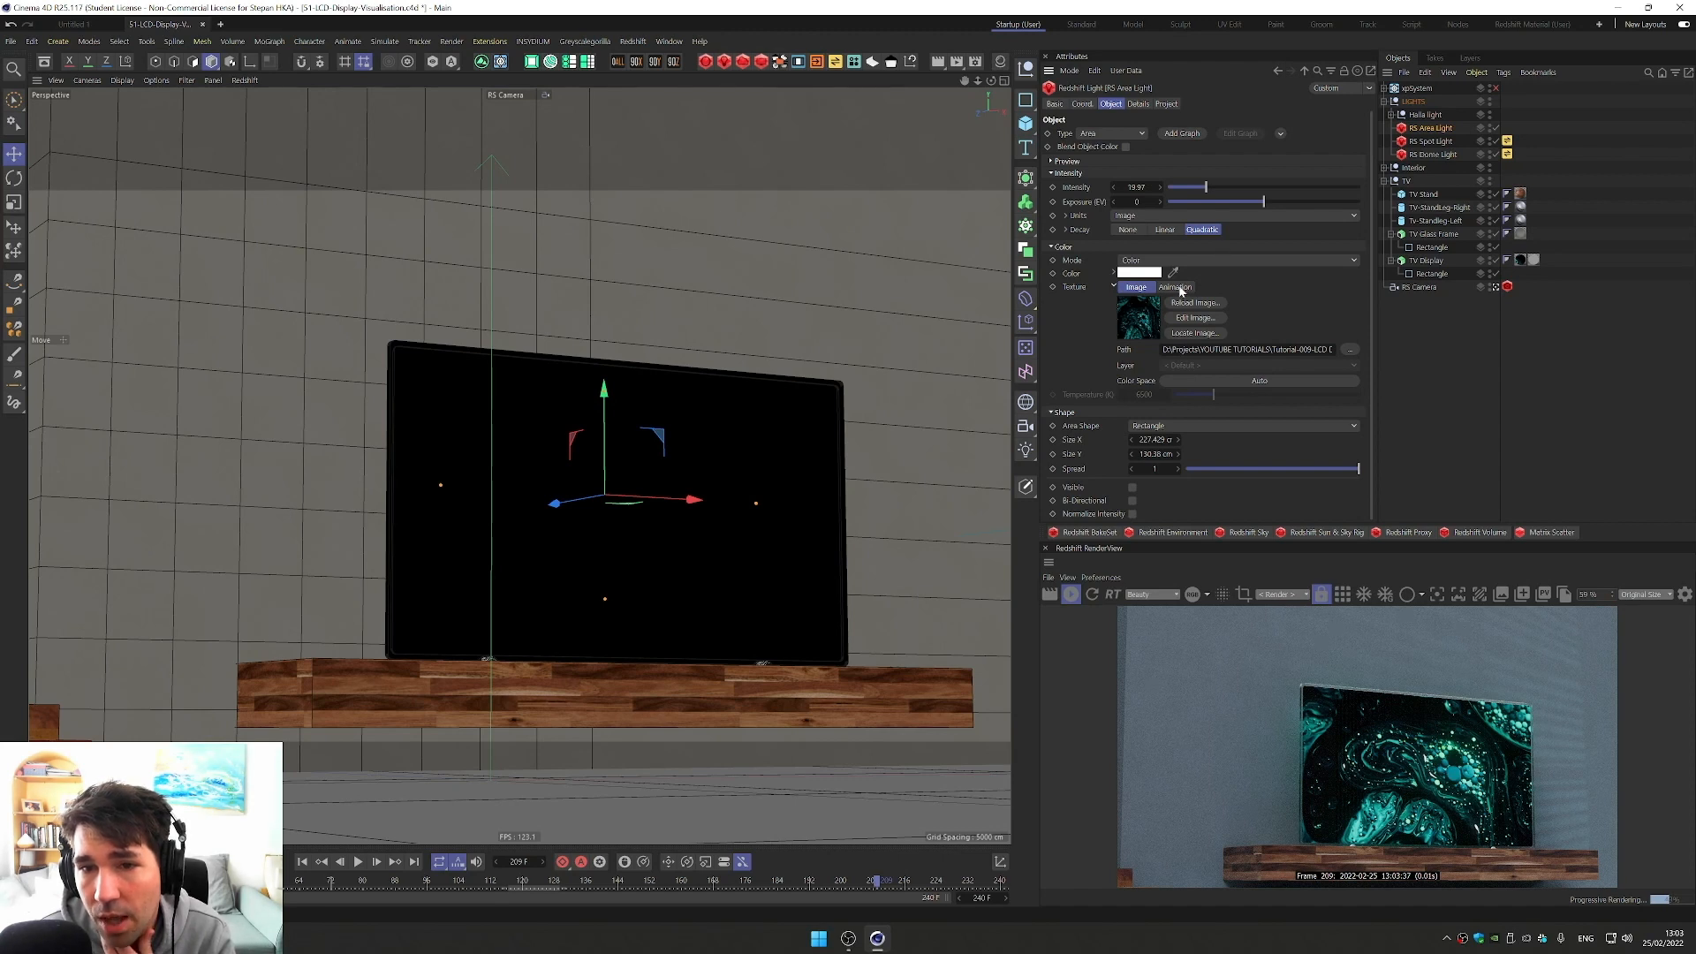
click(1173, 286)
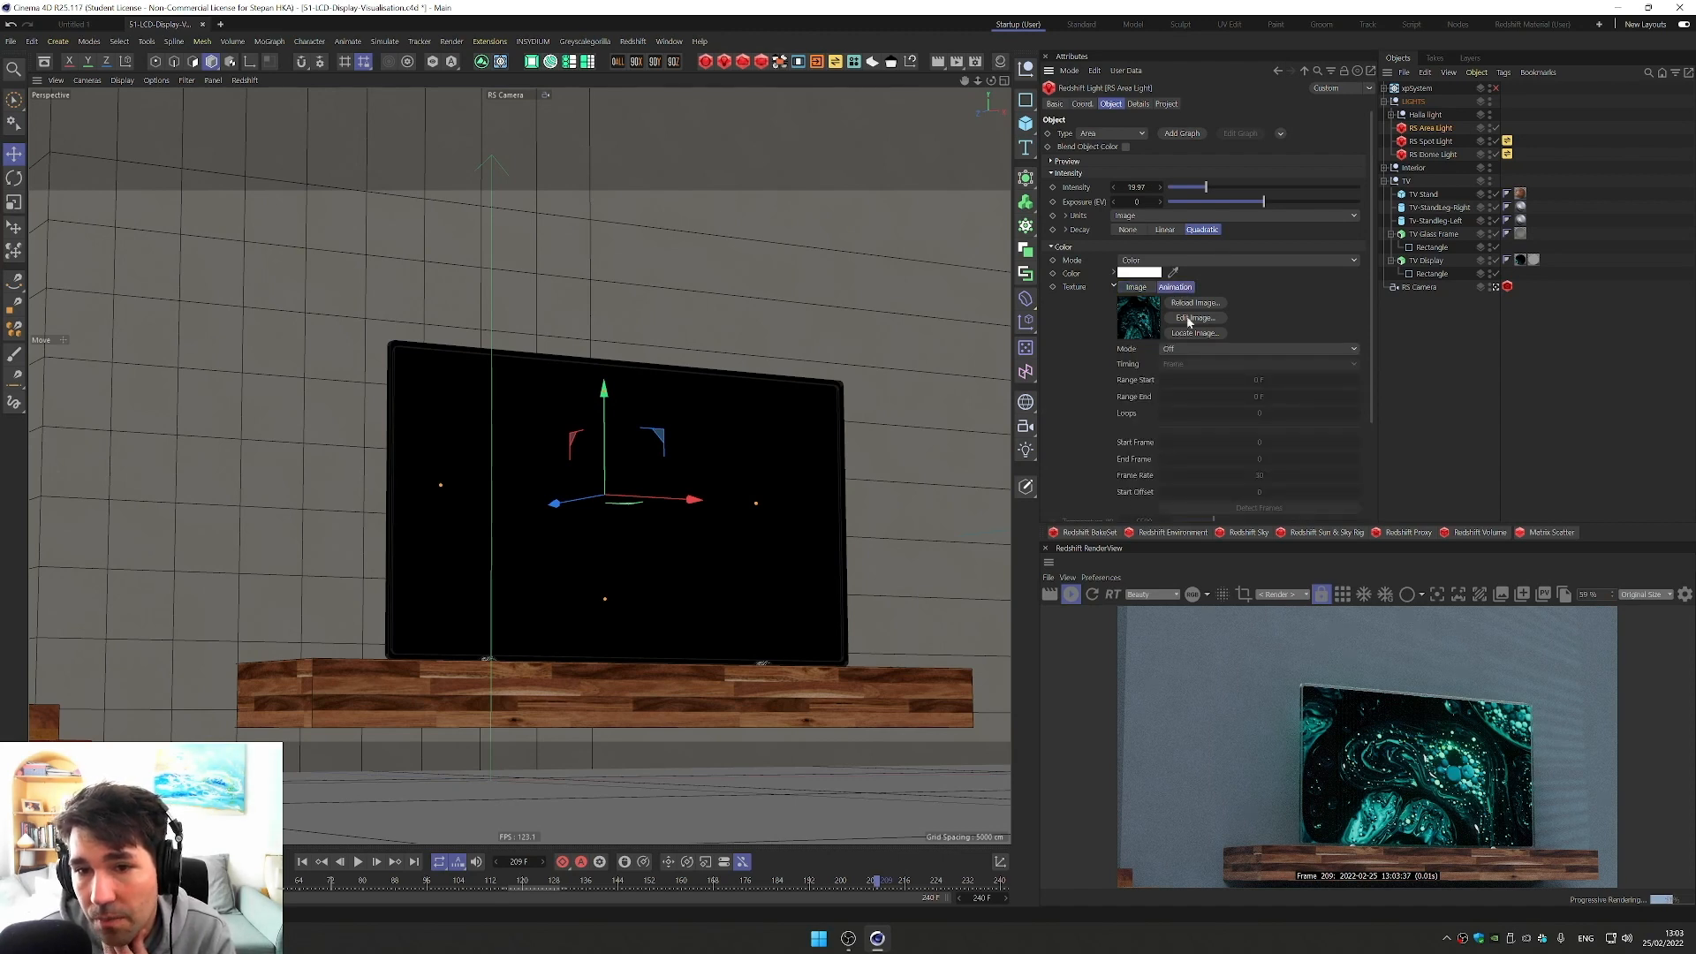
click(1258, 348)
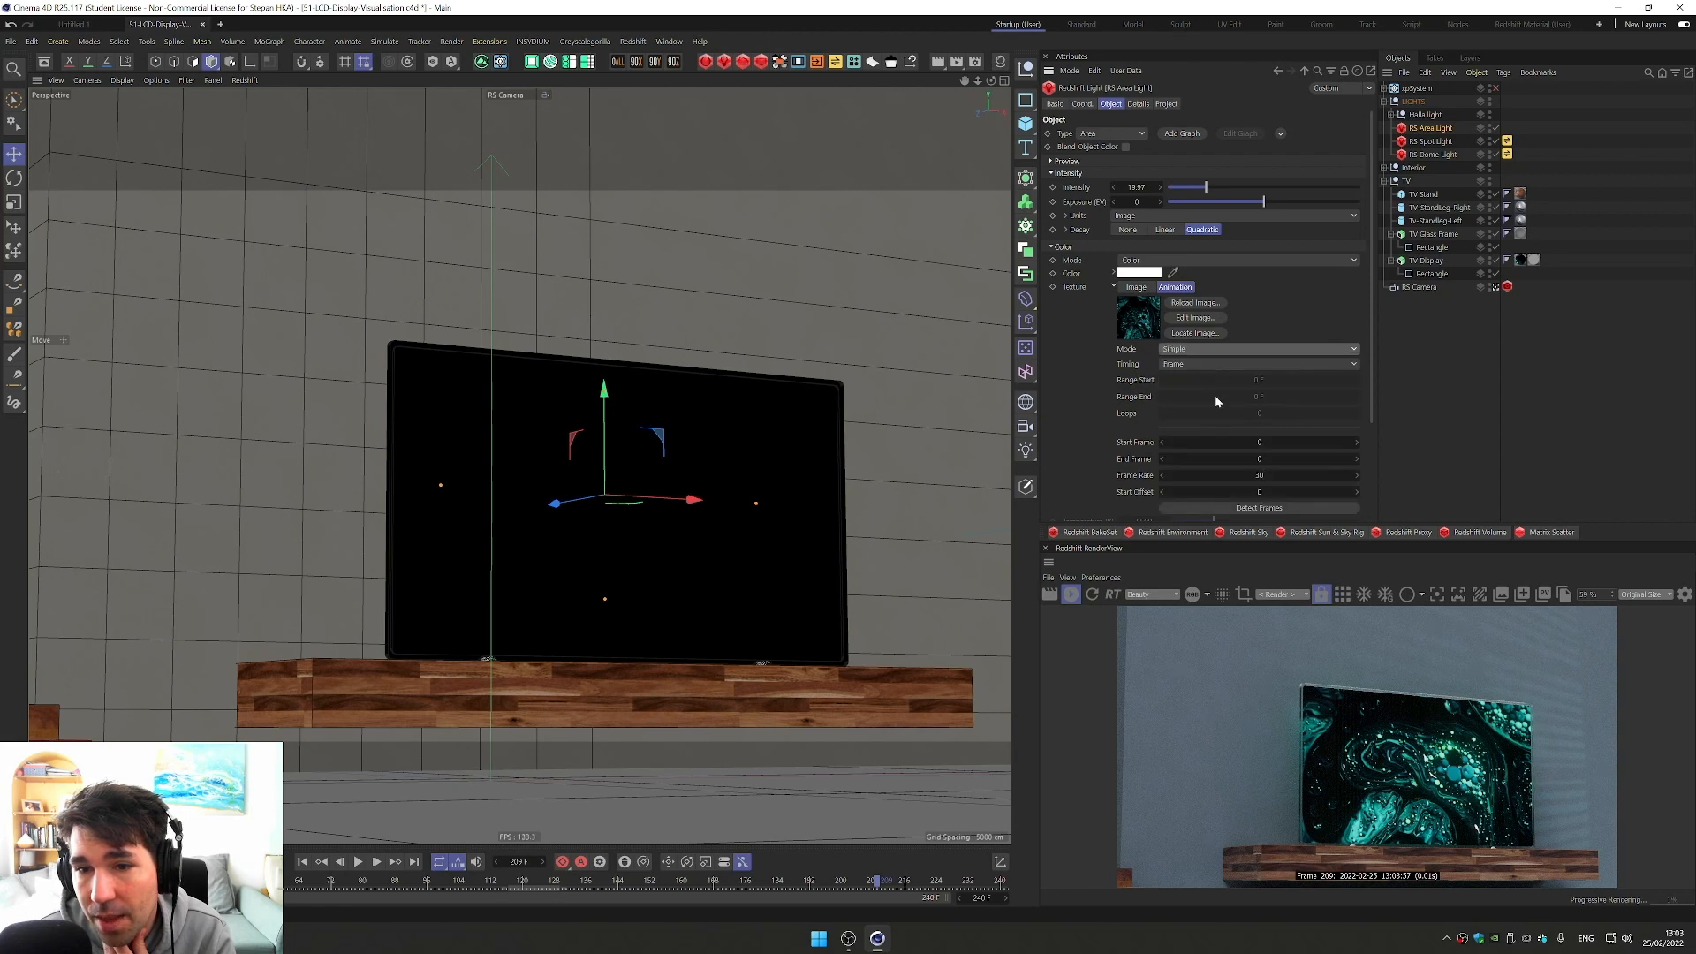
click(1258, 508)
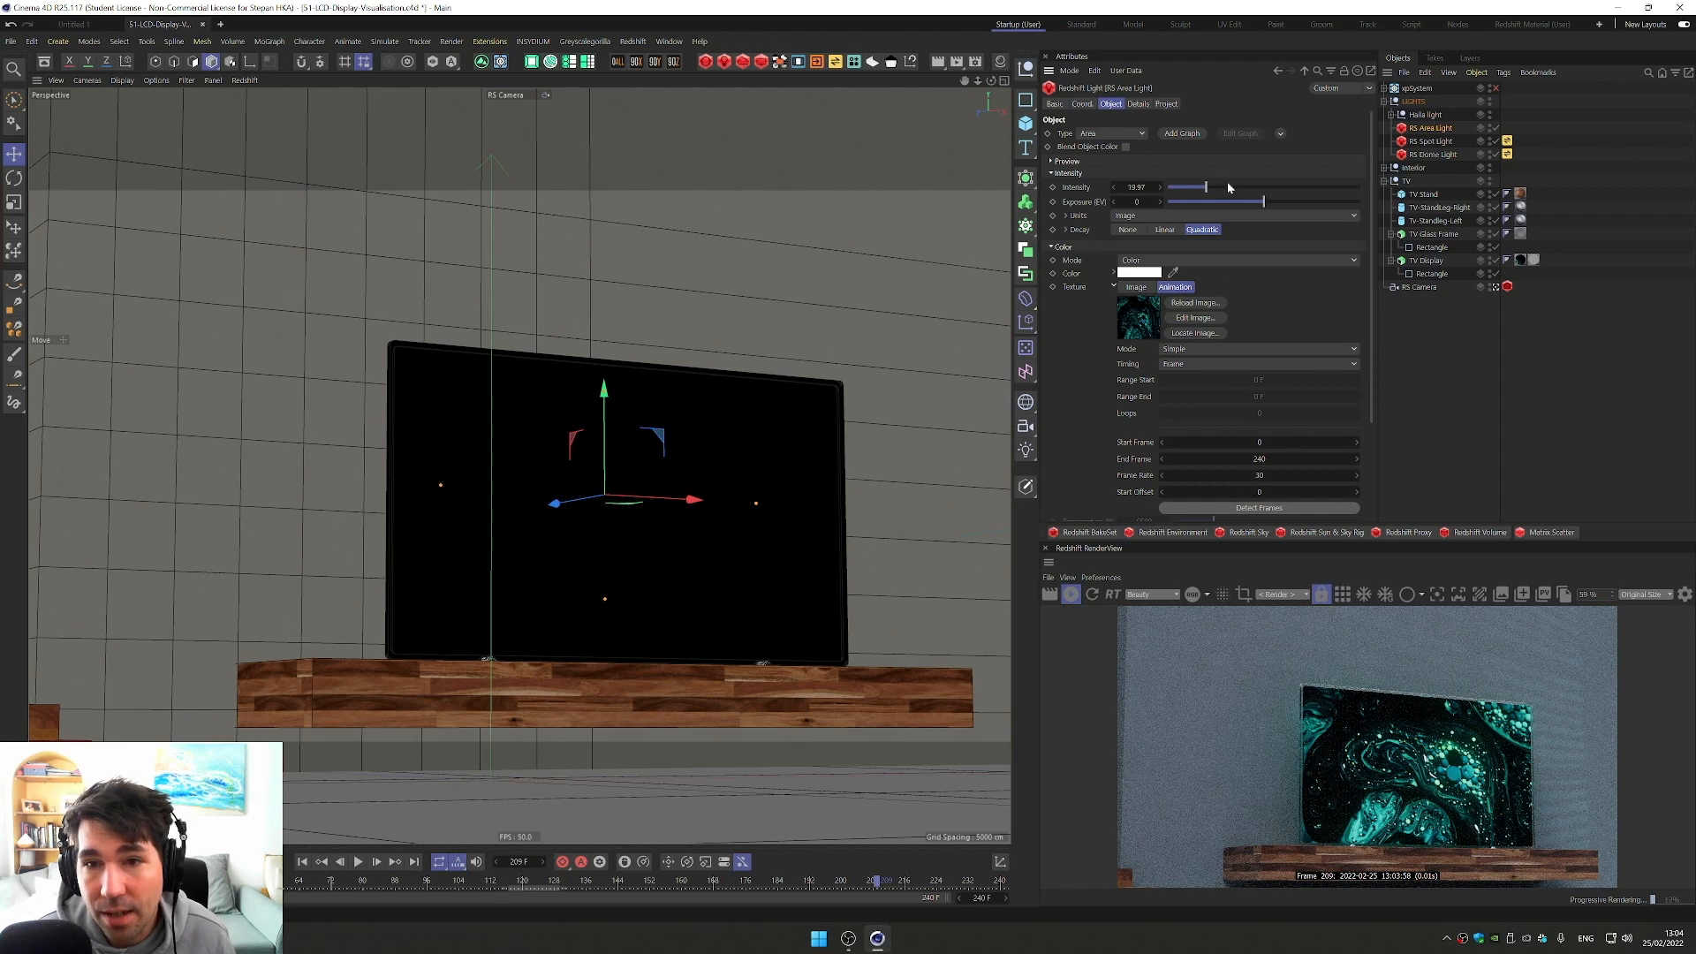
Step: Raise the area light's Intensity to 100 and its Exposure (EV), scrubbing the timeline to check the glow
drag(1188, 187, 1295, 187)
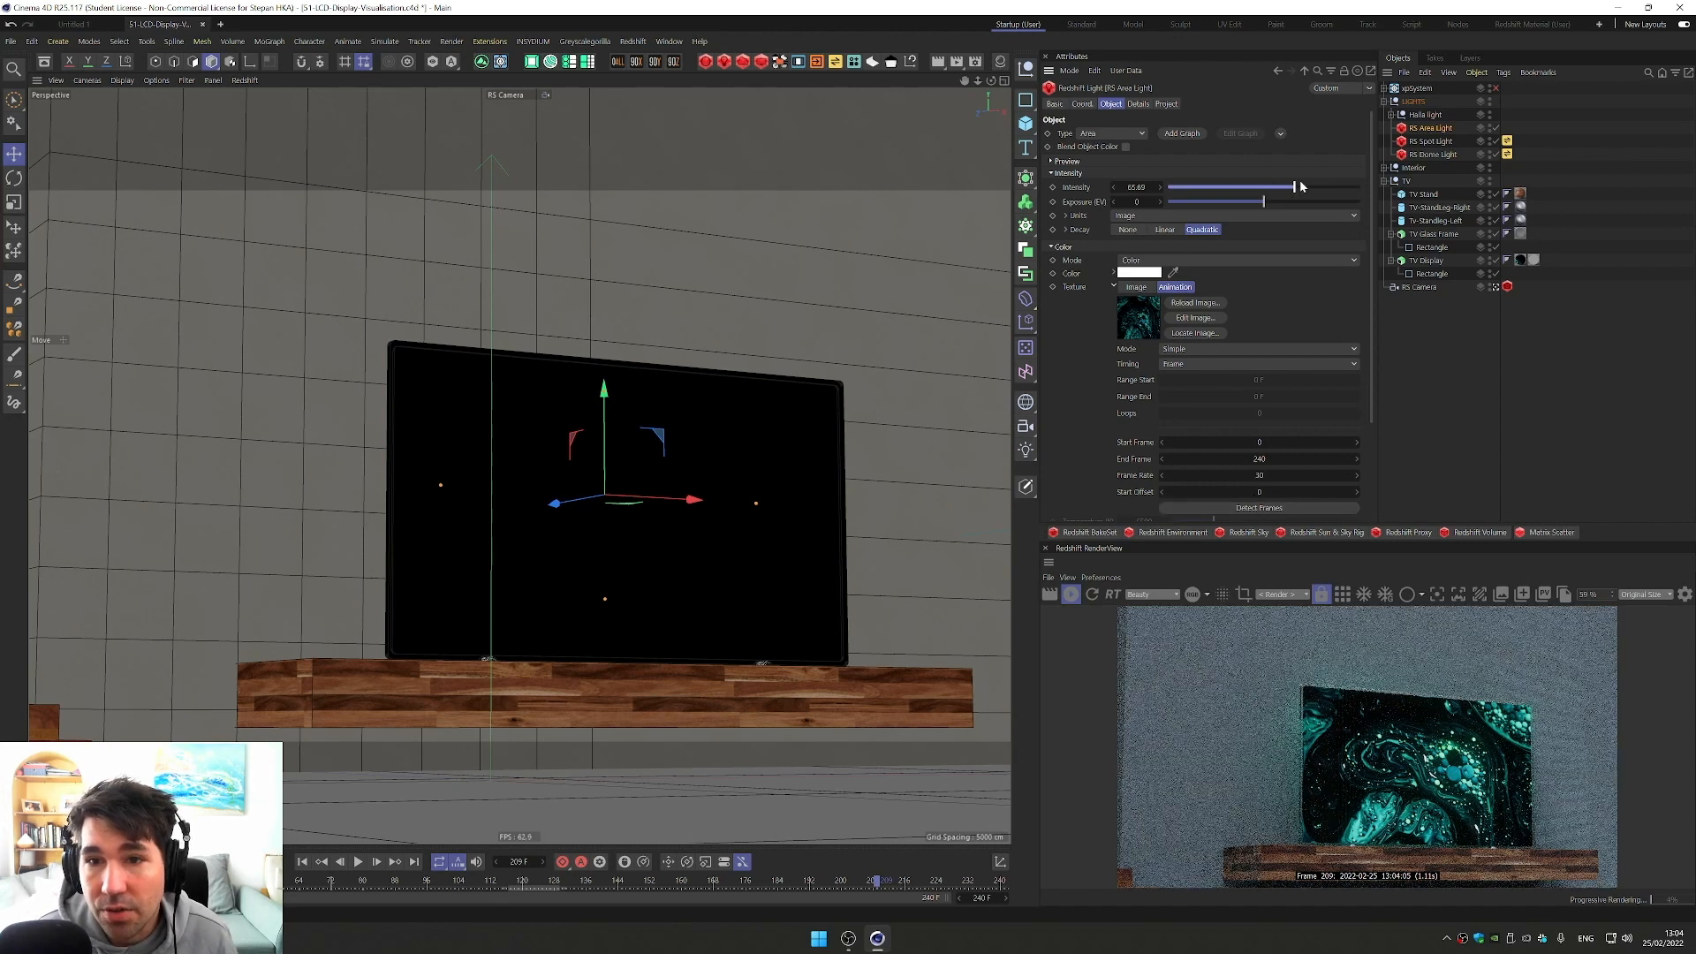
drag(1295, 185, 1340, 186)
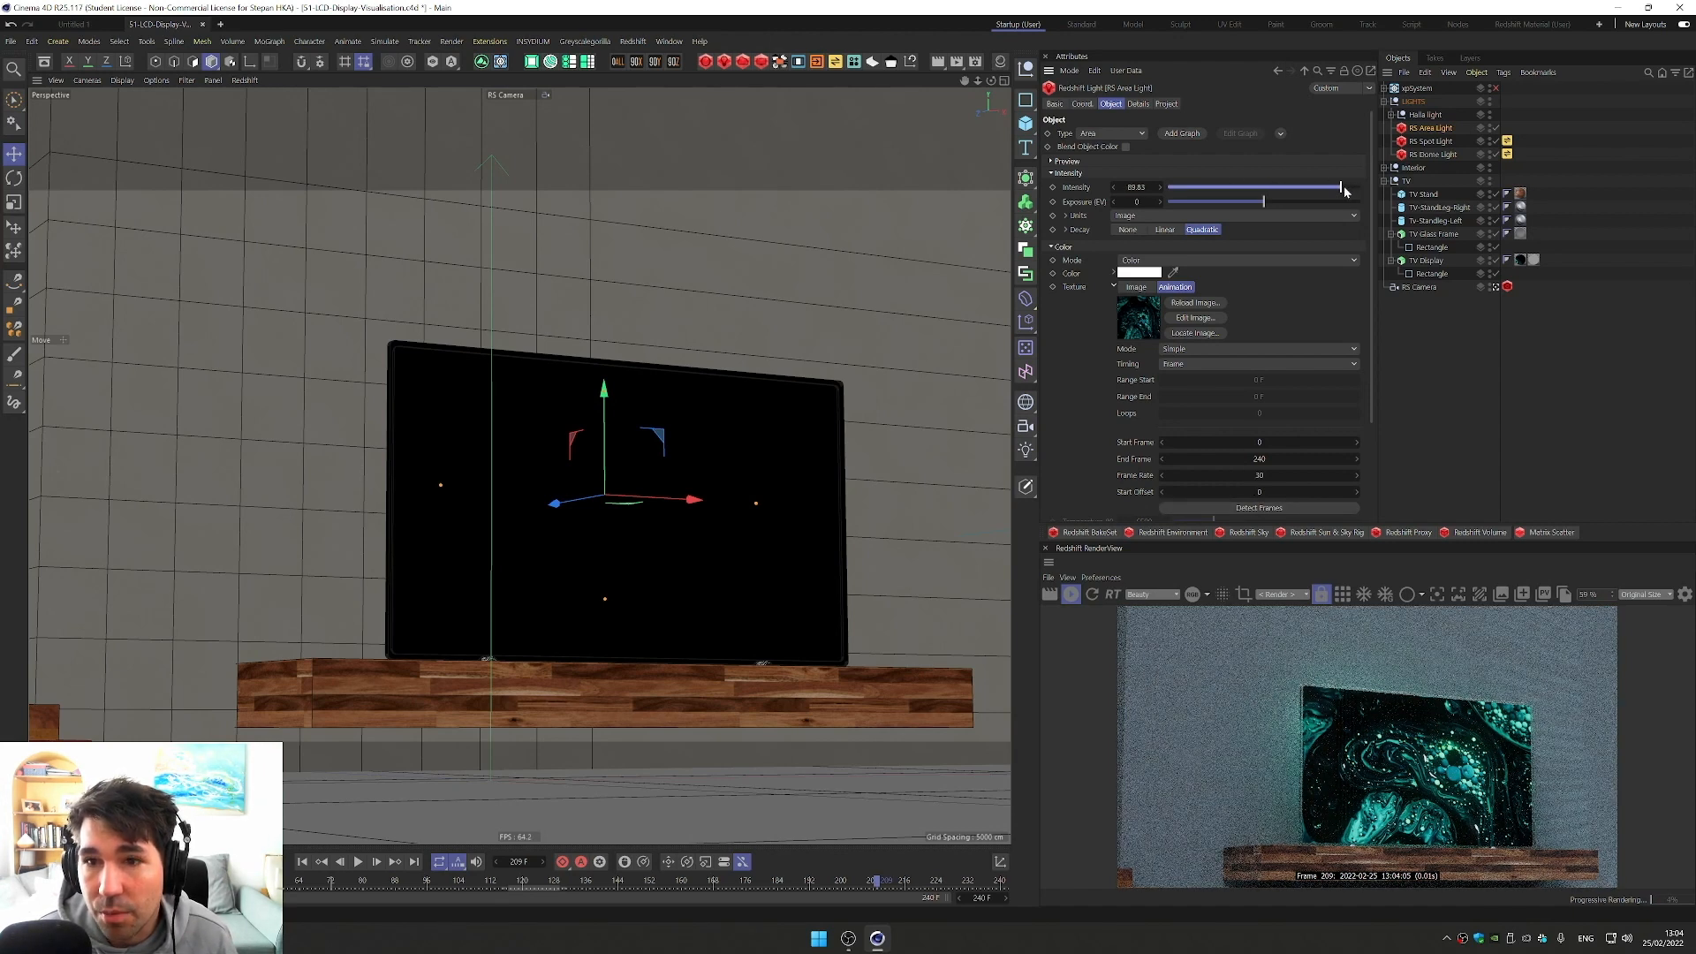
drag(1341, 188, 1357, 187)
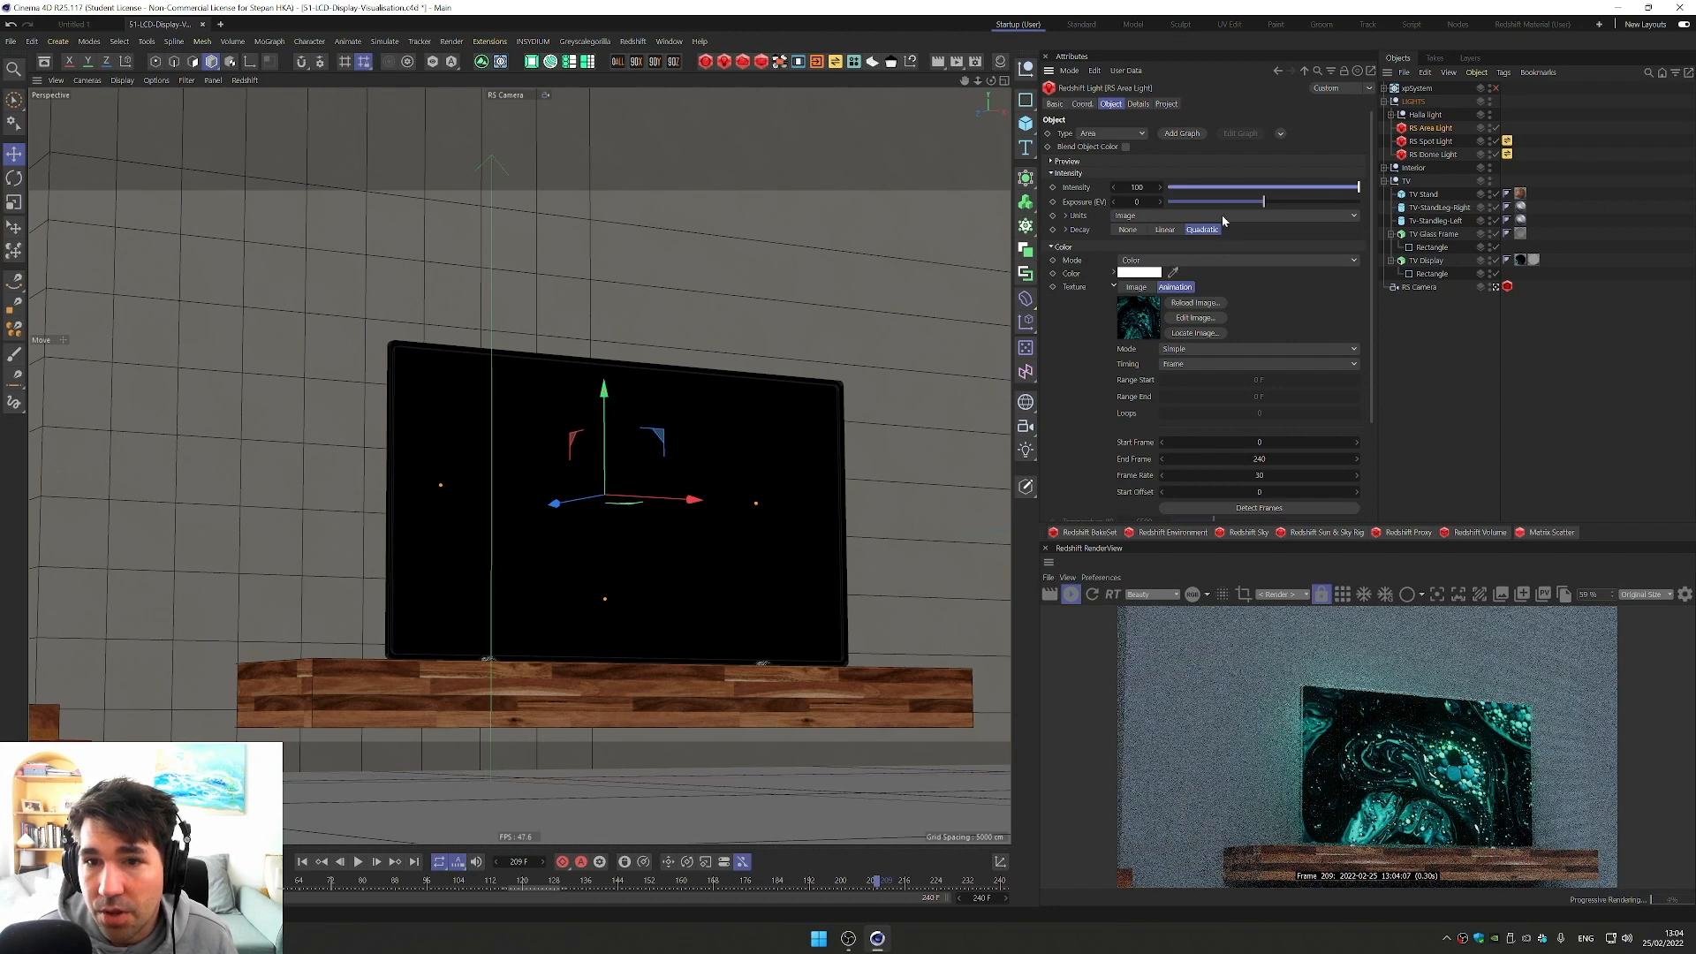
drag(1174, 202, 1276, 202)
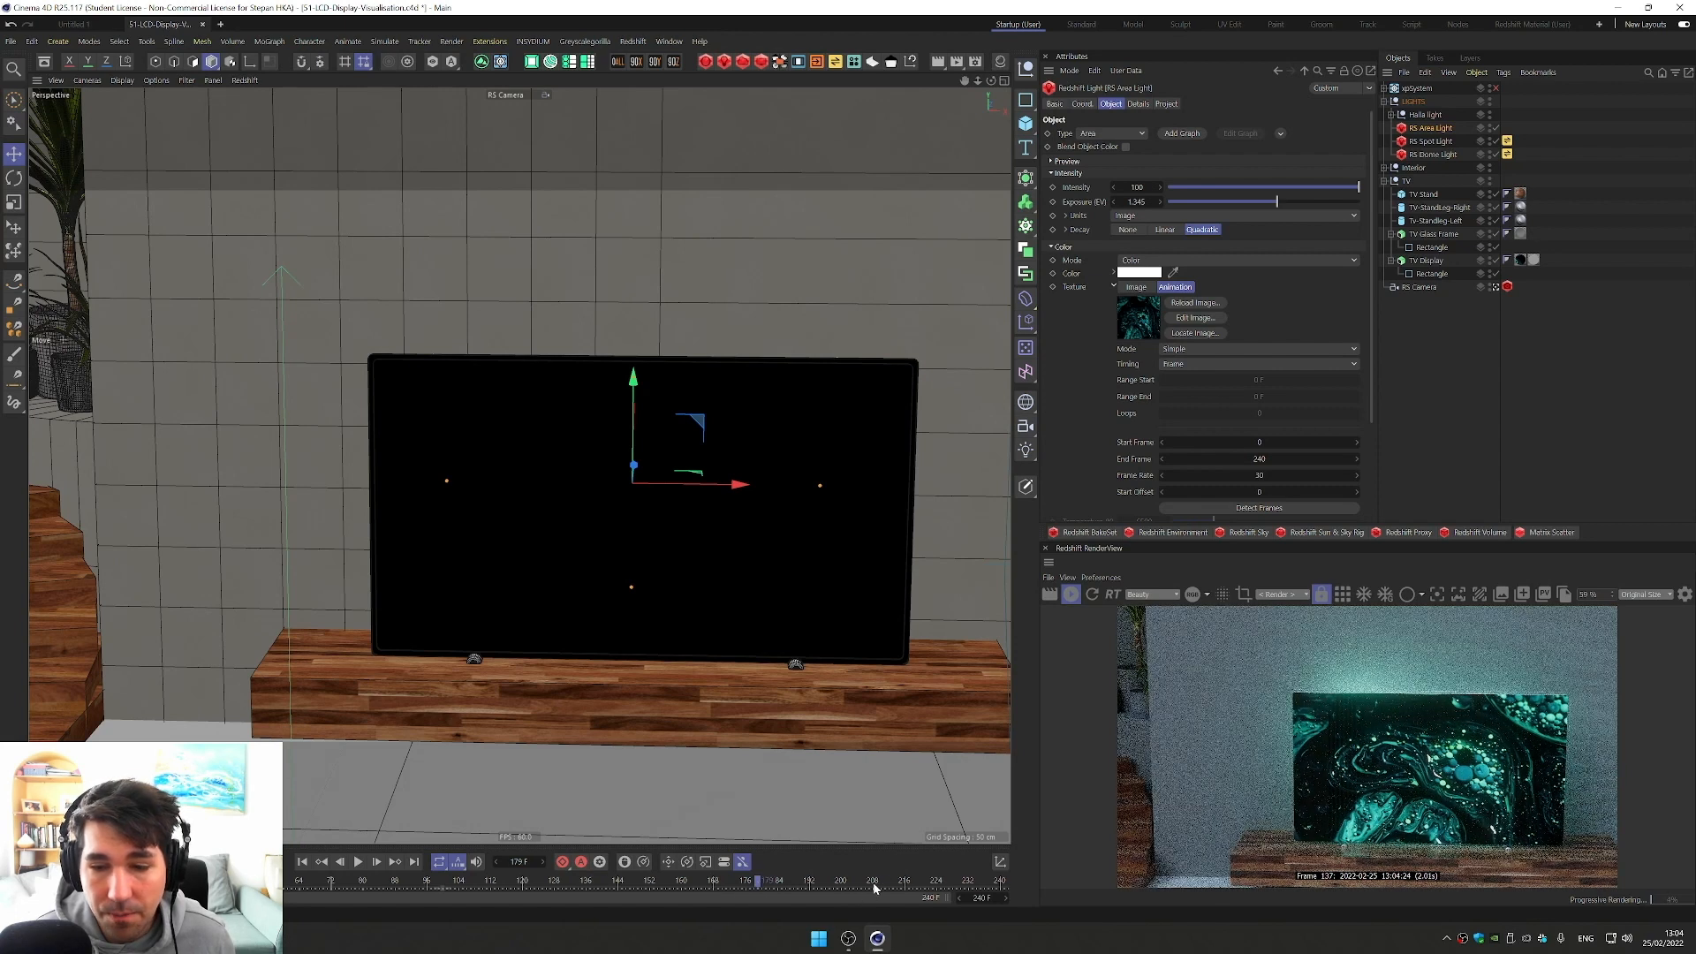
drag(758, 880, 877, 880)
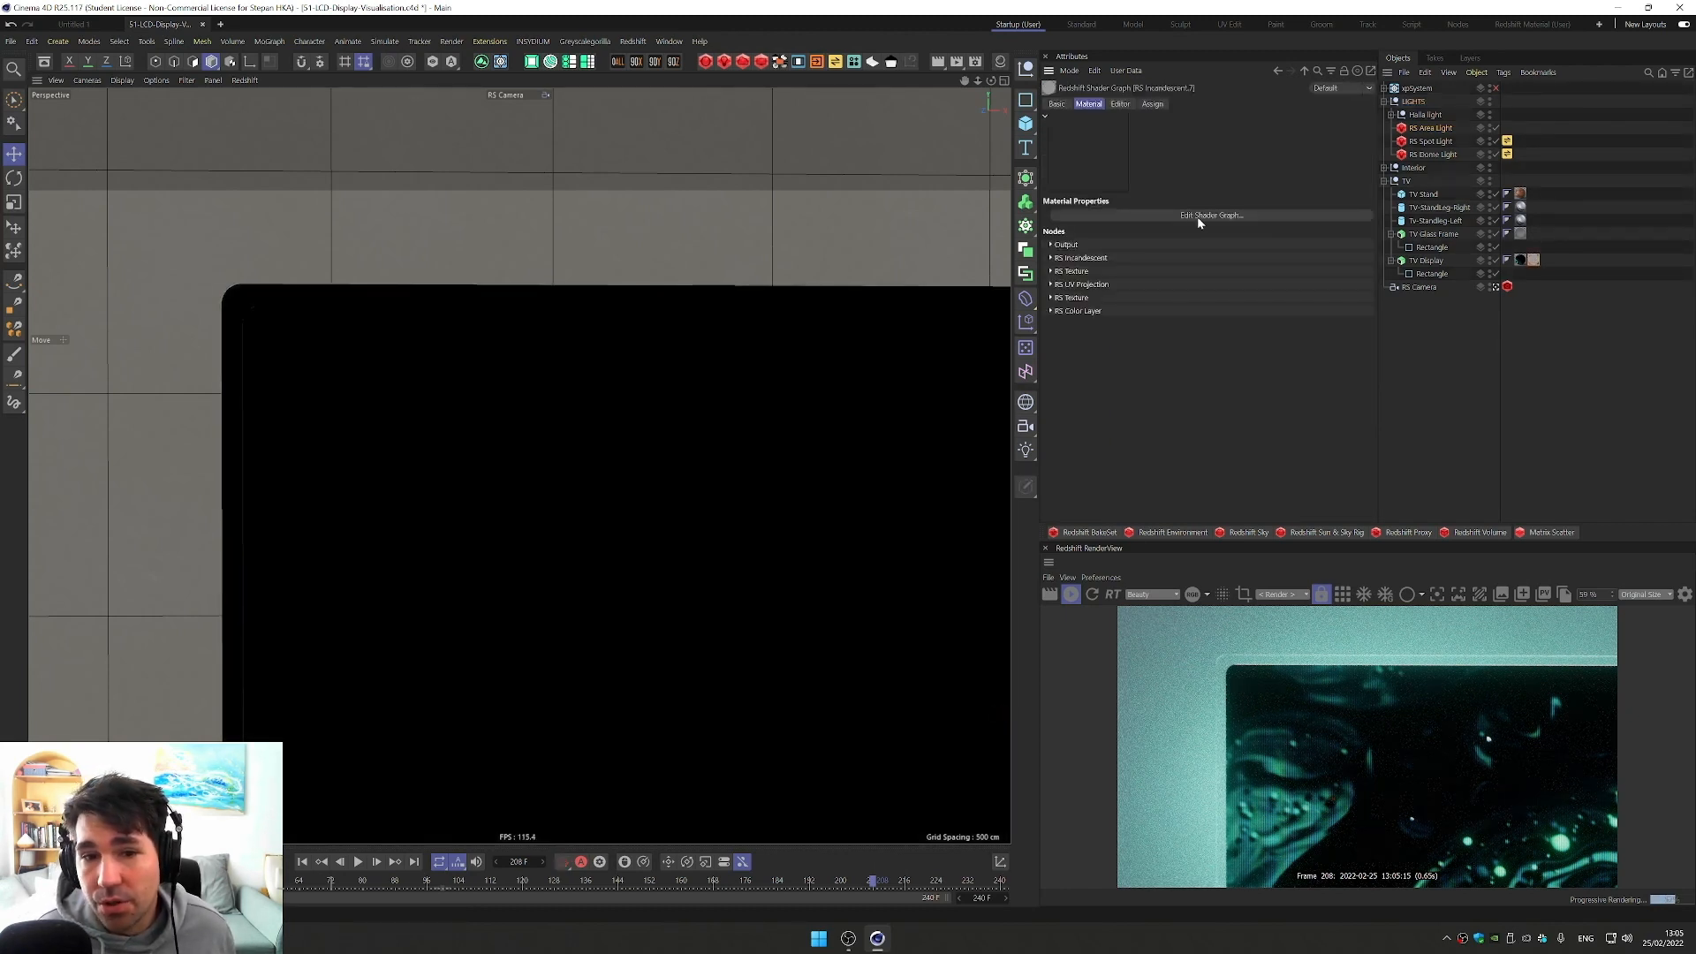
click(1212, 213)
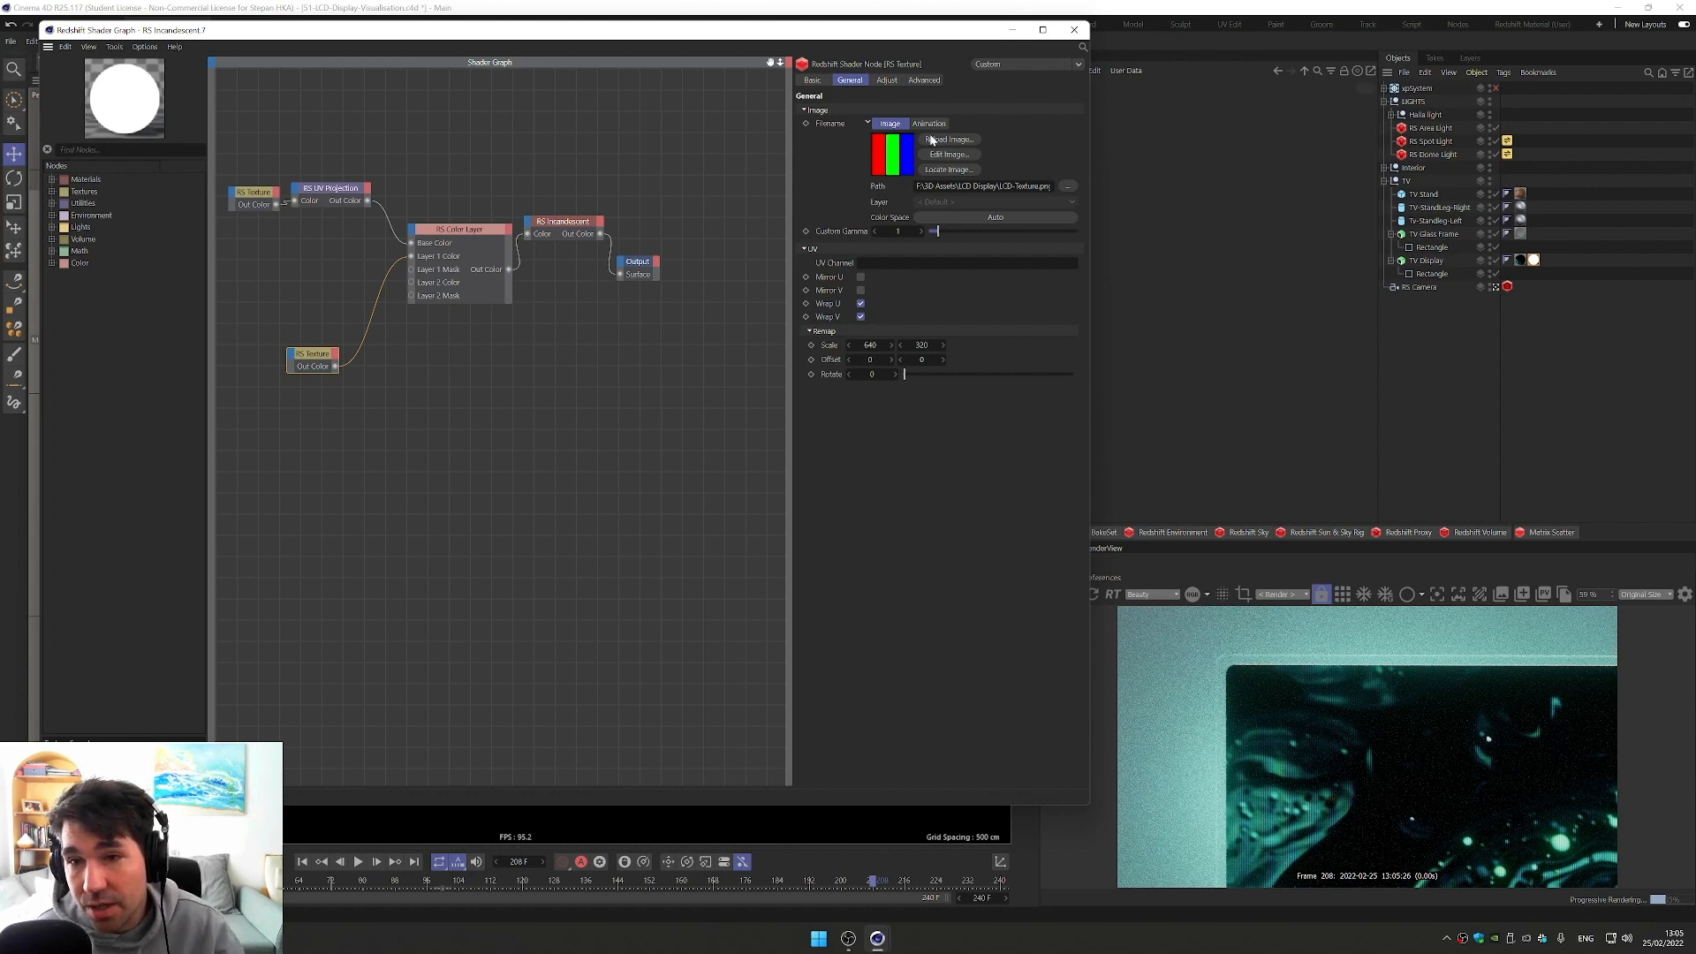
mouse_move(895, 105)
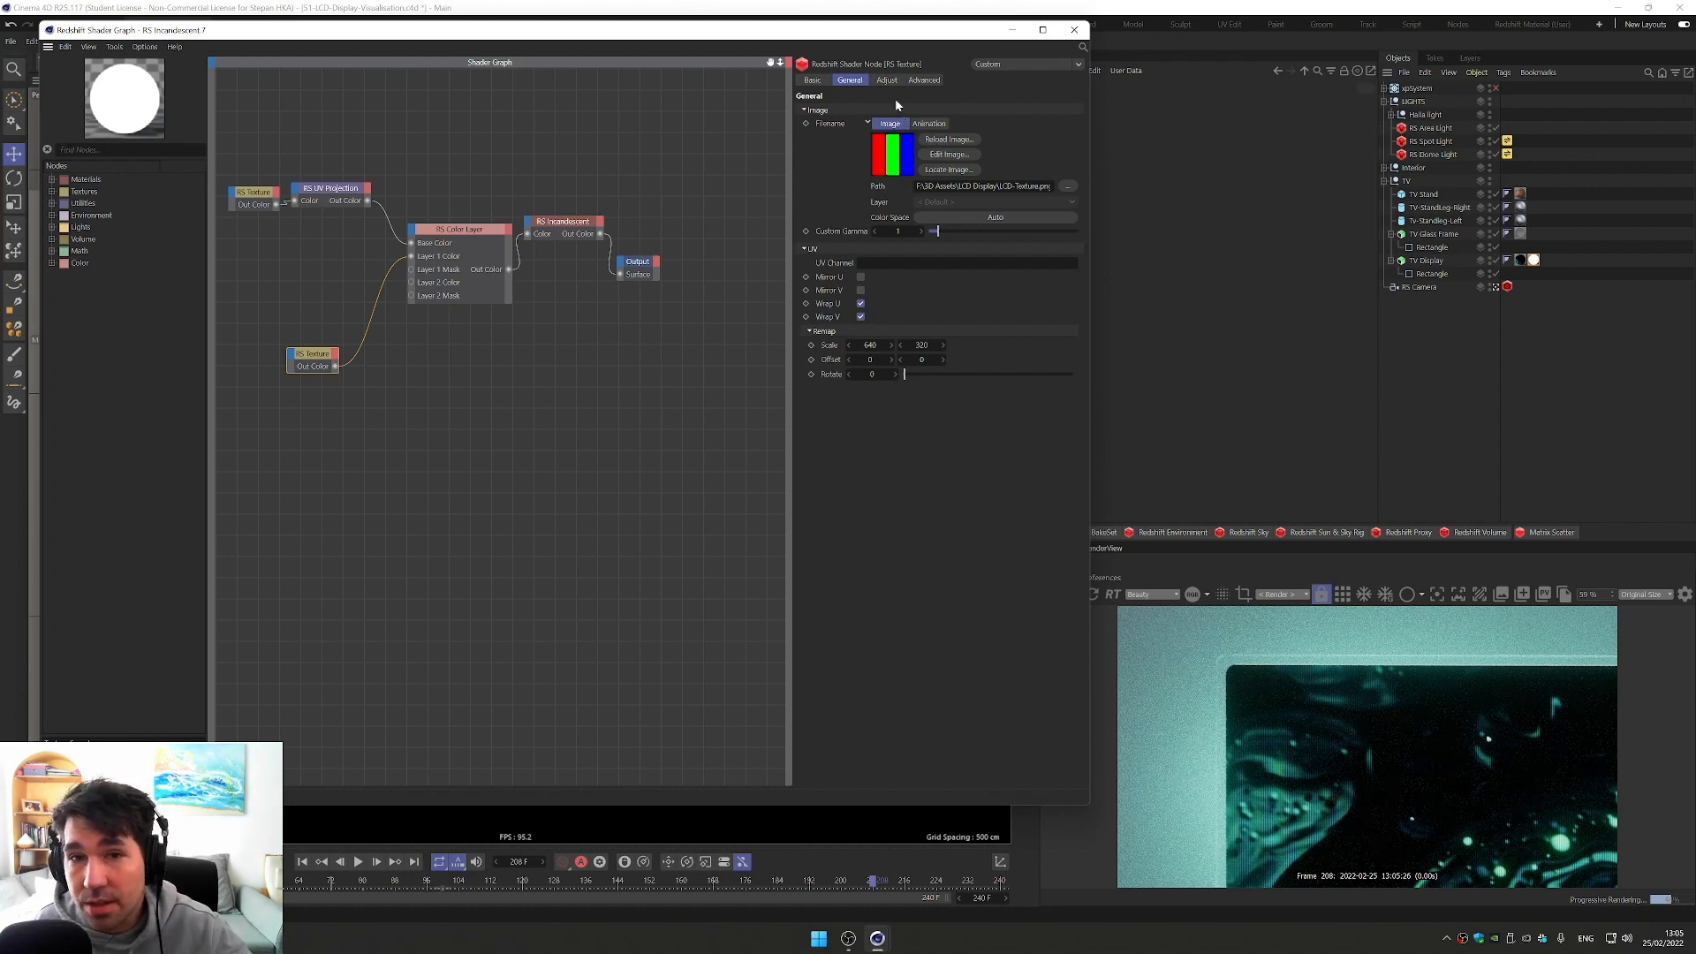
click(1073, 30)
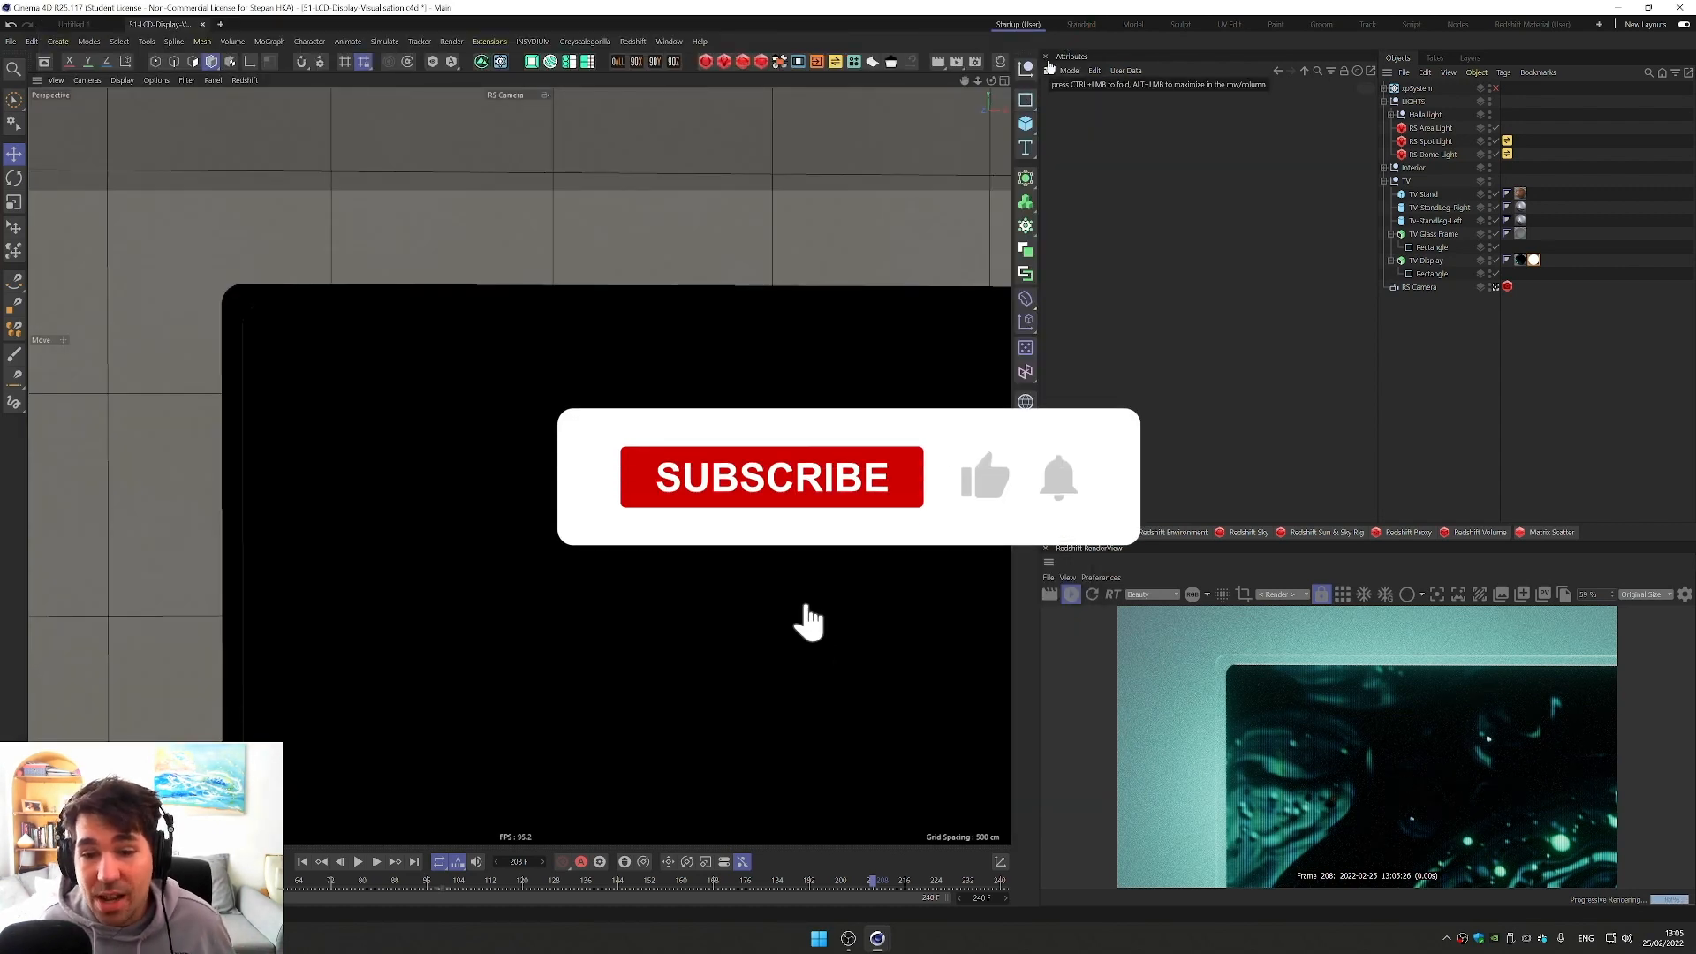
click(772, 477)
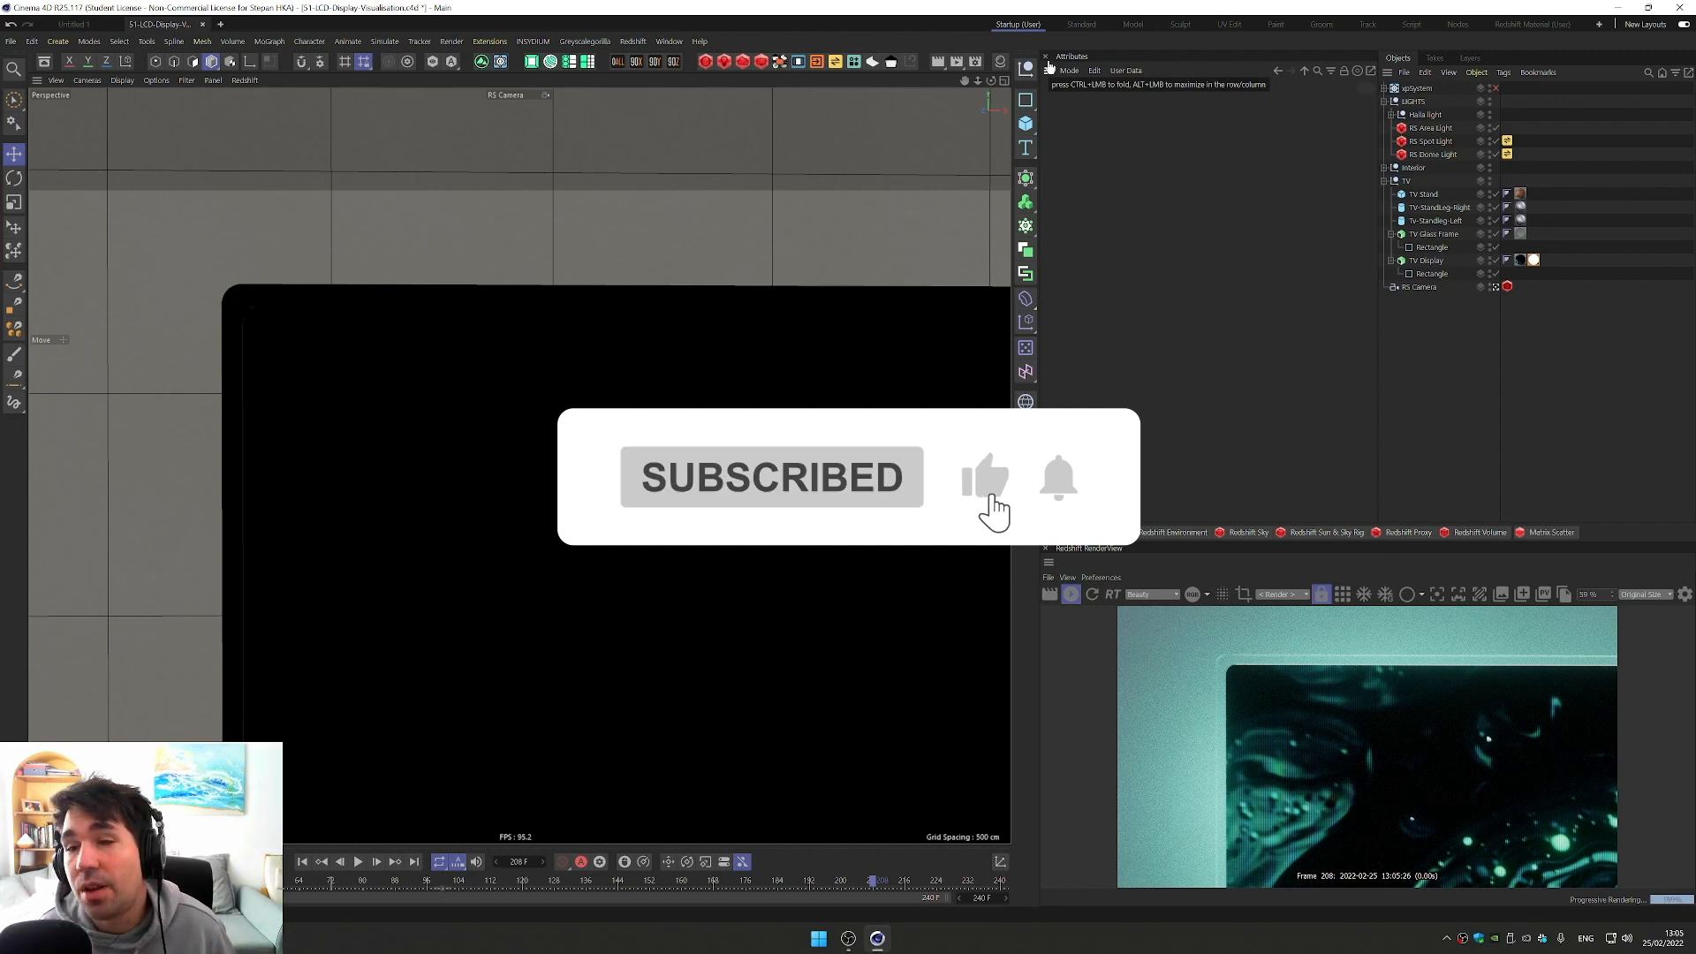